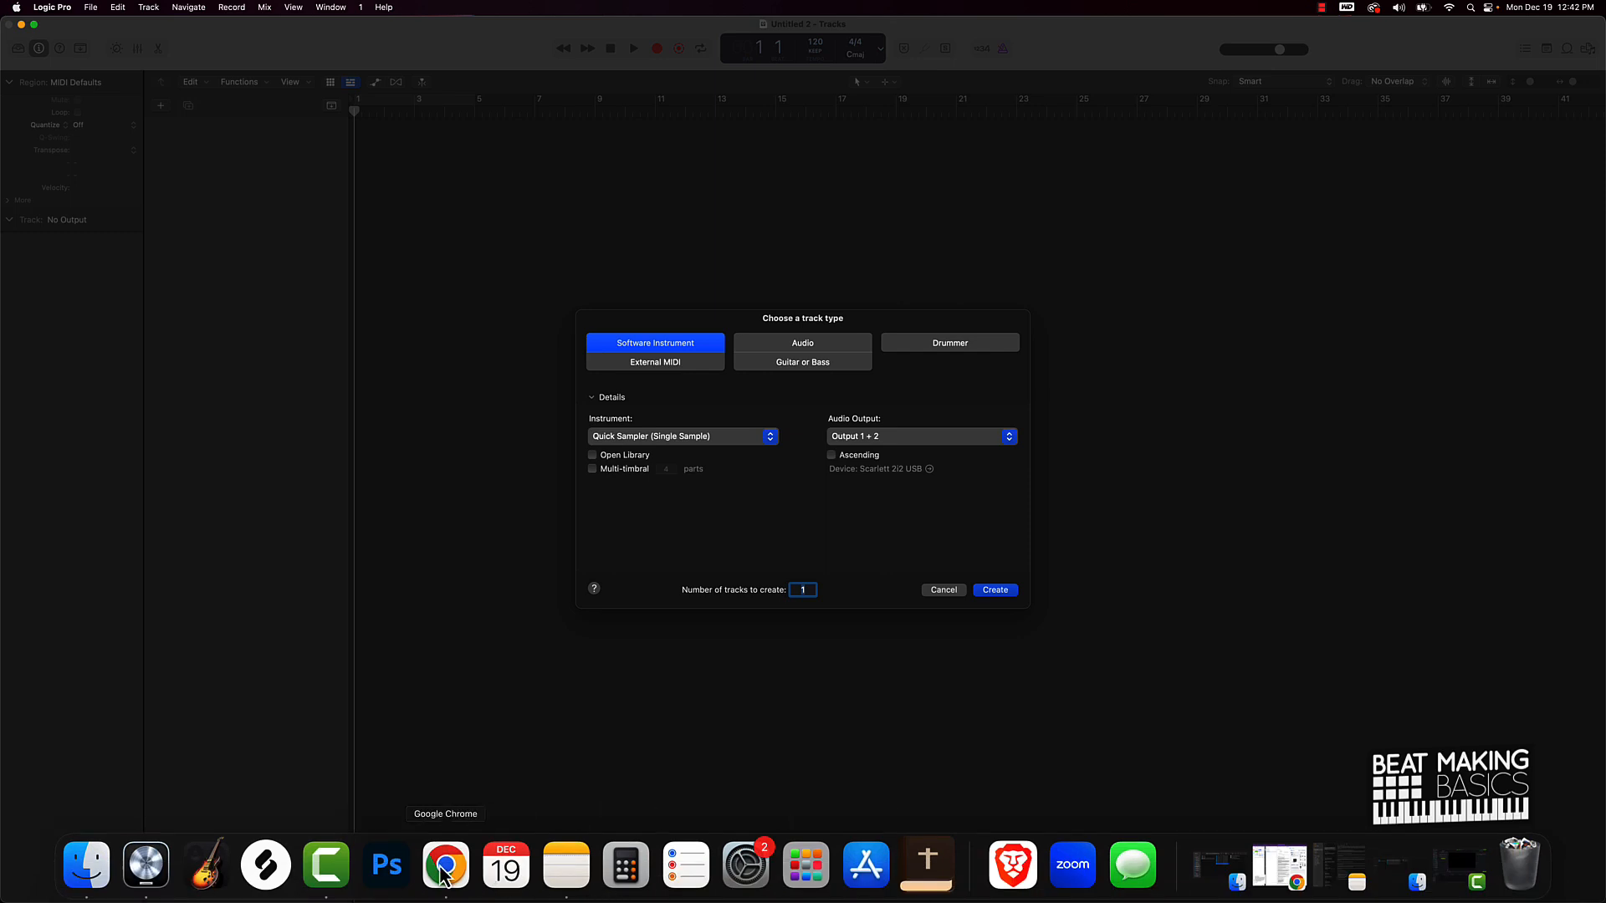
- Switch from Logic Pro to the Google Chrome browser showing the Beat Making Basics site
click(445, 867)
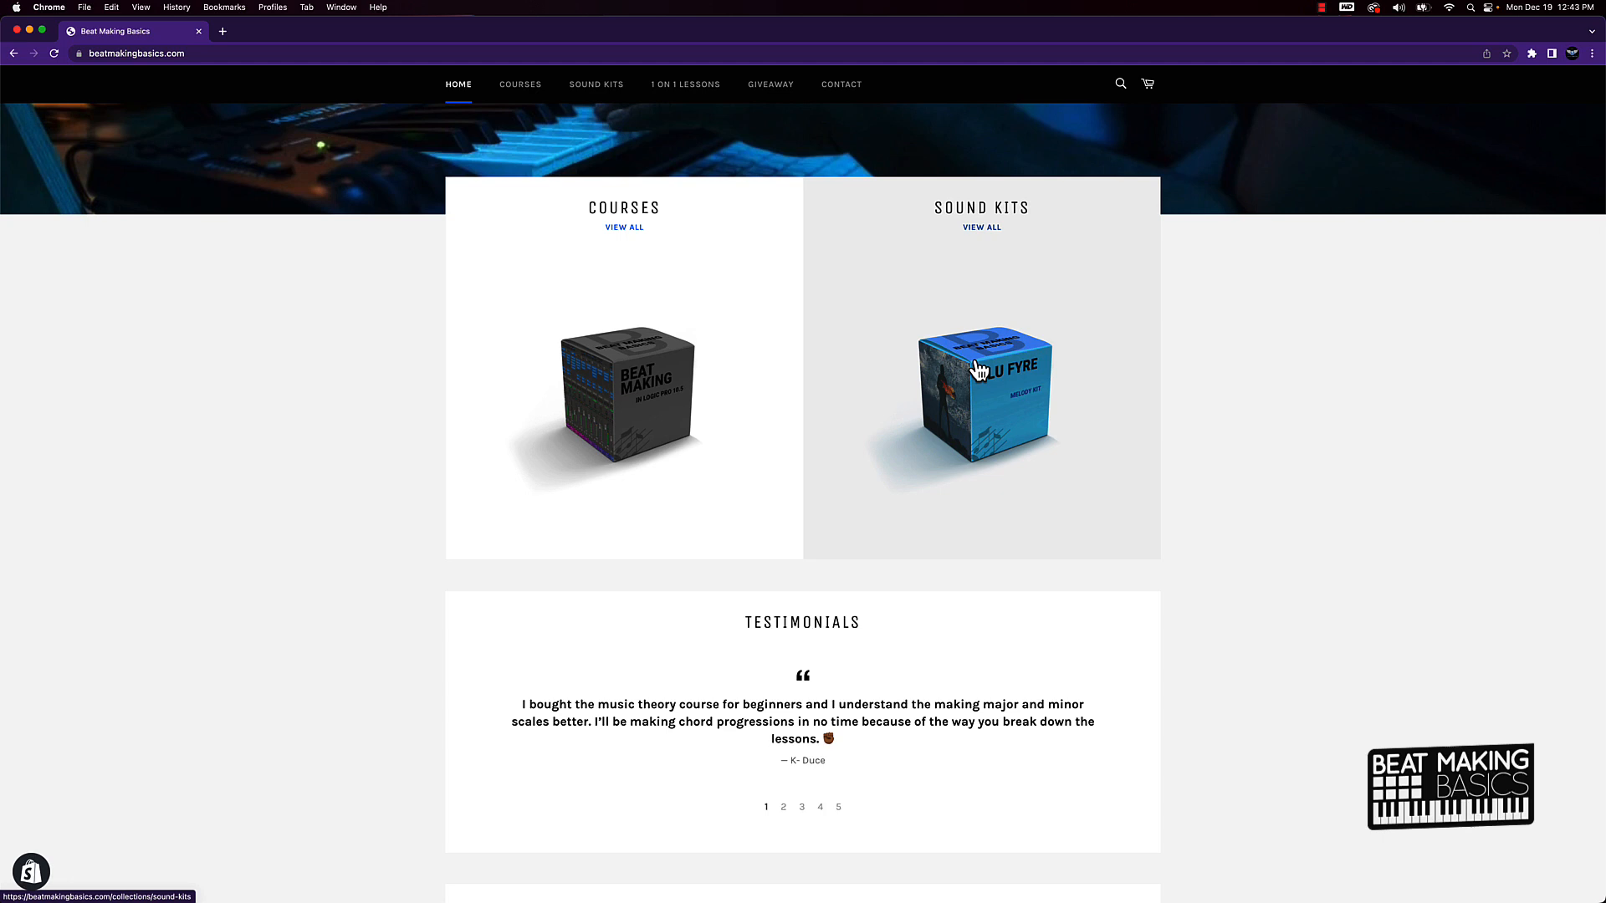
mouse_move(515, 258)
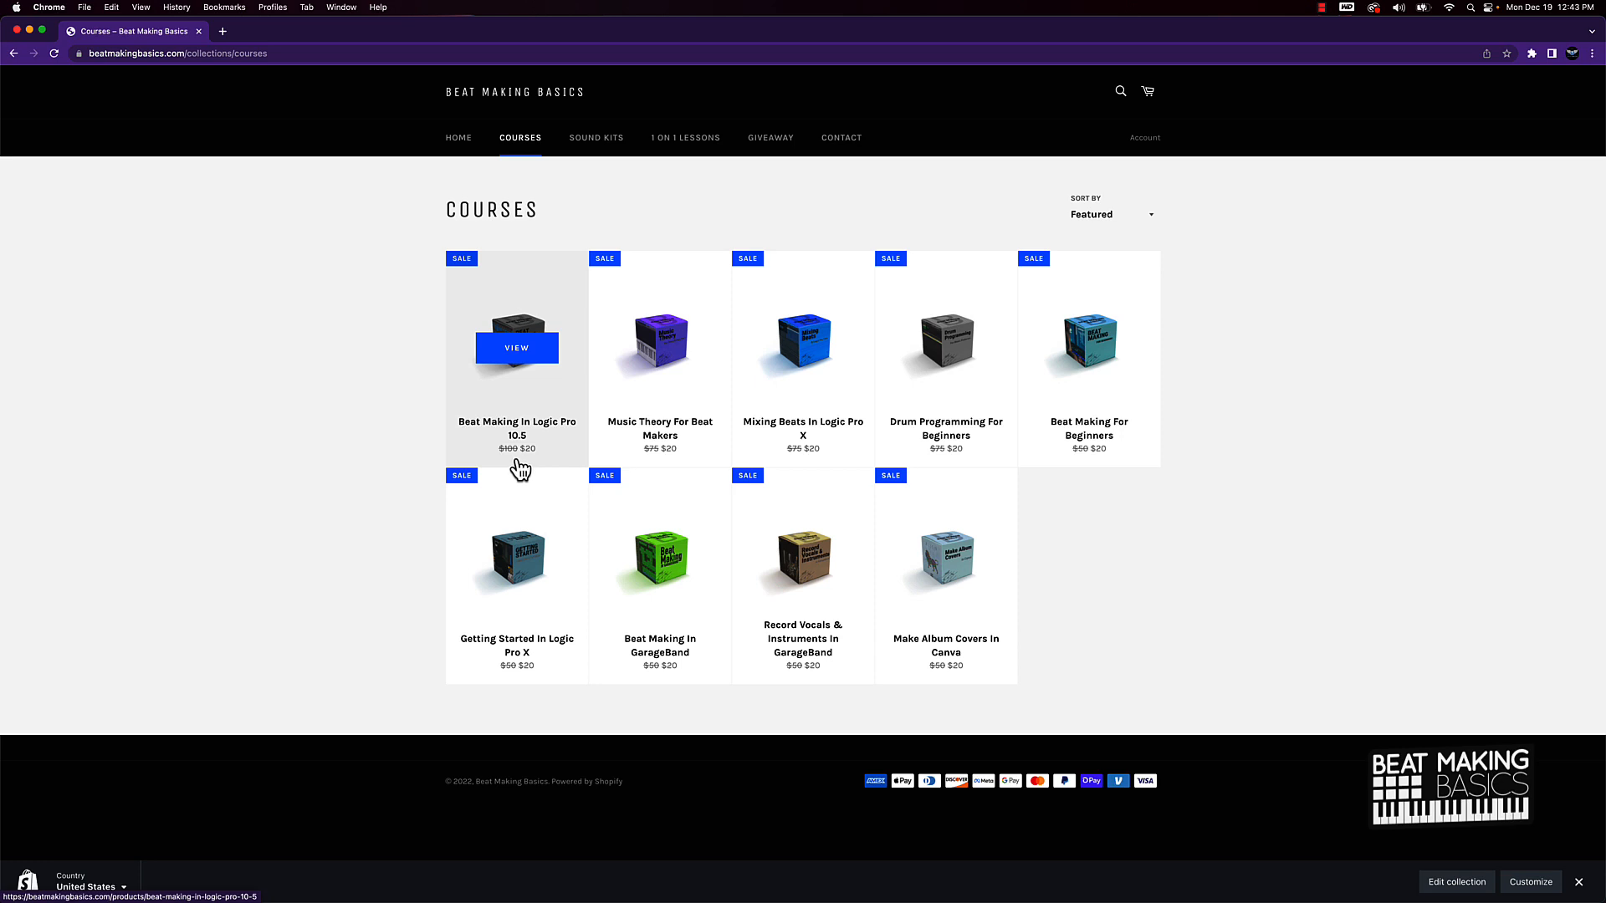
mouse_move(518, 438)
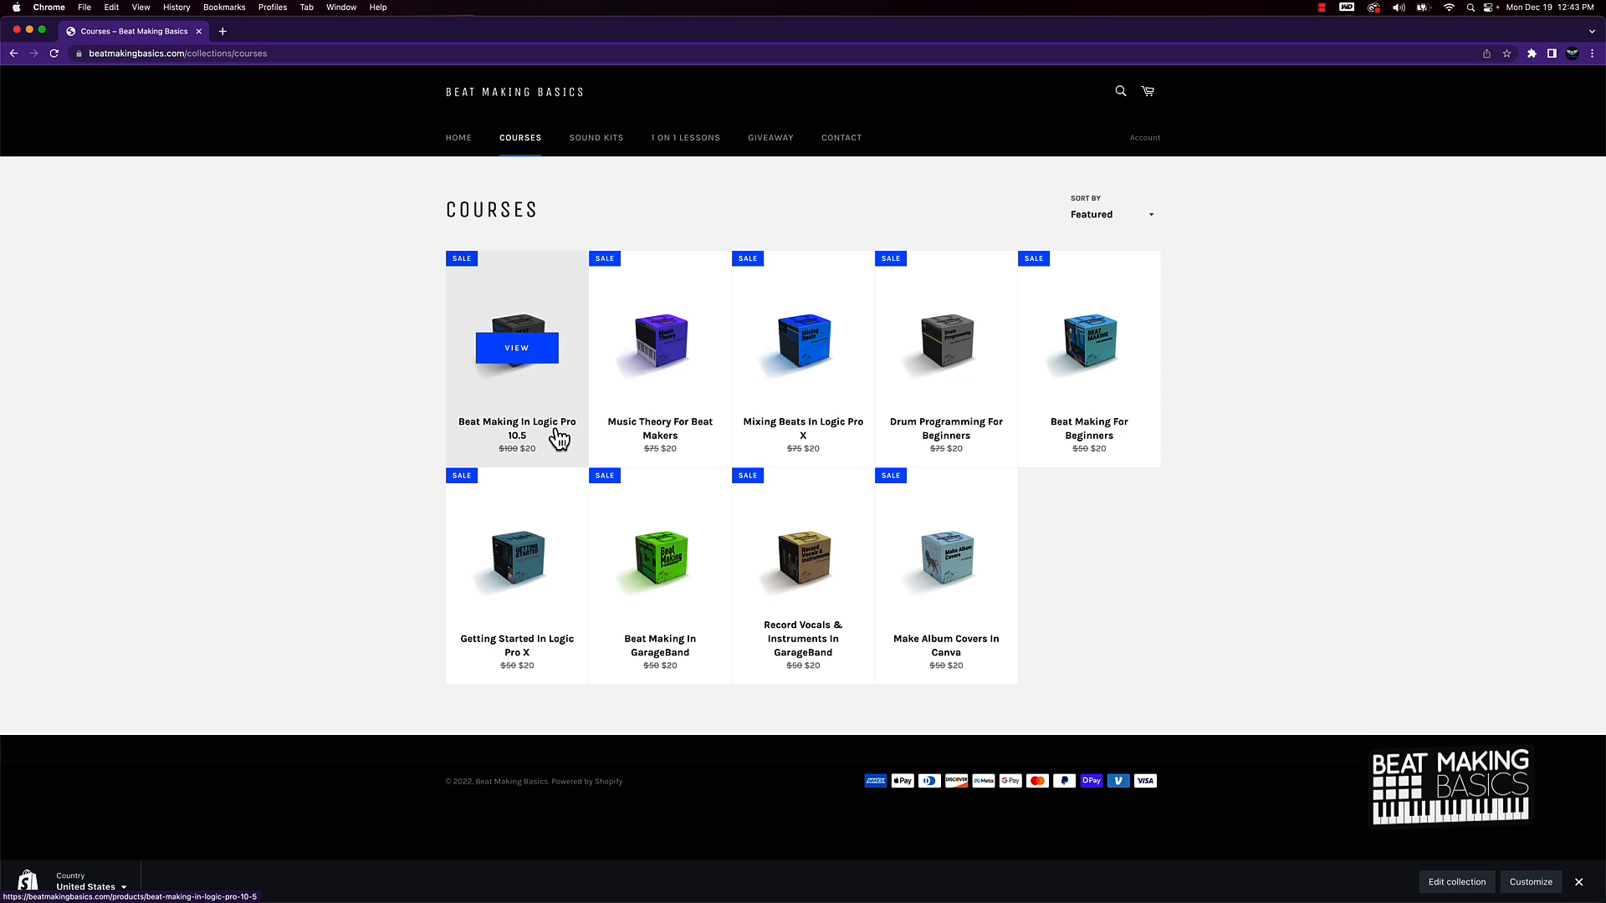
mouse_move(525, 448)
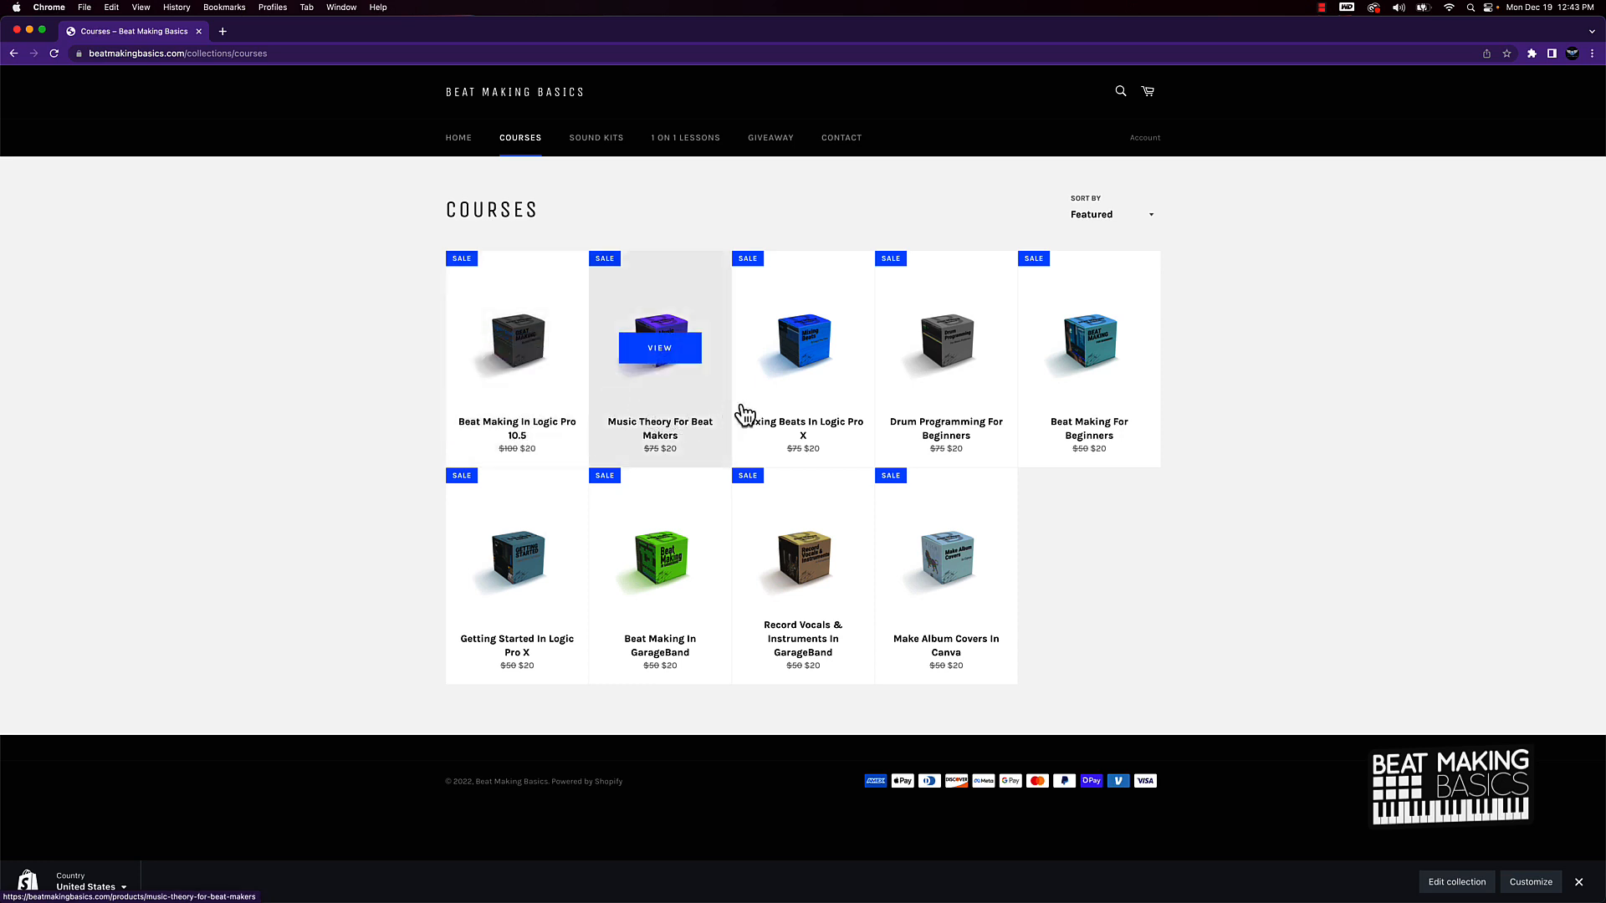
mouse_move(945, 405)
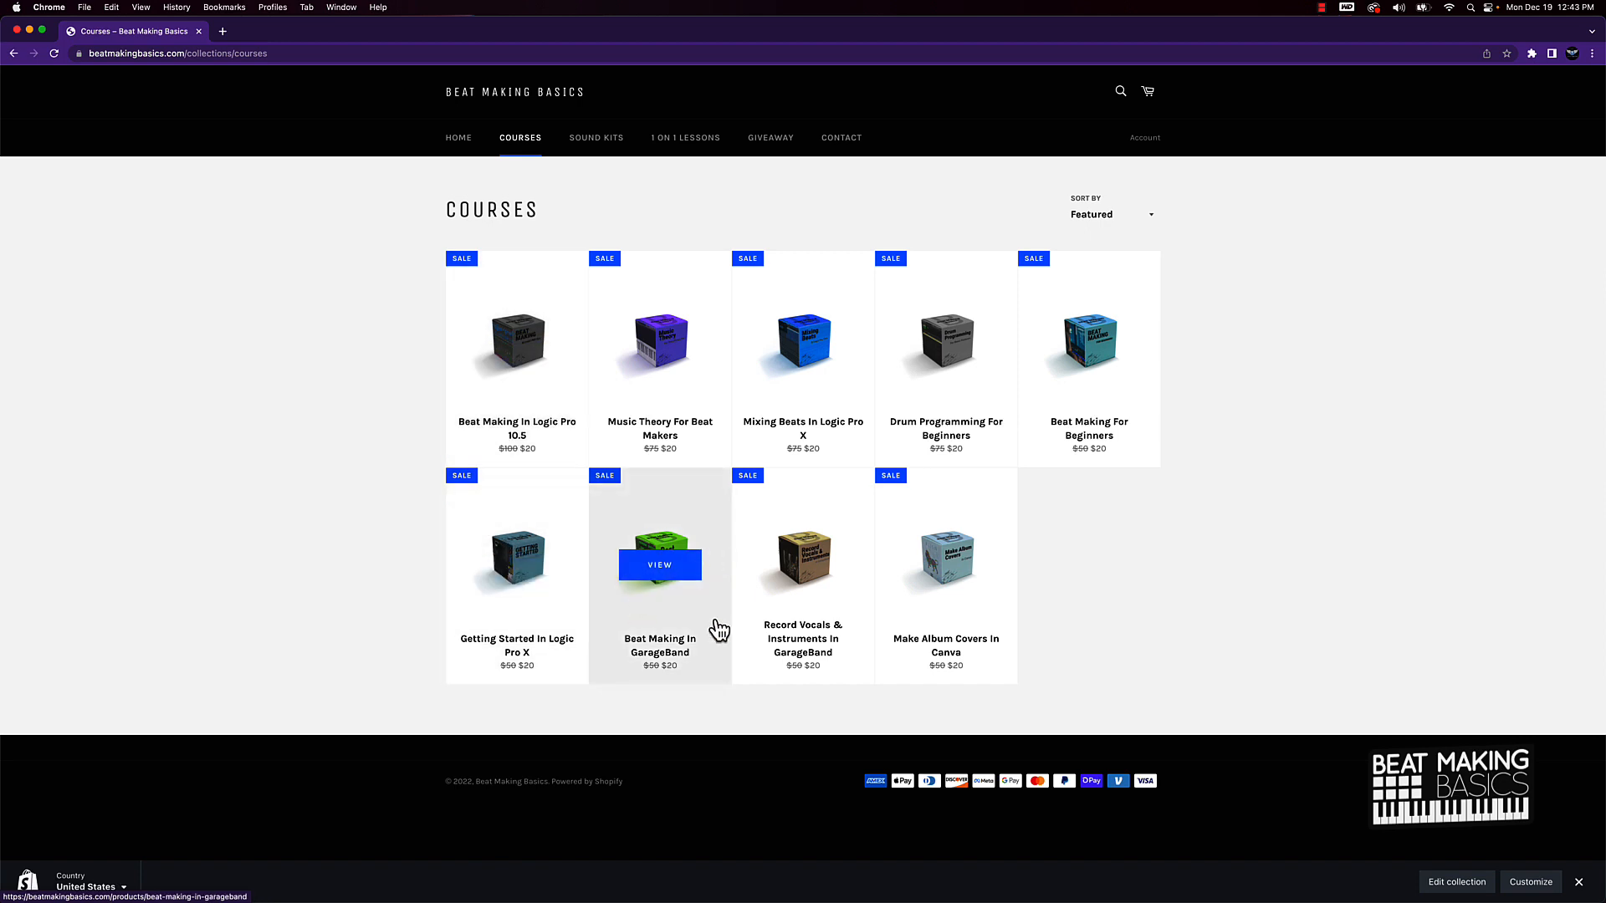
mouse_move(669, 609)
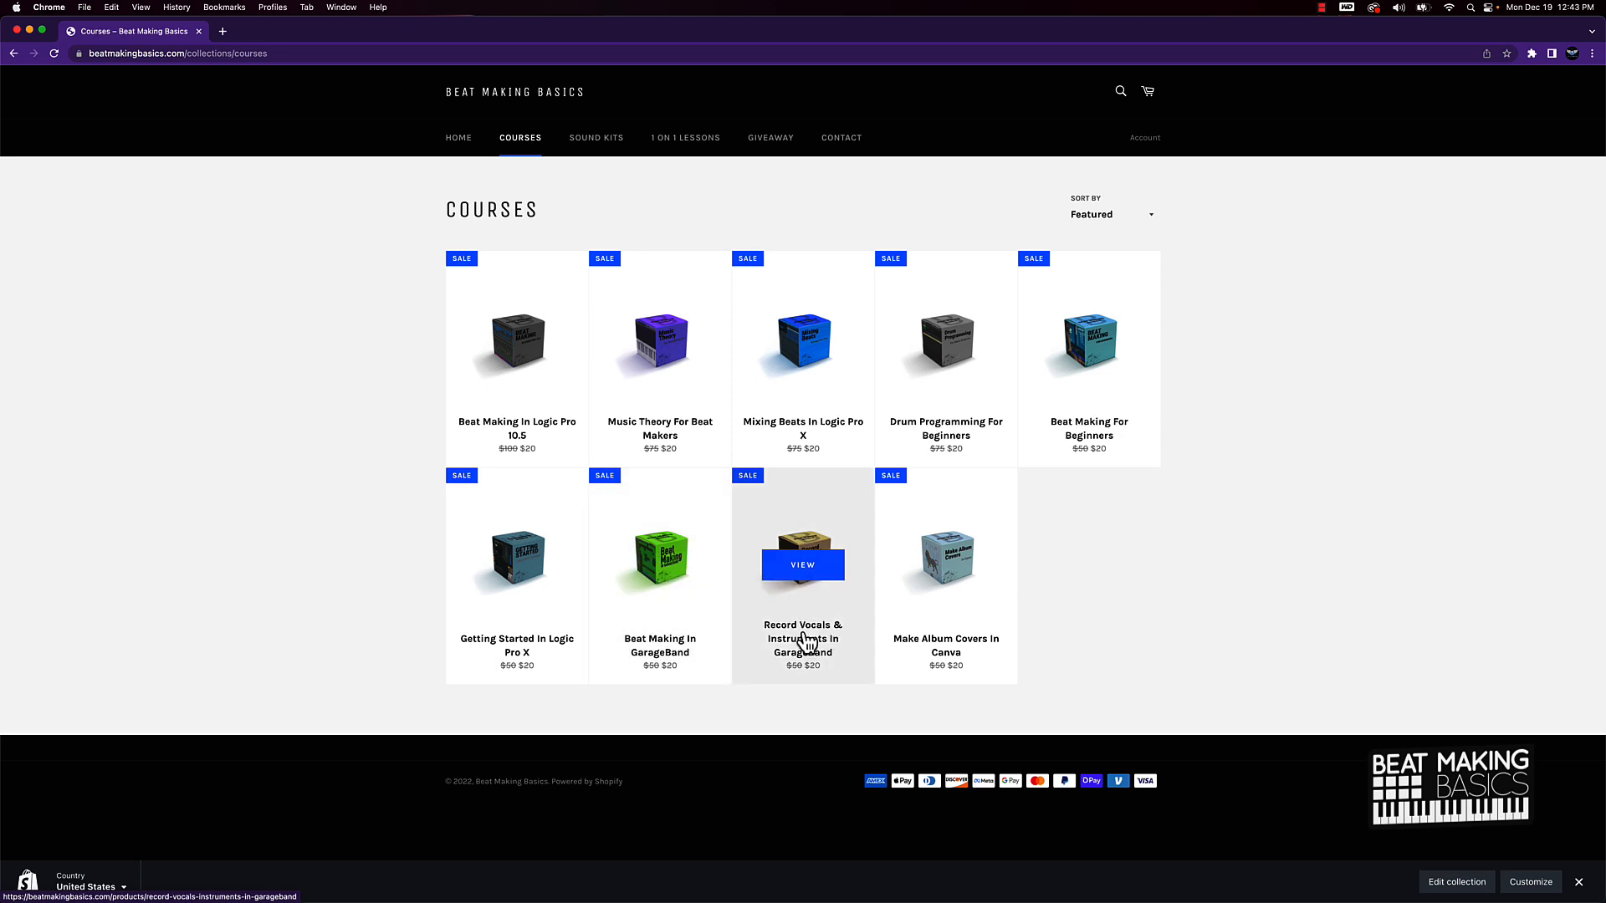
mouse_move(937, 614)
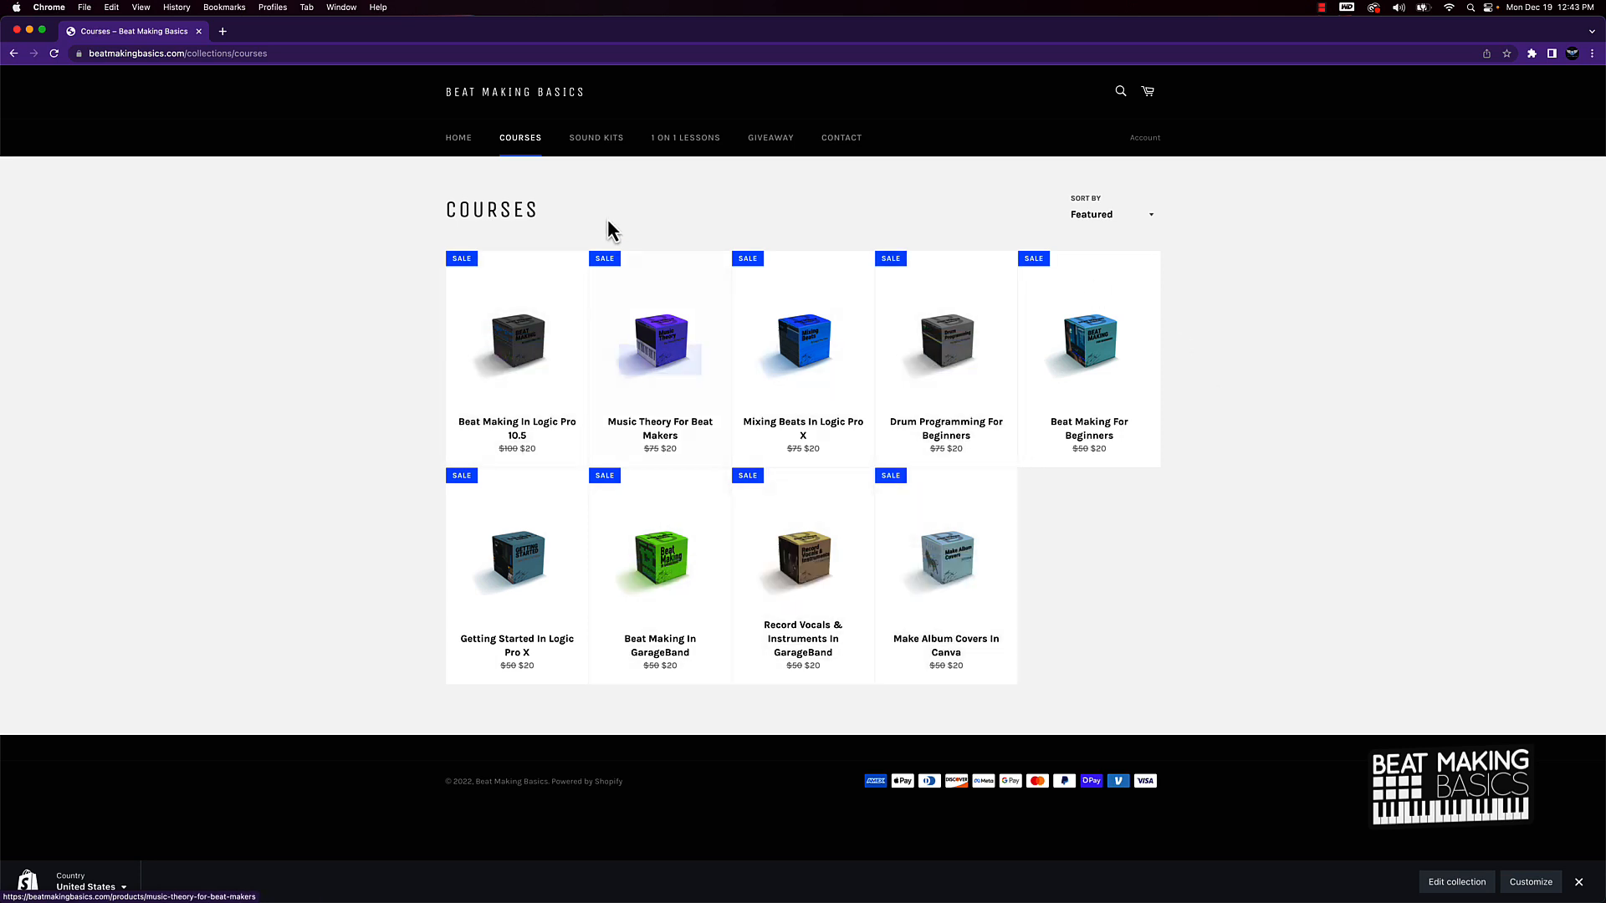
- Go to the Sound Kits collection listing four $10 sale kits
click(595, 138)
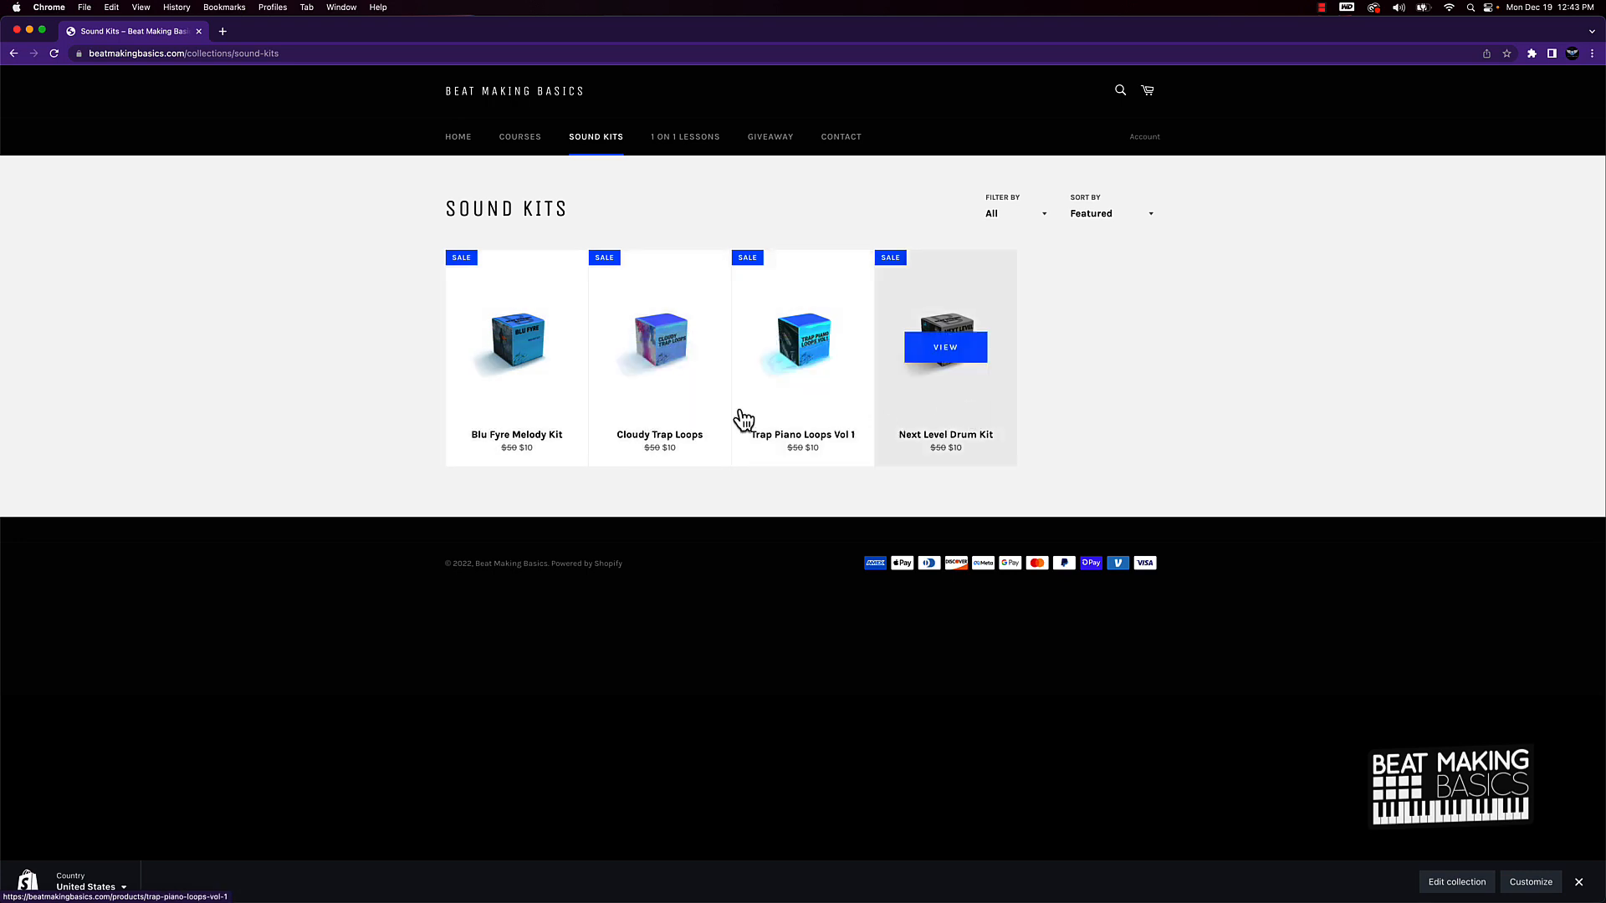
mouse_move(911, 427)
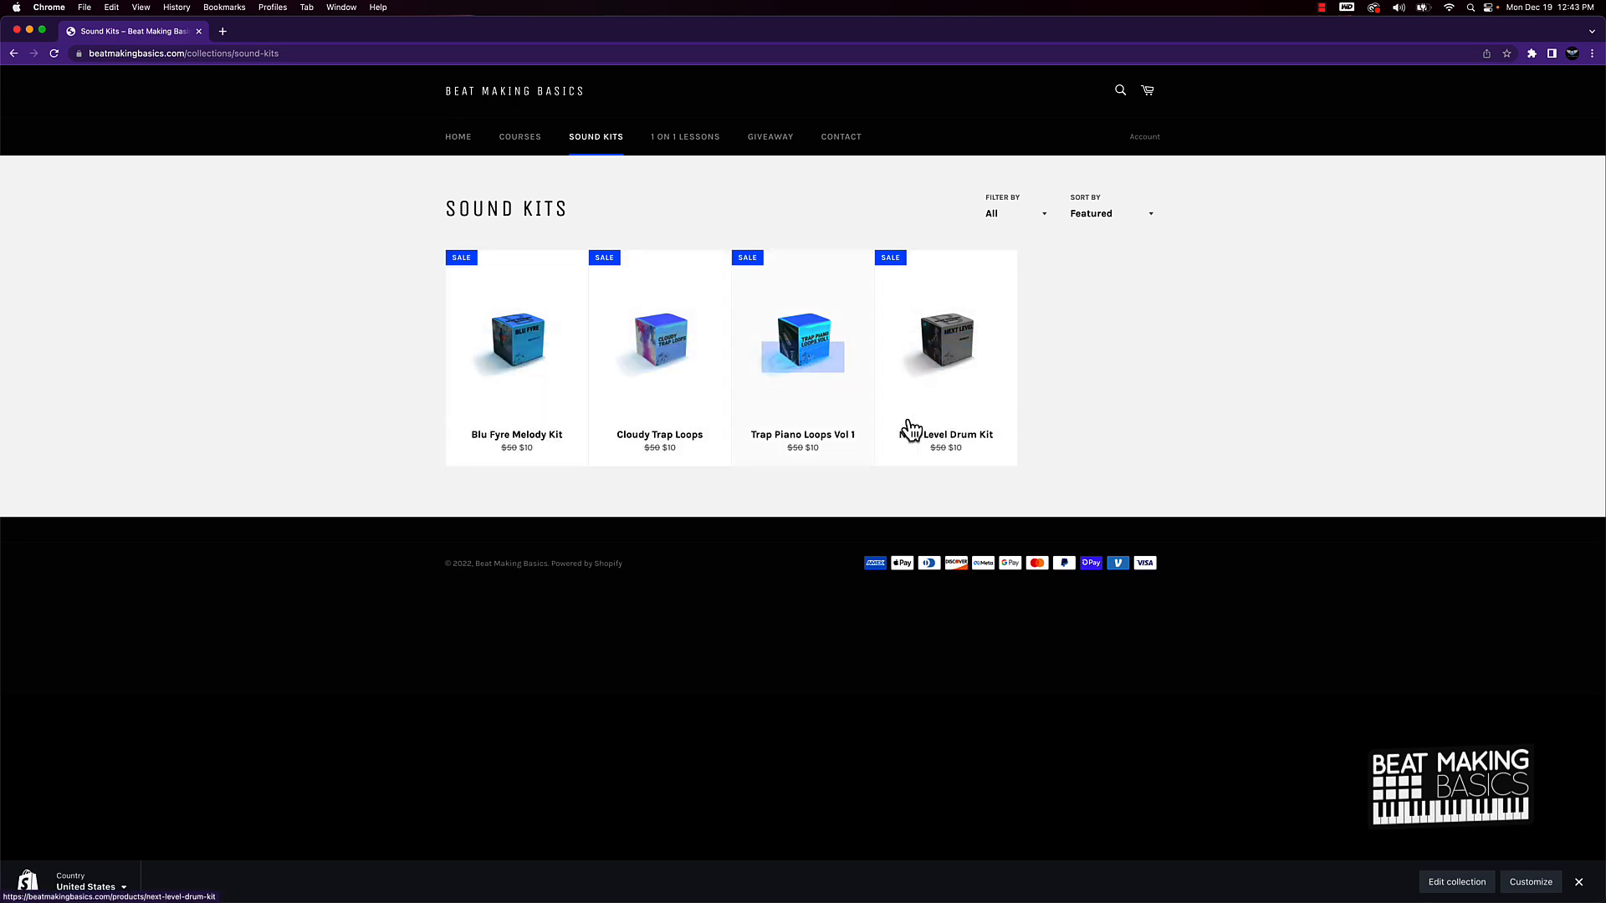
mouse_move(914, 430)
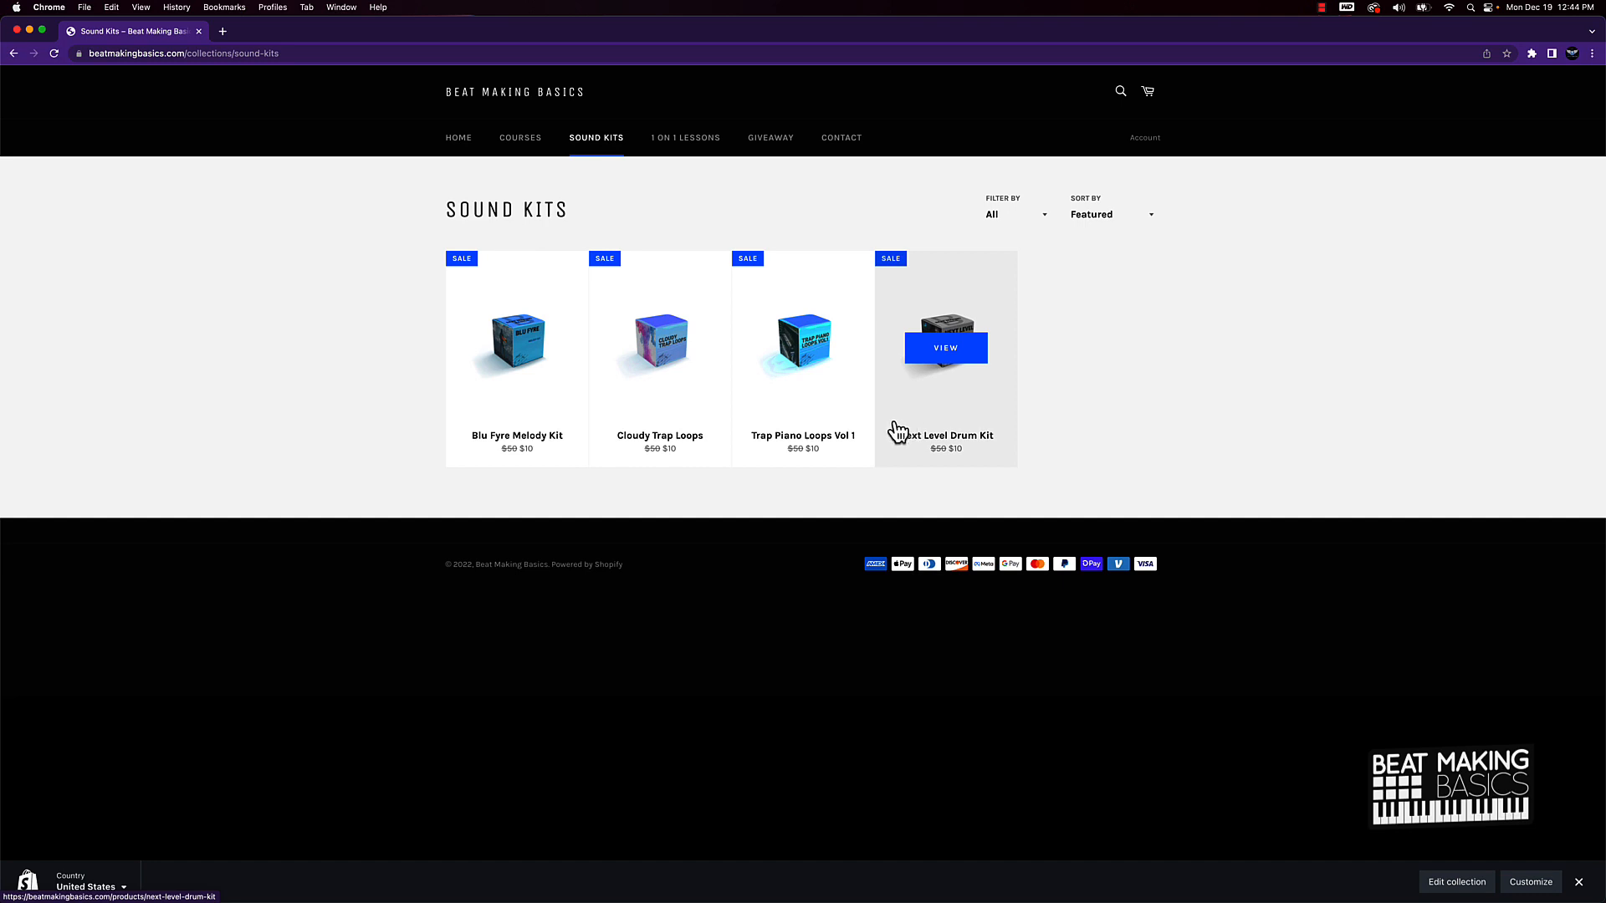
- Go to the 1 On 1 Lessons page with its video and booking link
click(685, 137)
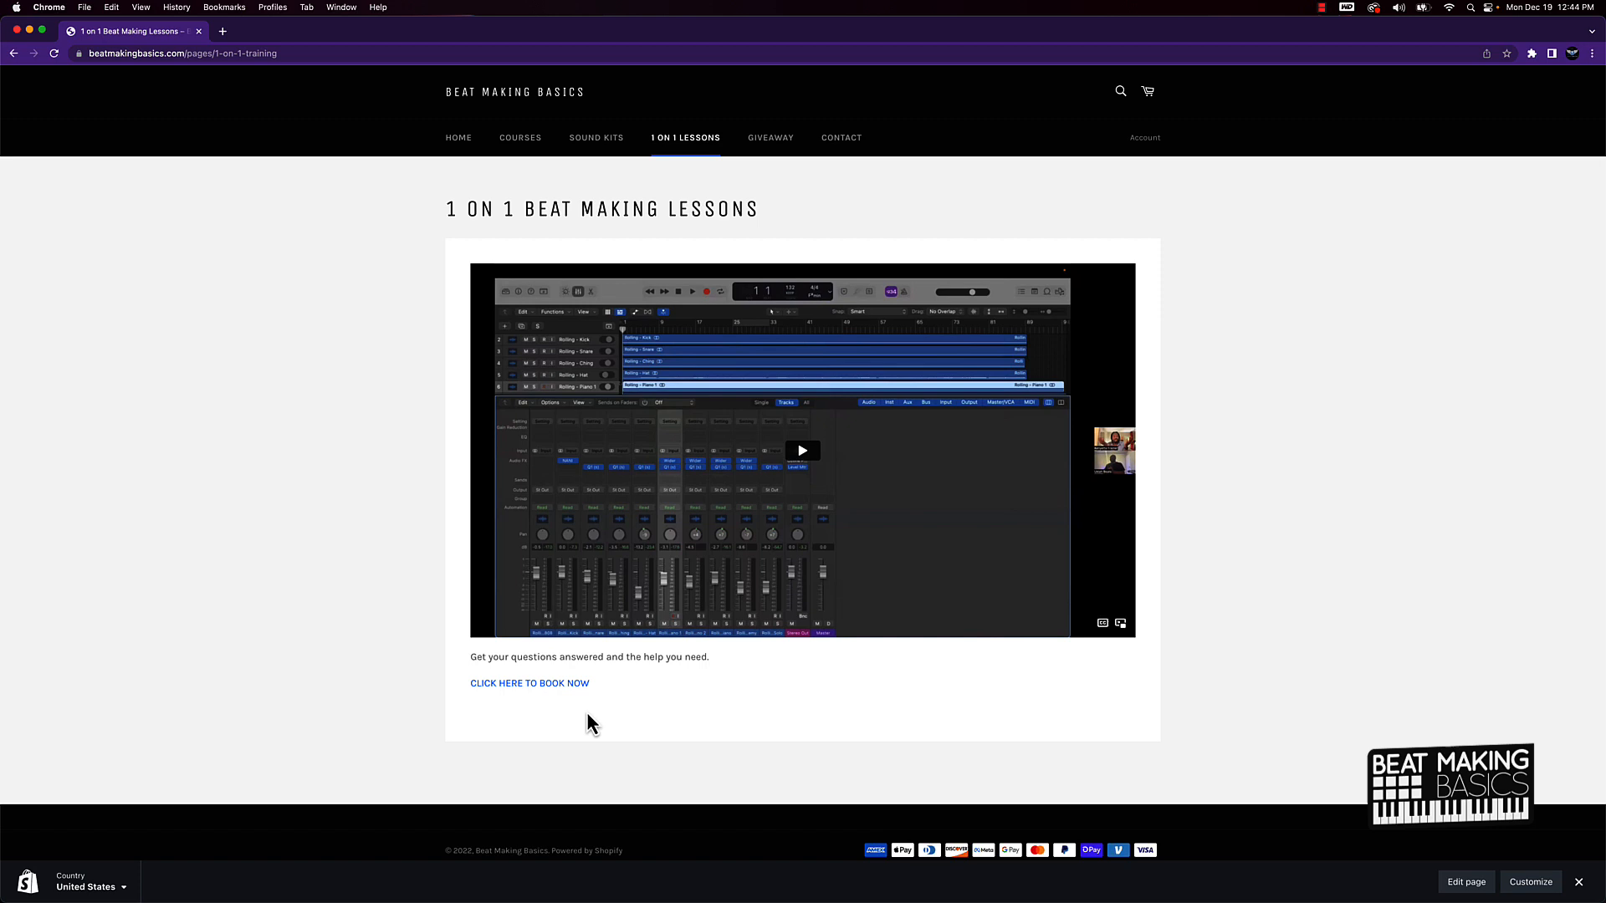
mouse_move(827, 651)
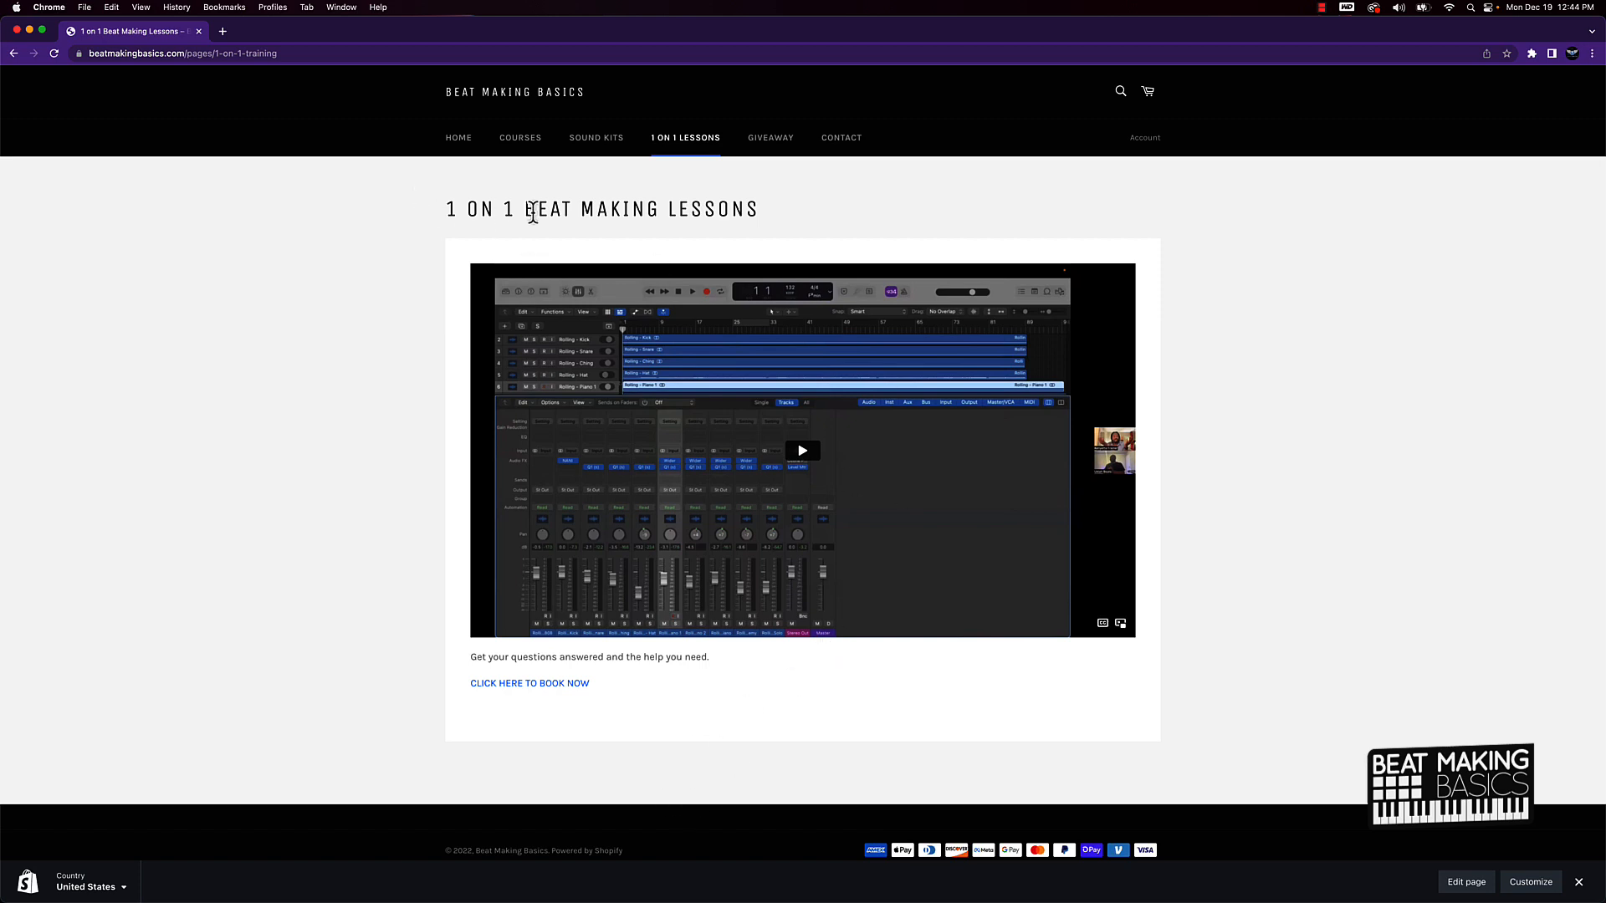
mouse_move(593, 150)
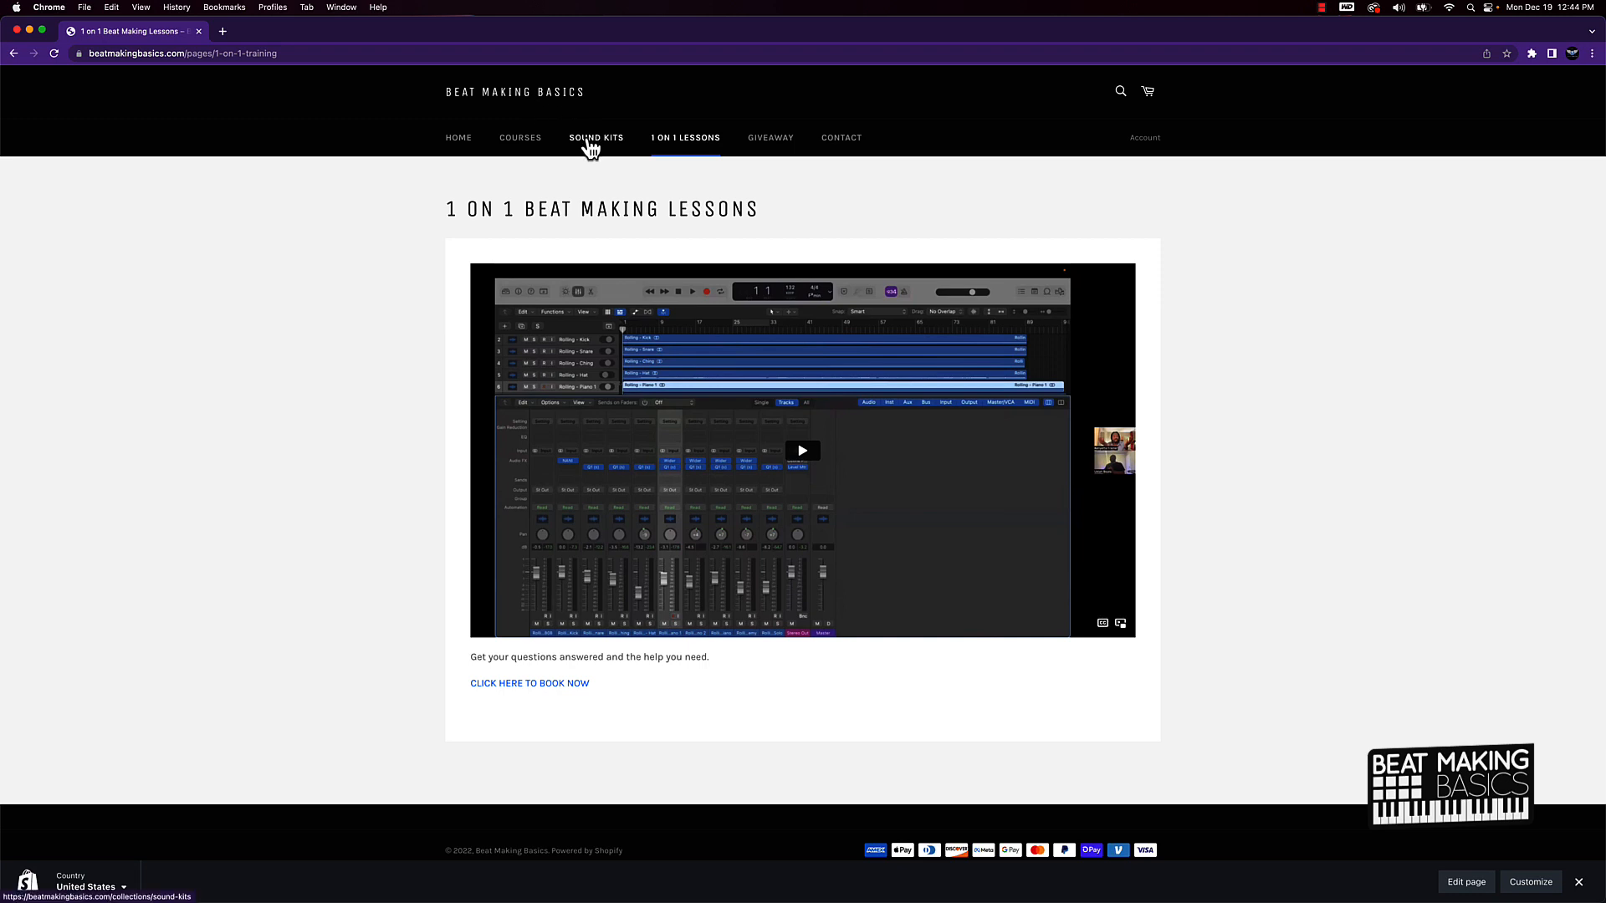
- Visit Courses, revisit Sound Kits, then return to the Courses collection of nine sale courses
click(519, 138)
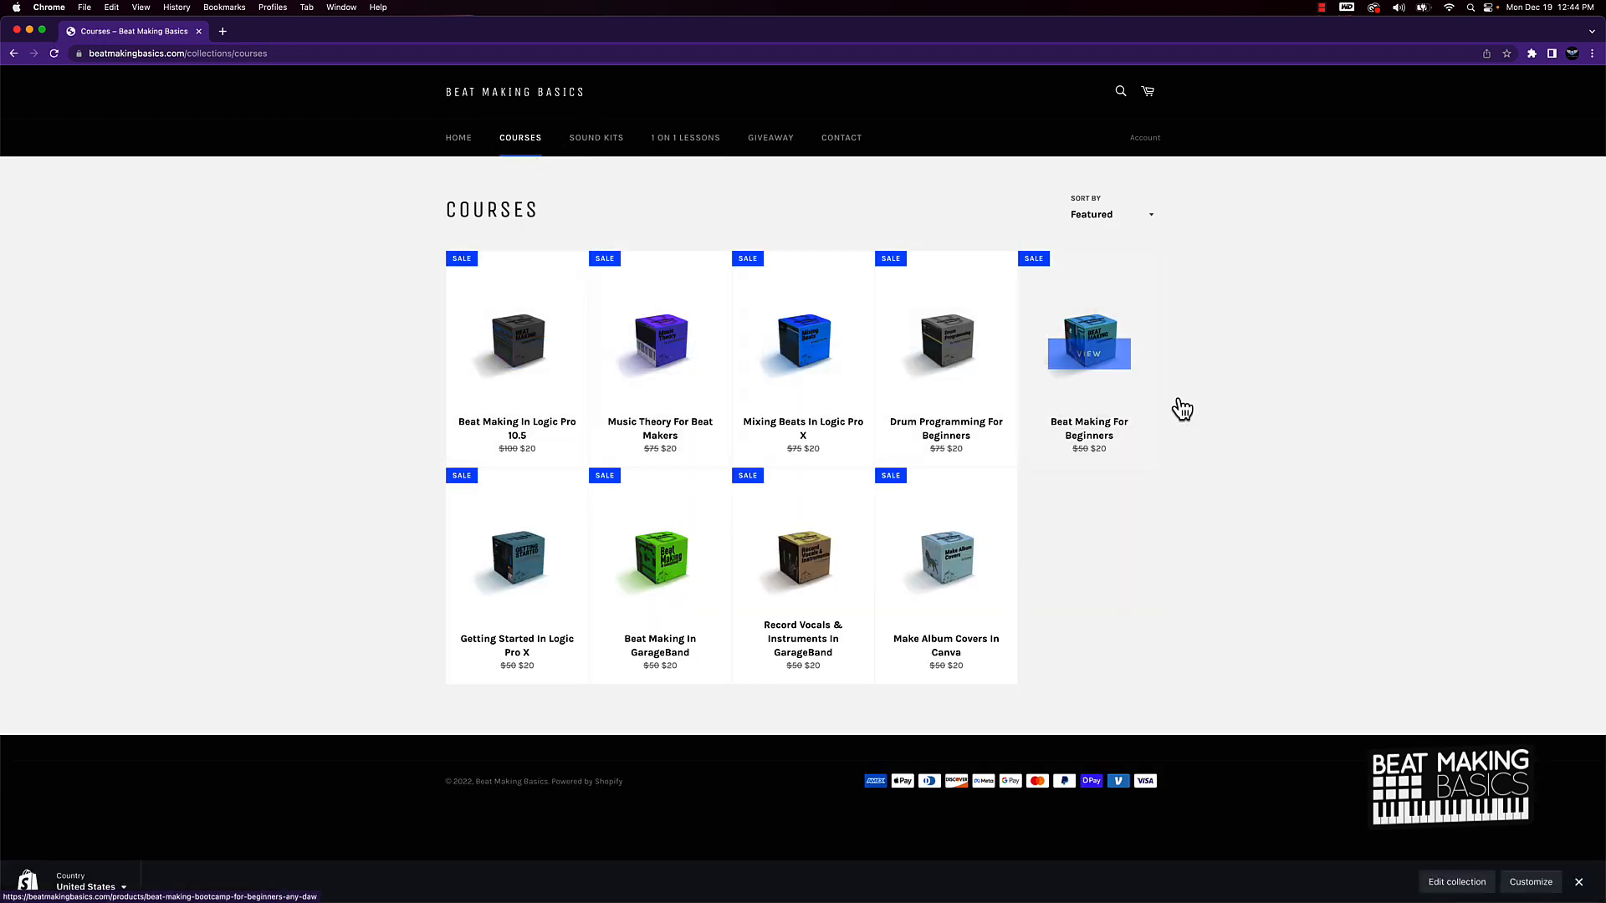
mouse_move(590, 140)
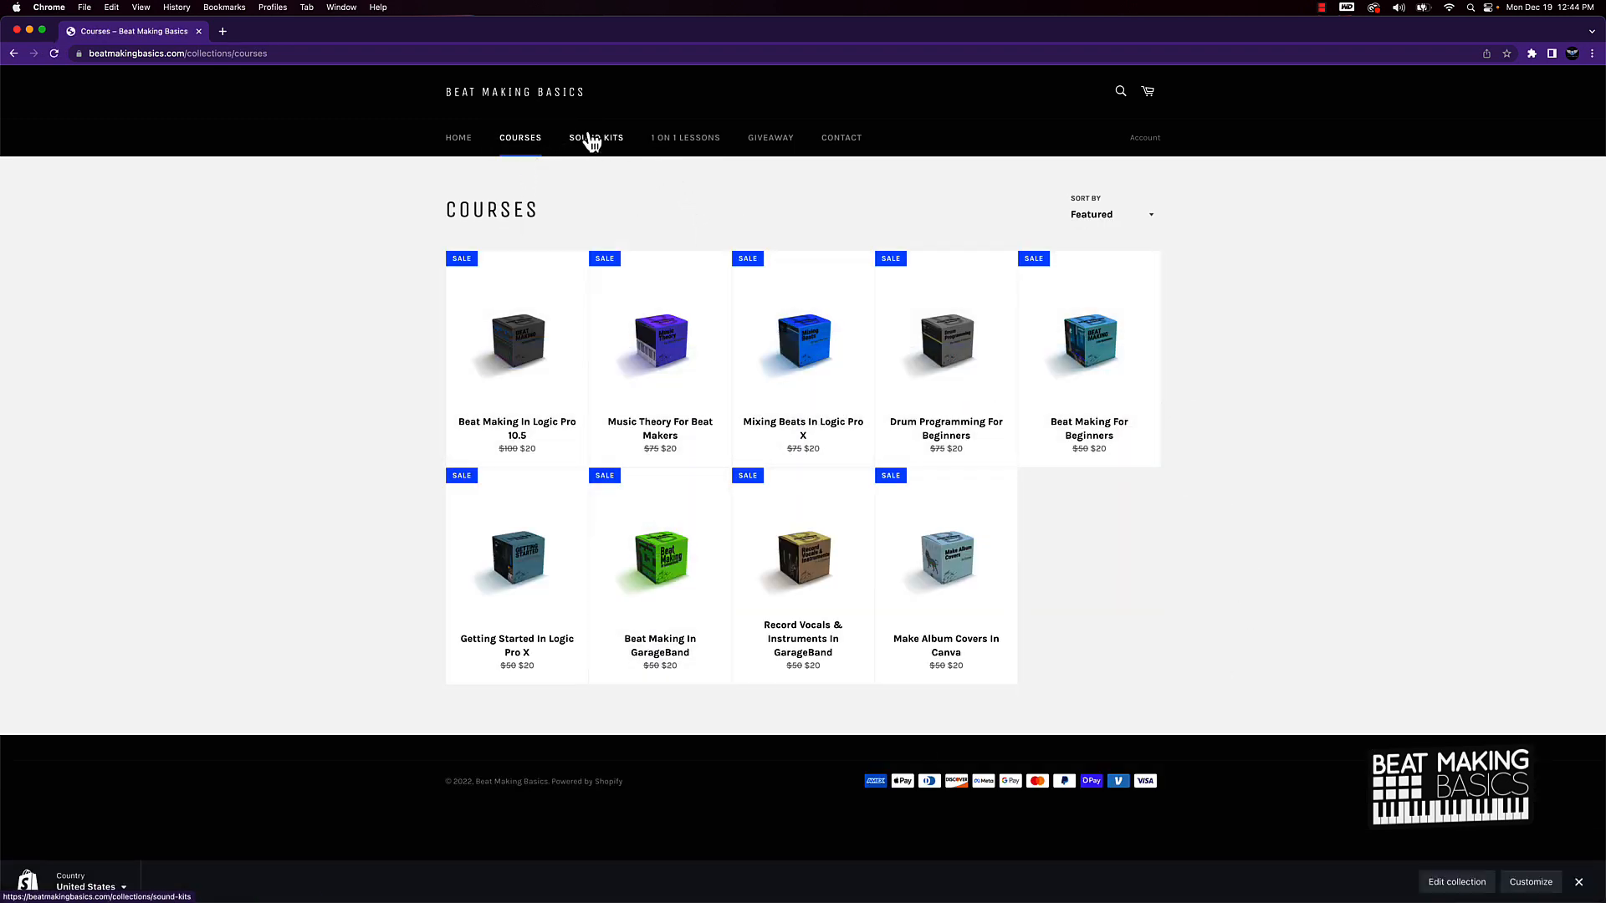
click(596, 137)
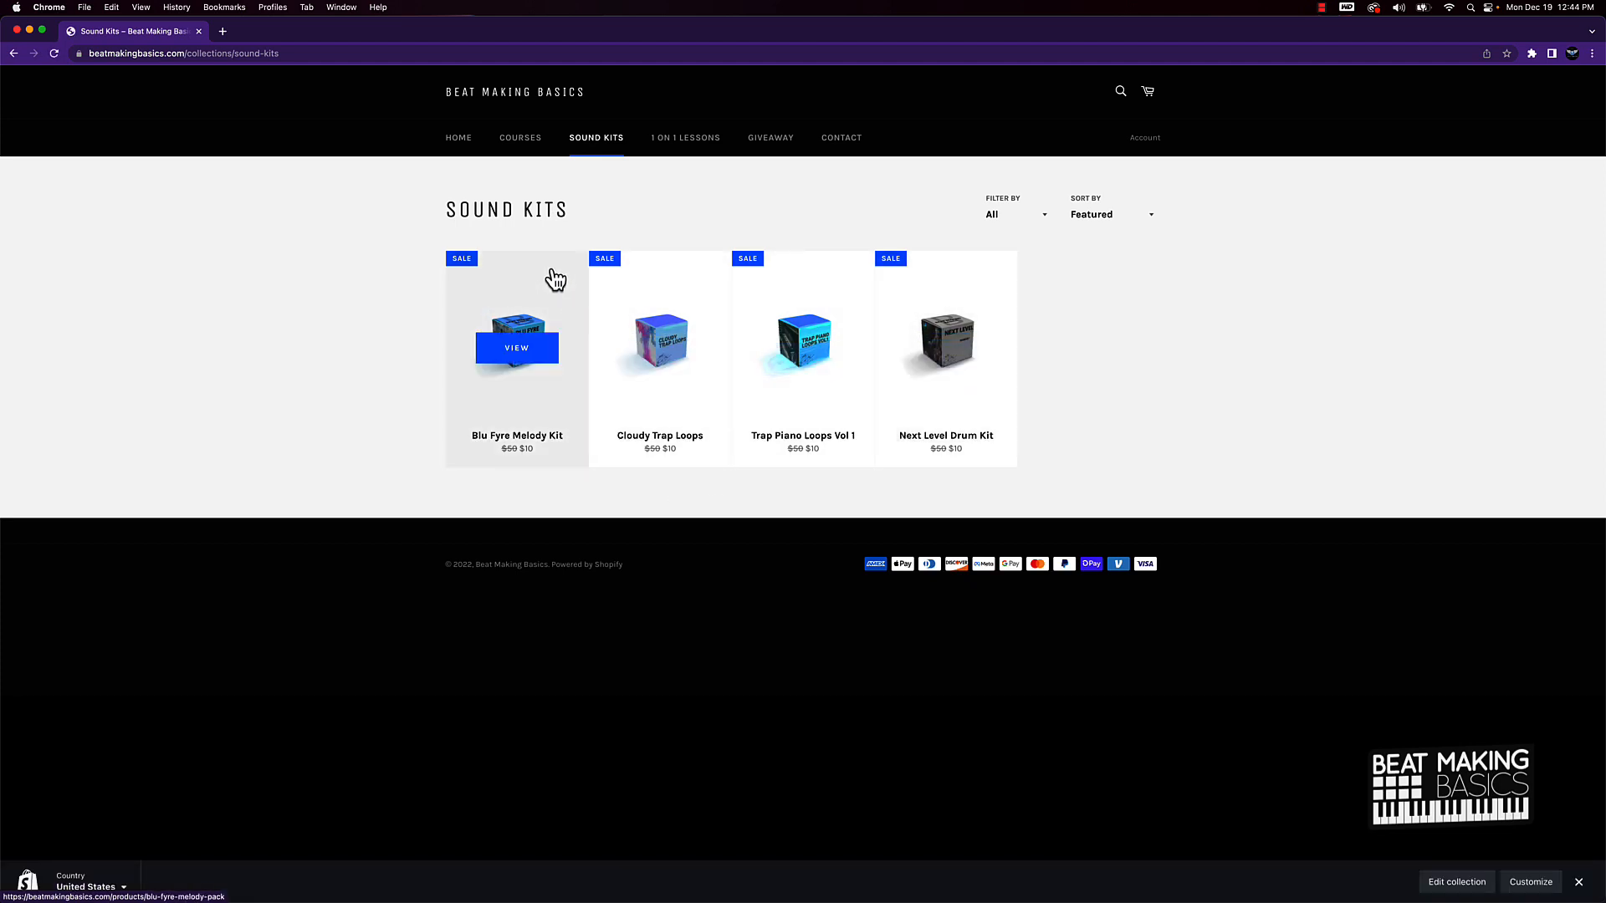
click(521, 137)
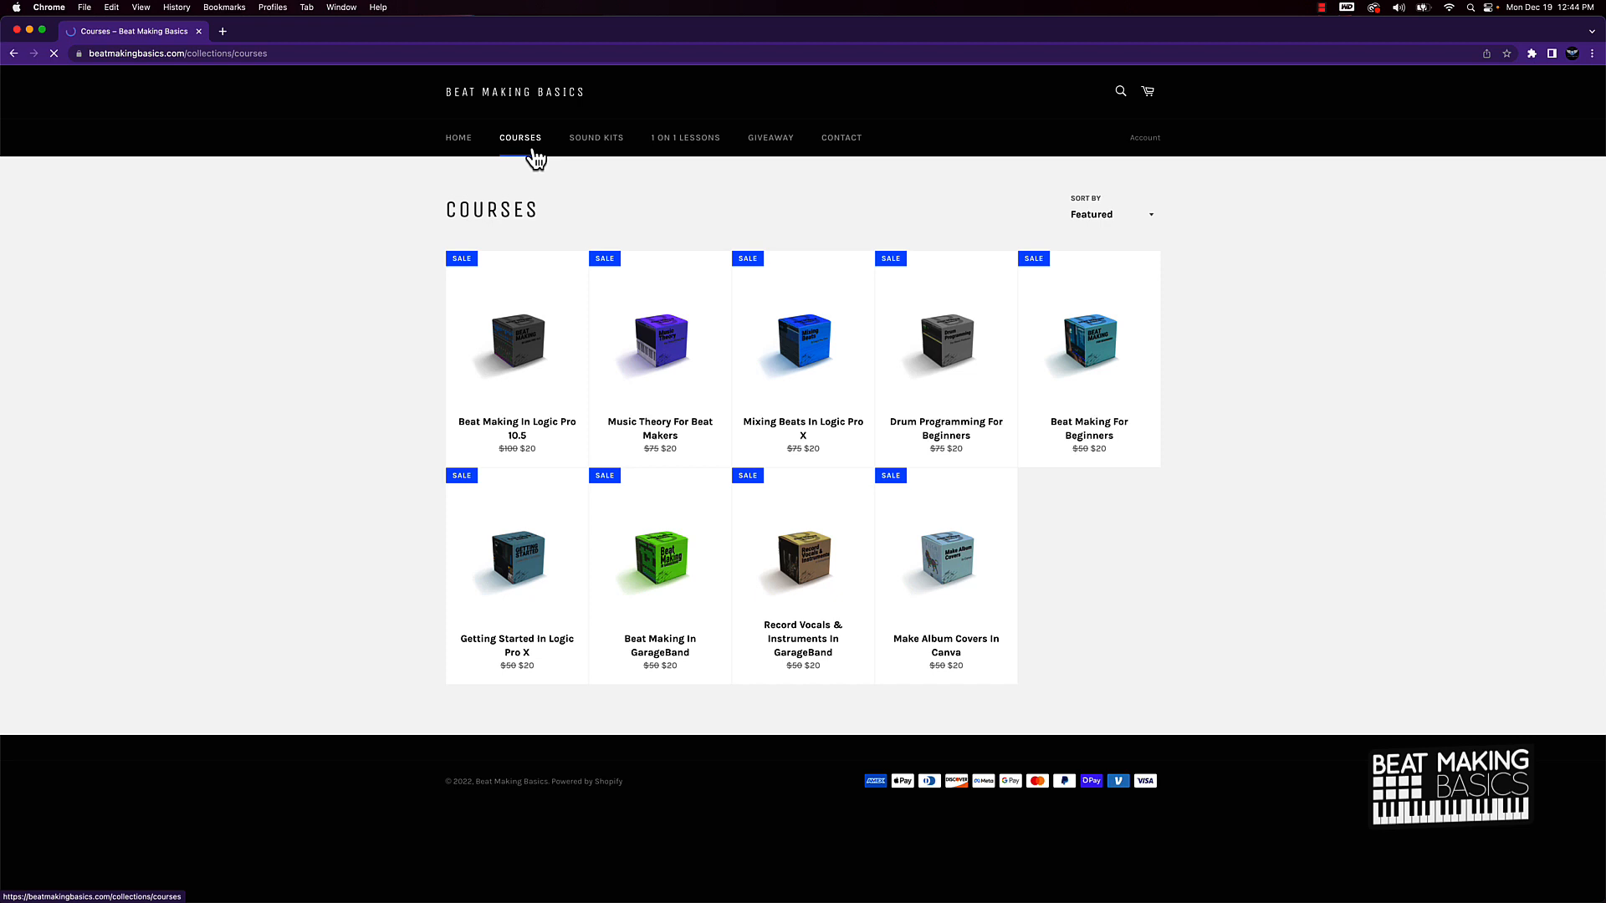
mouse_move(535, 351)
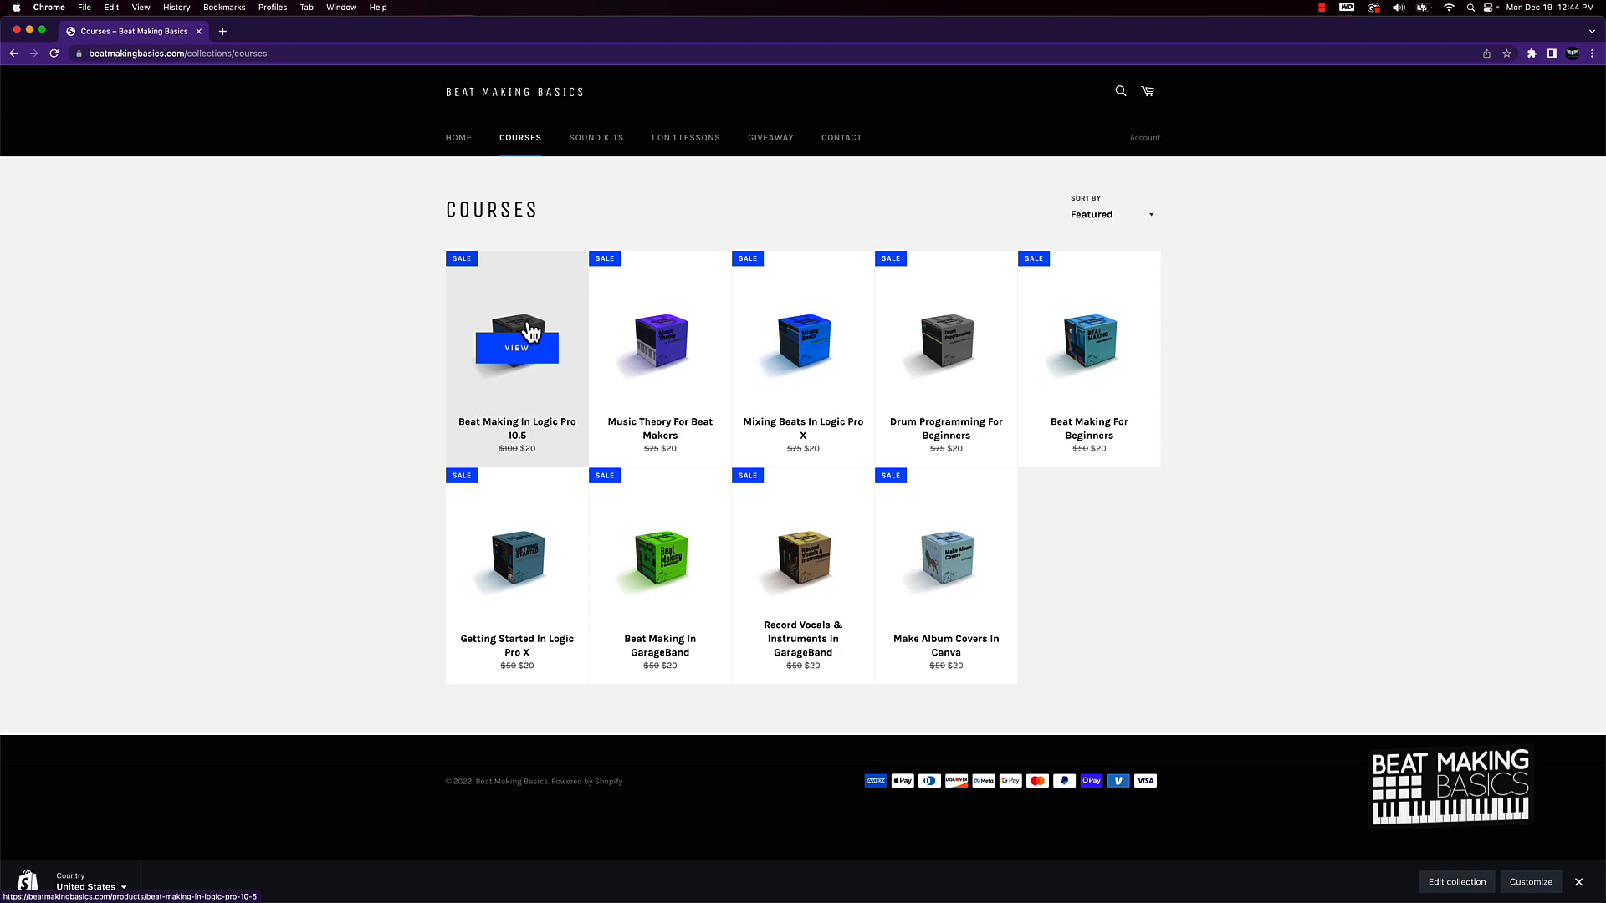
- View the Beat Making In Logic Pro 10.5 course and its 14-item $97 End of Year Deal bundle
click(515, 348)
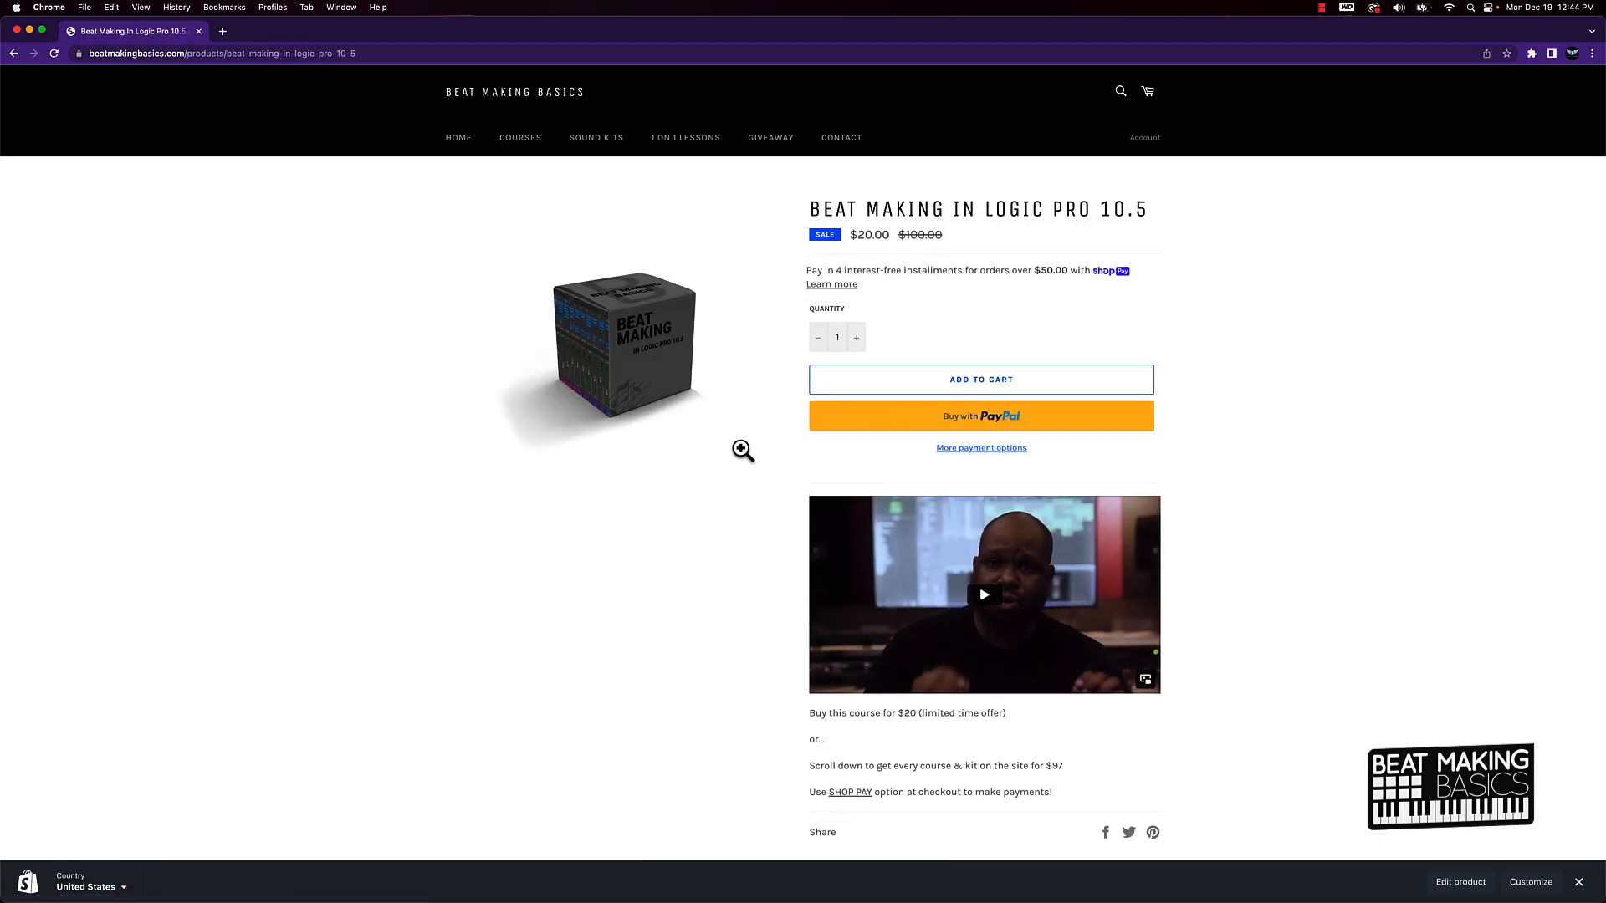
scroll(down, 3)
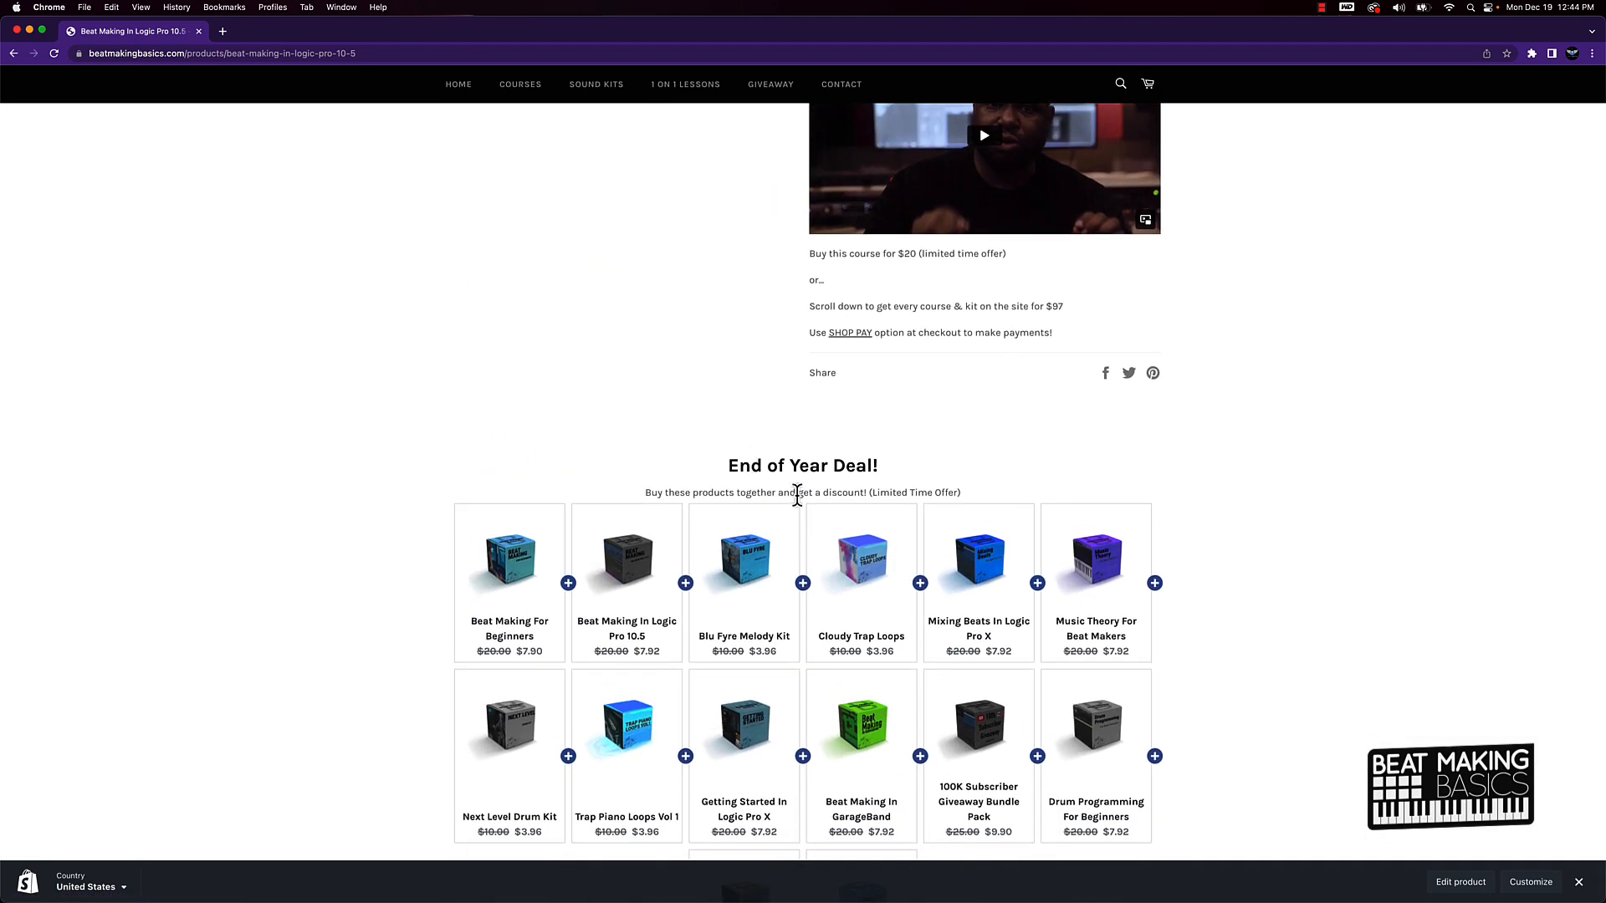
mouse_move(690, 493)
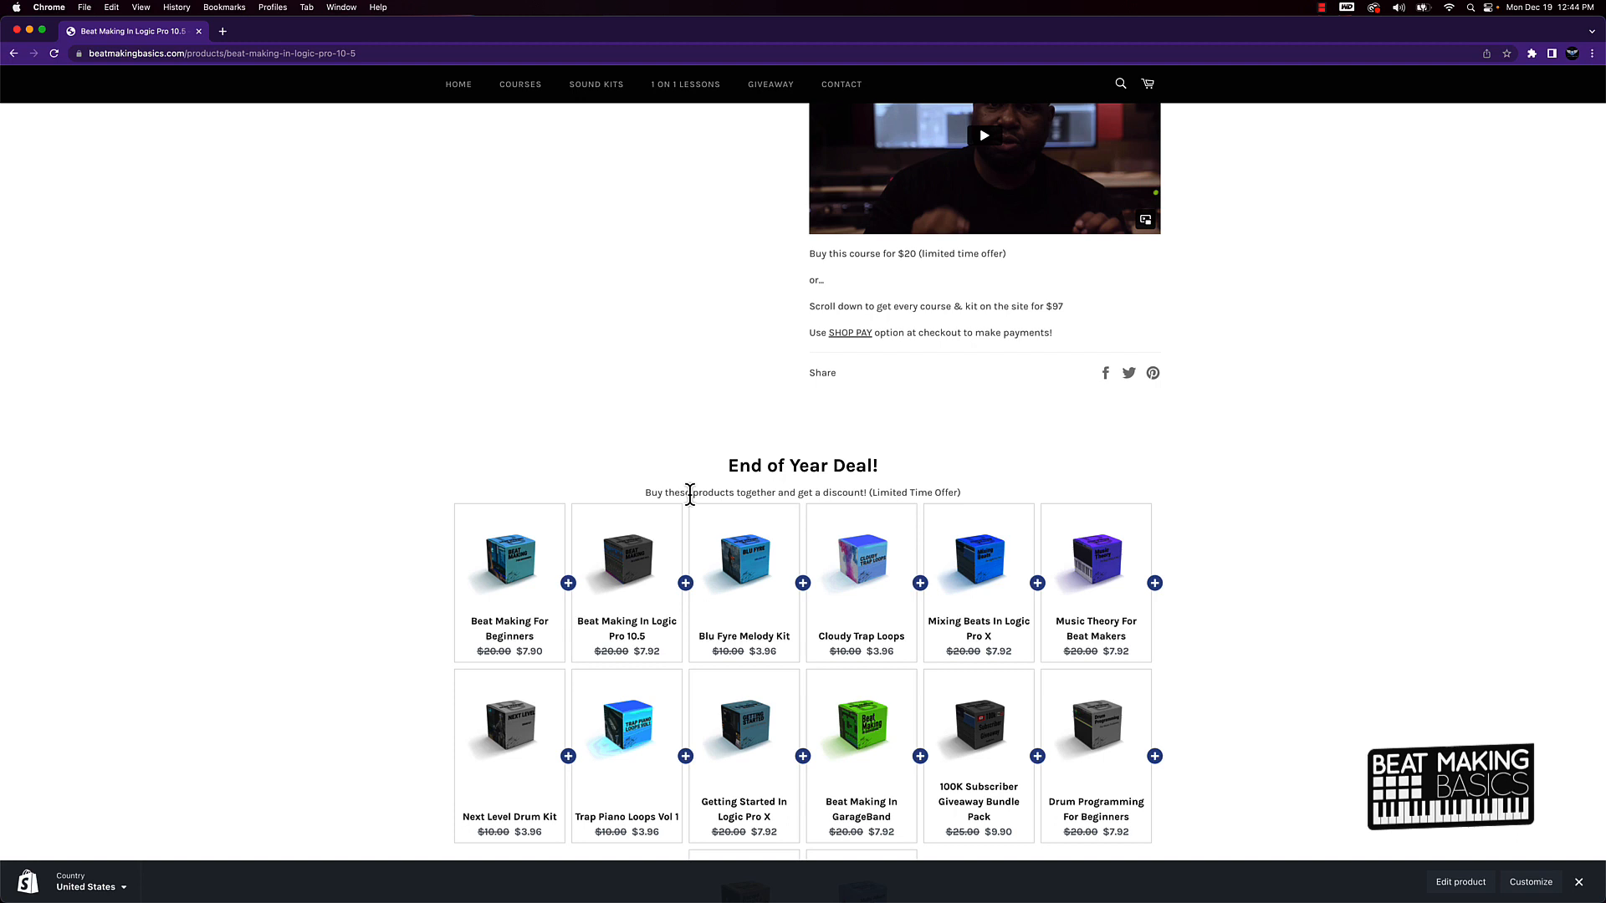
scroll(down, 3)
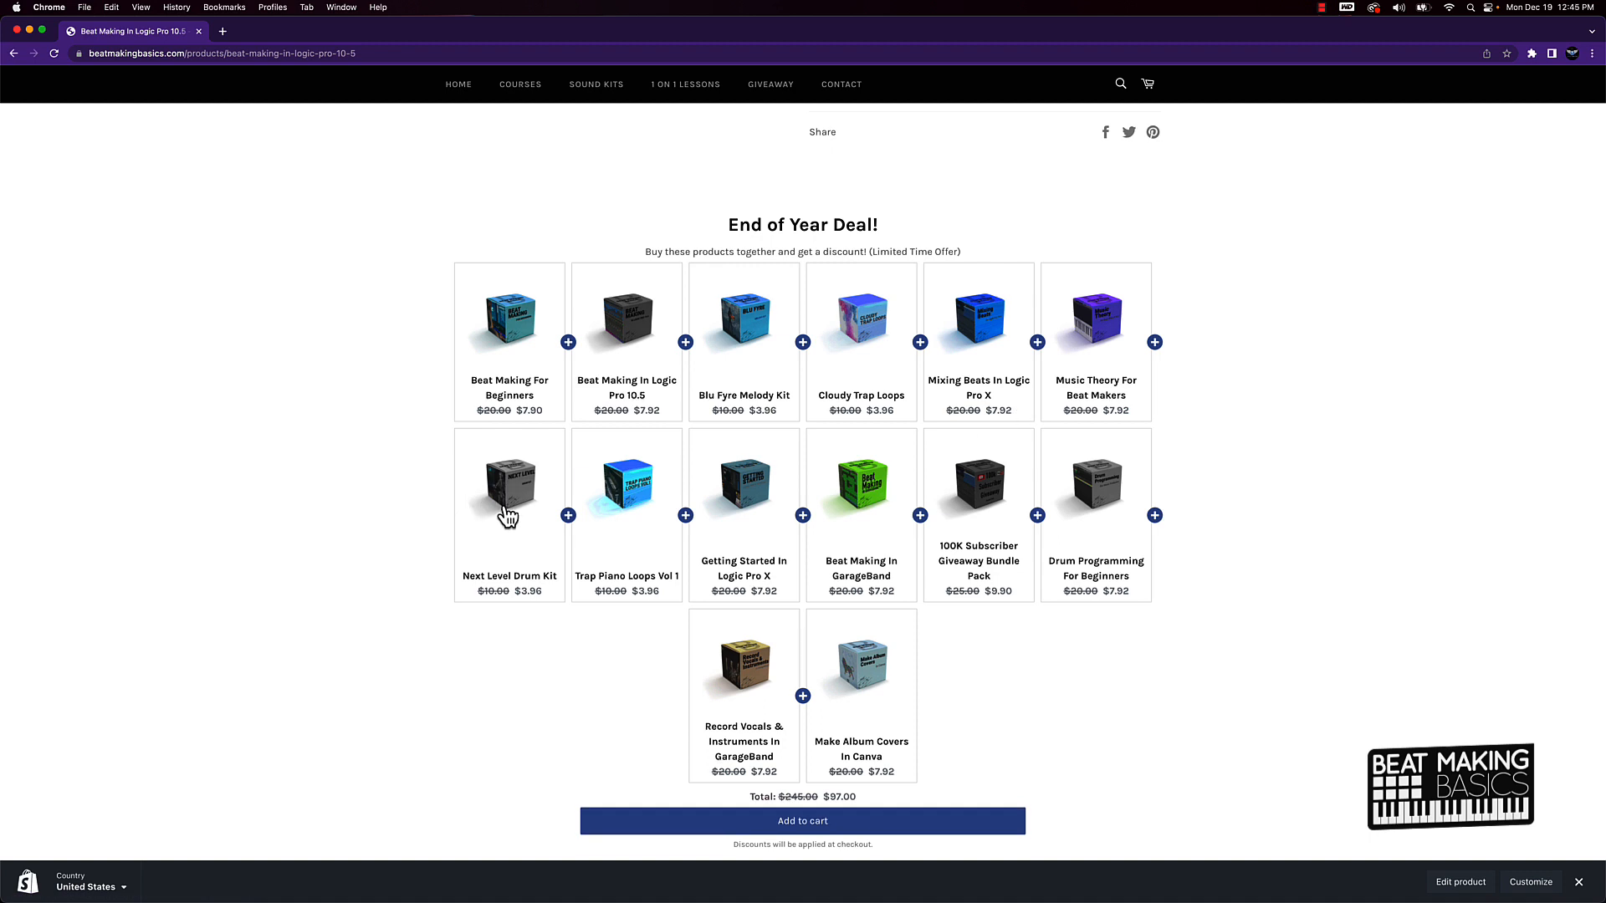
mouse_move(529, 414)
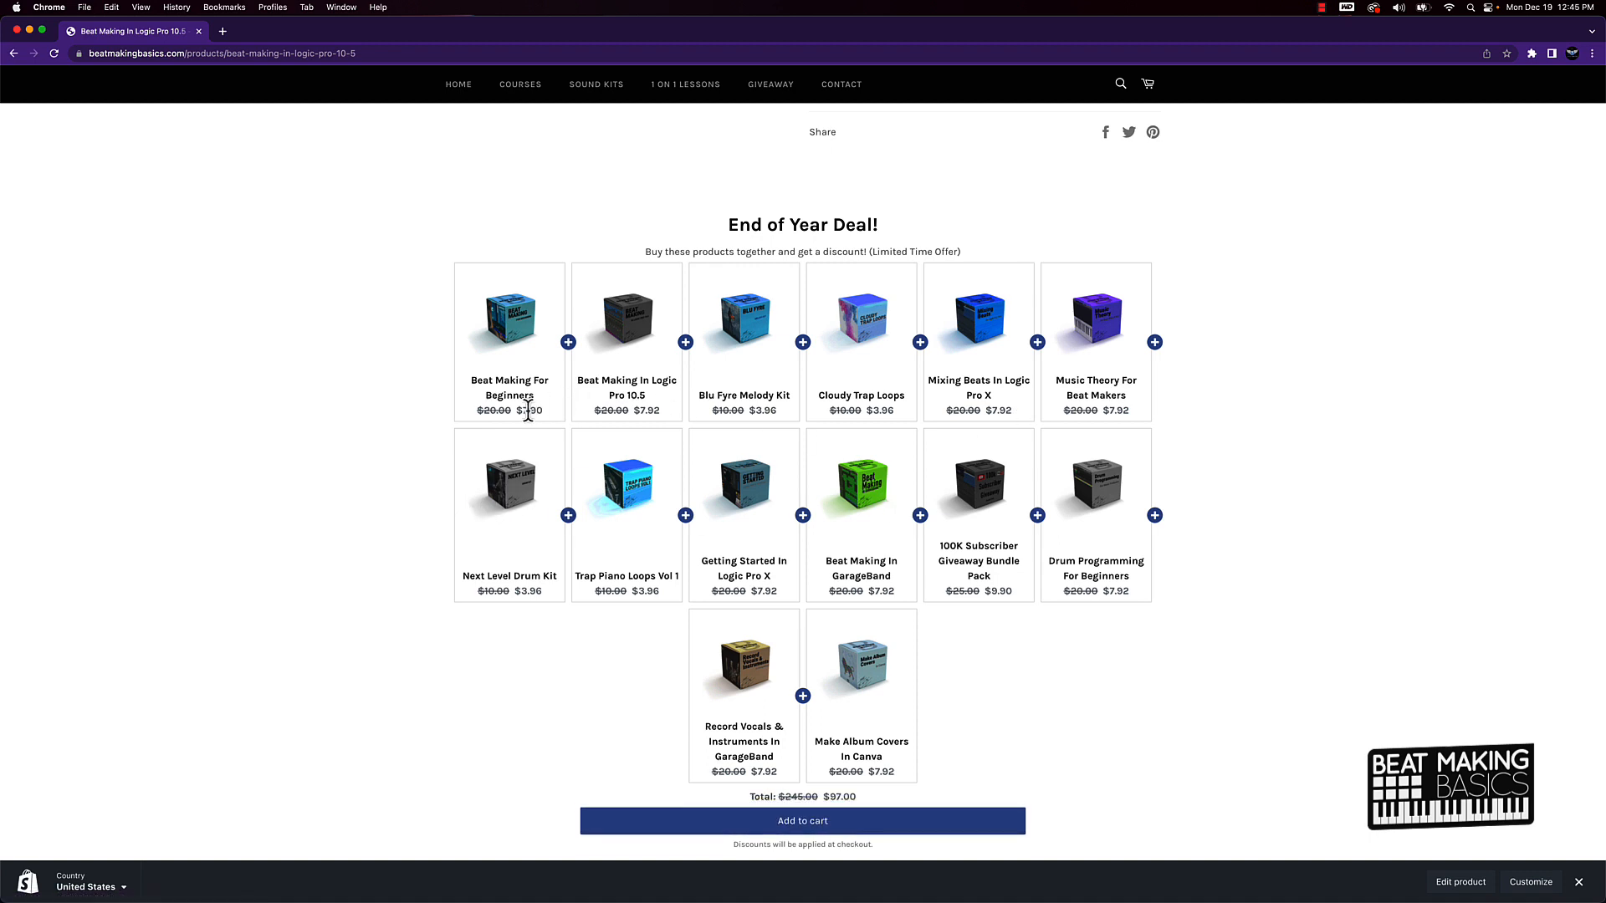
mouse_move(1005, 415)
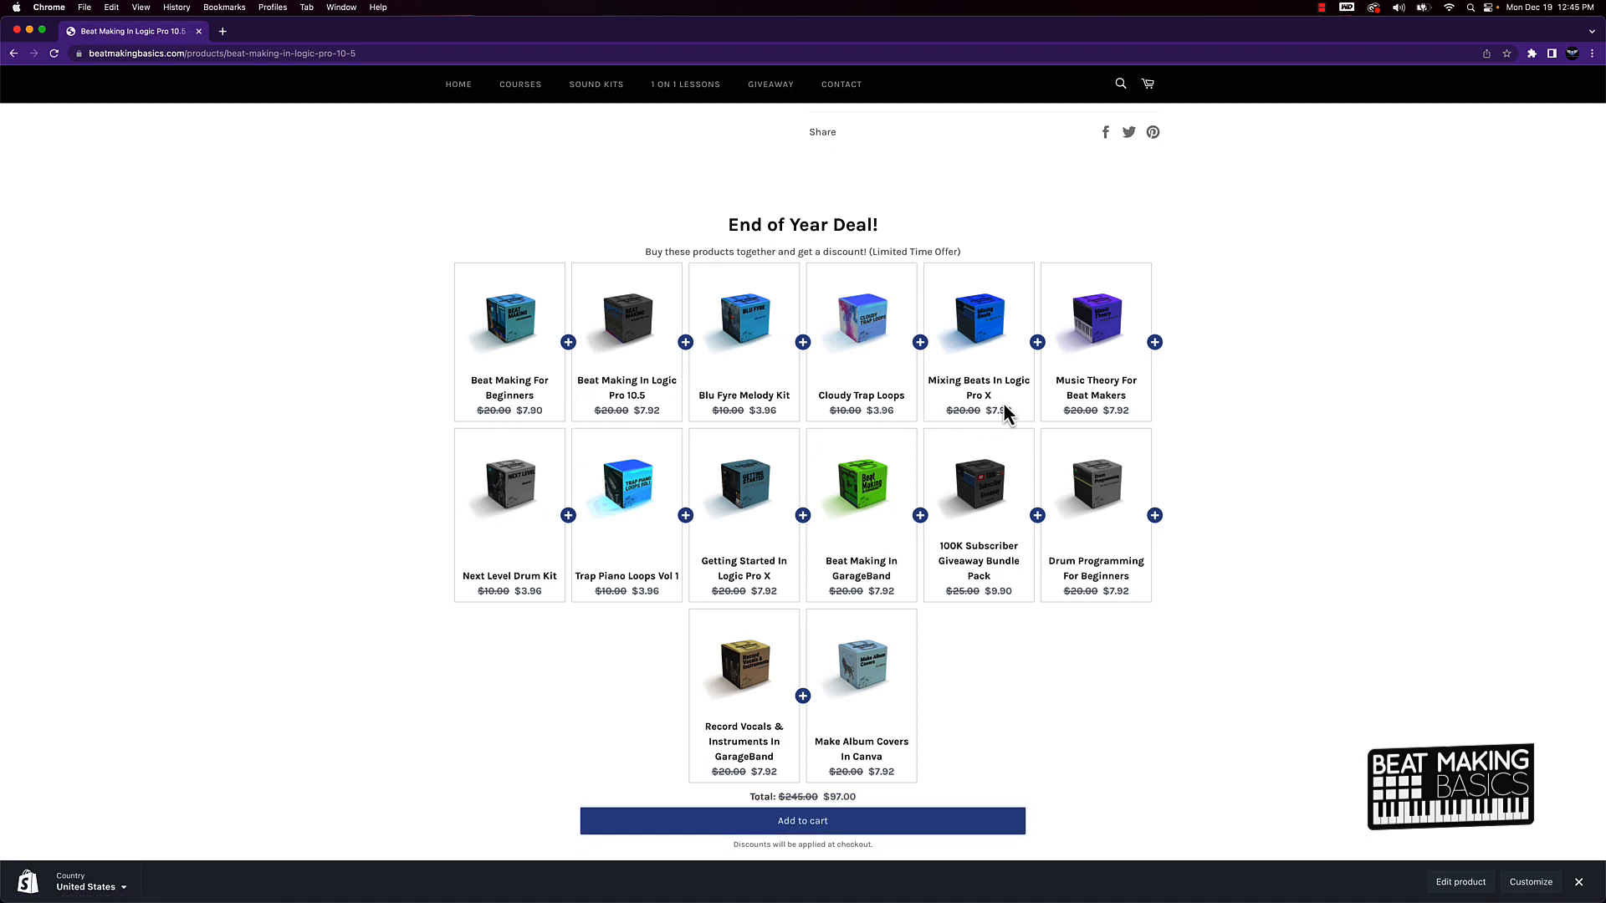
scroll(down, 3)
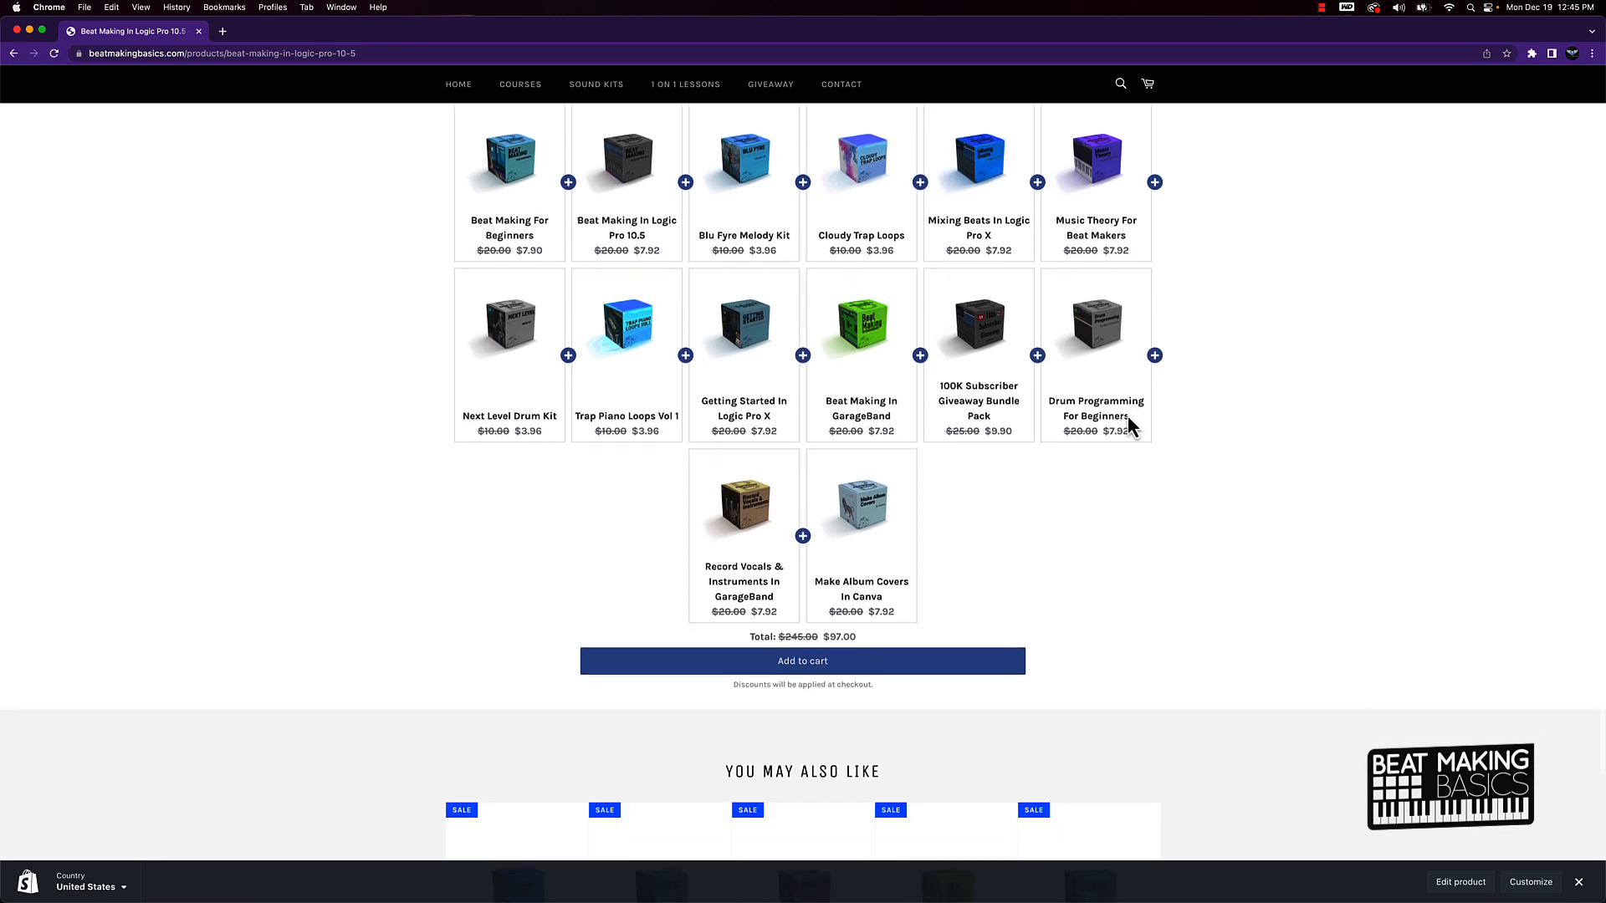
scroll(down, 3)
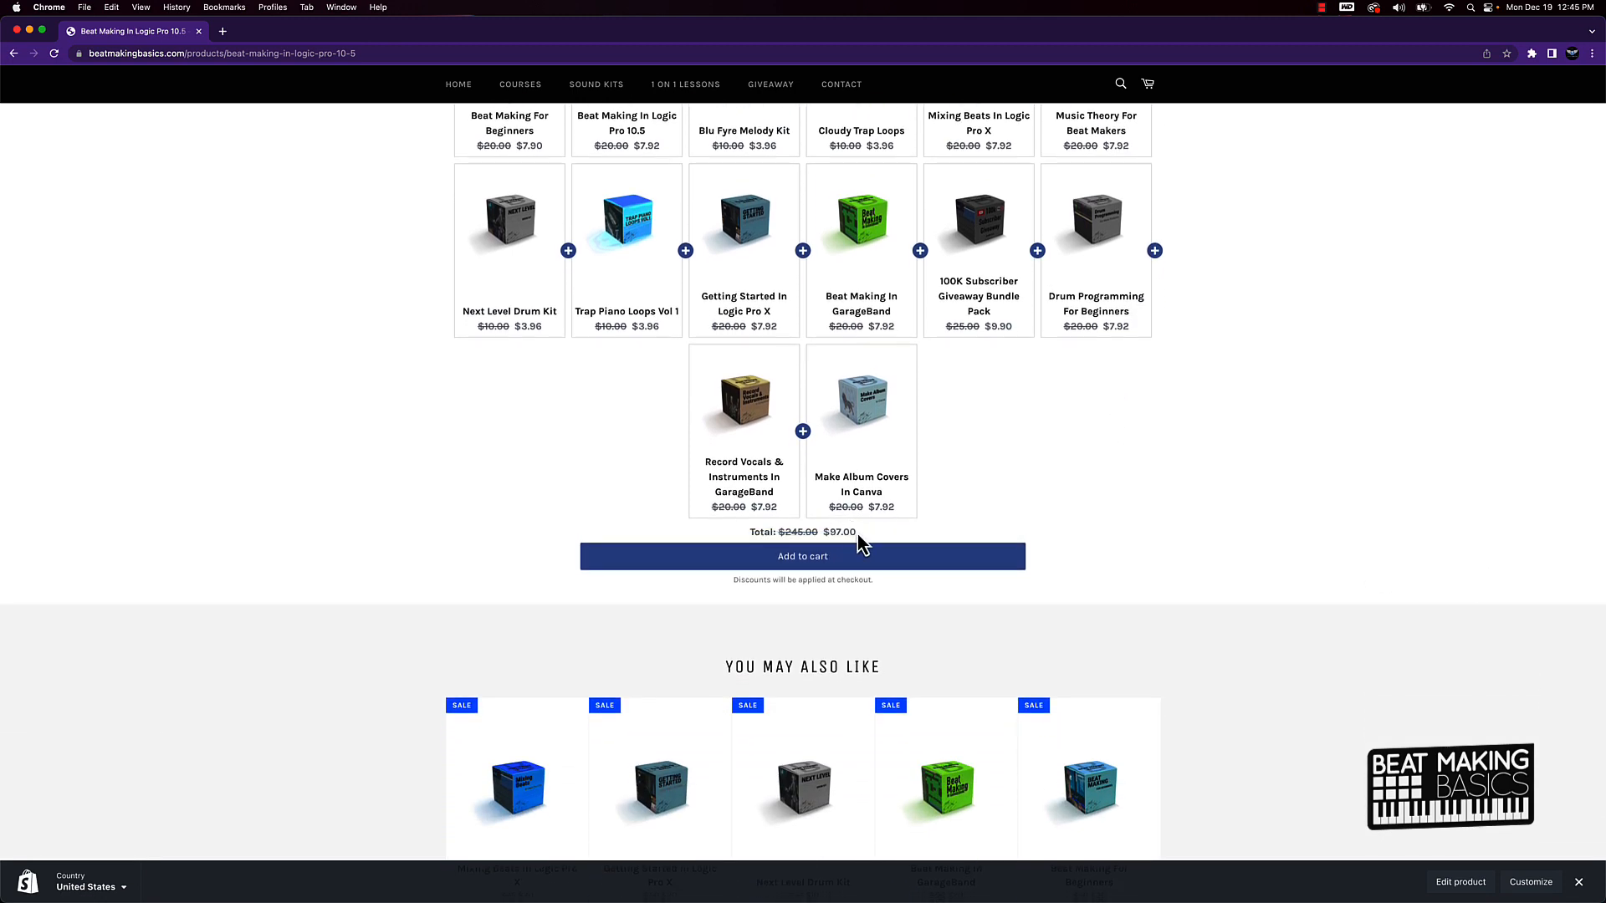
double_click(838, 532)
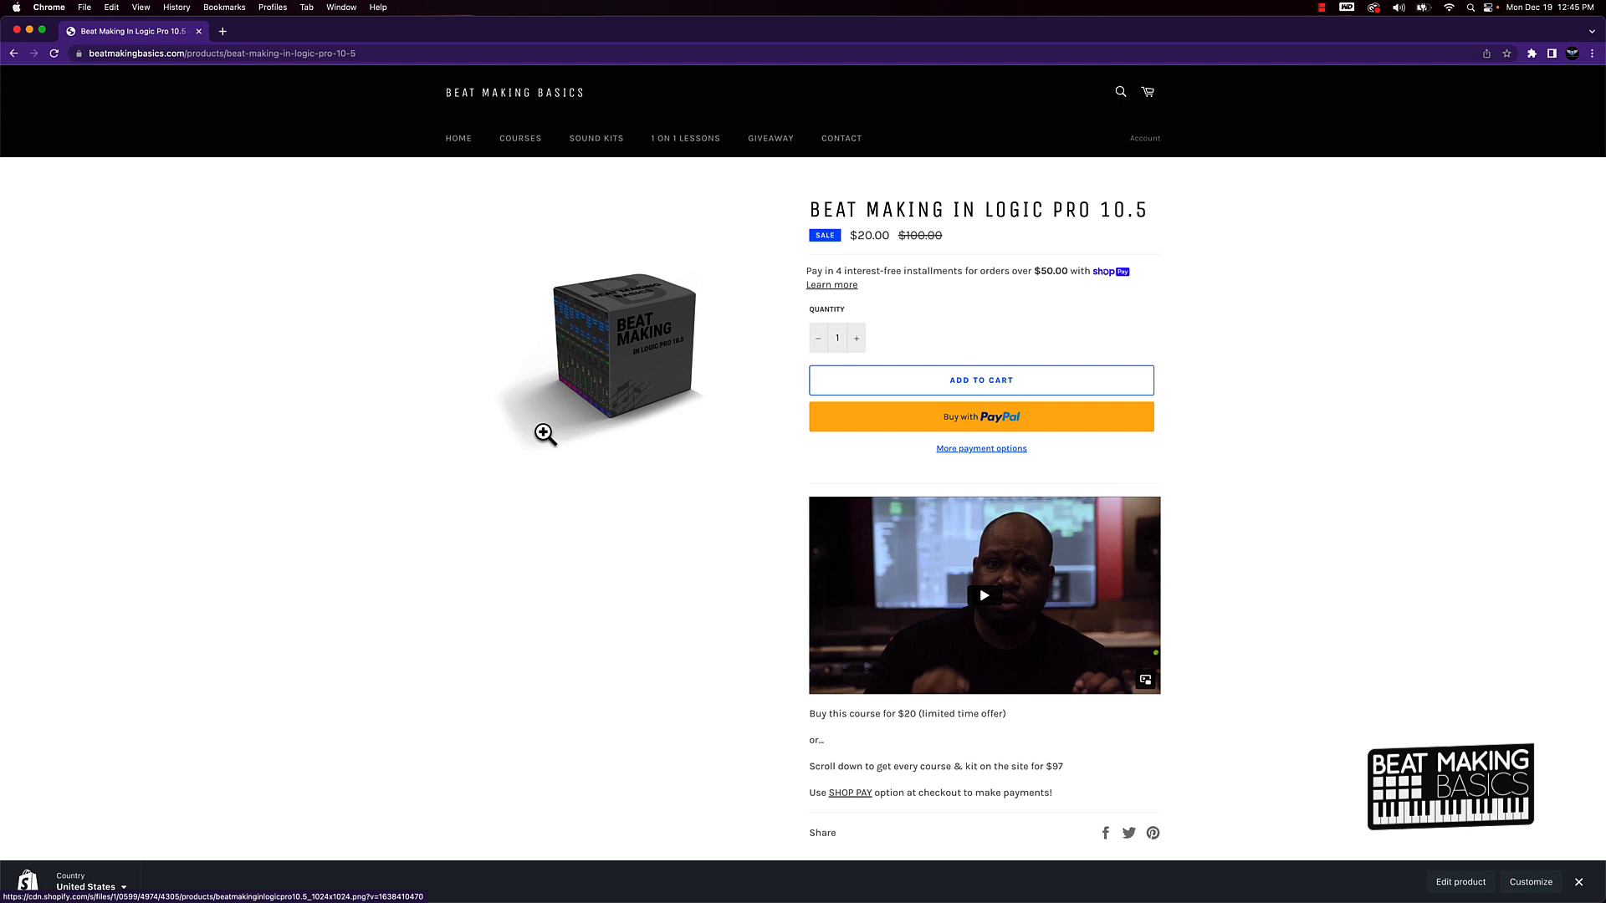
- Highlight the $50.00 installment threshold, then reach the End of Year Deal's Add to cart area
drag(1034, 271, 1121, 279)
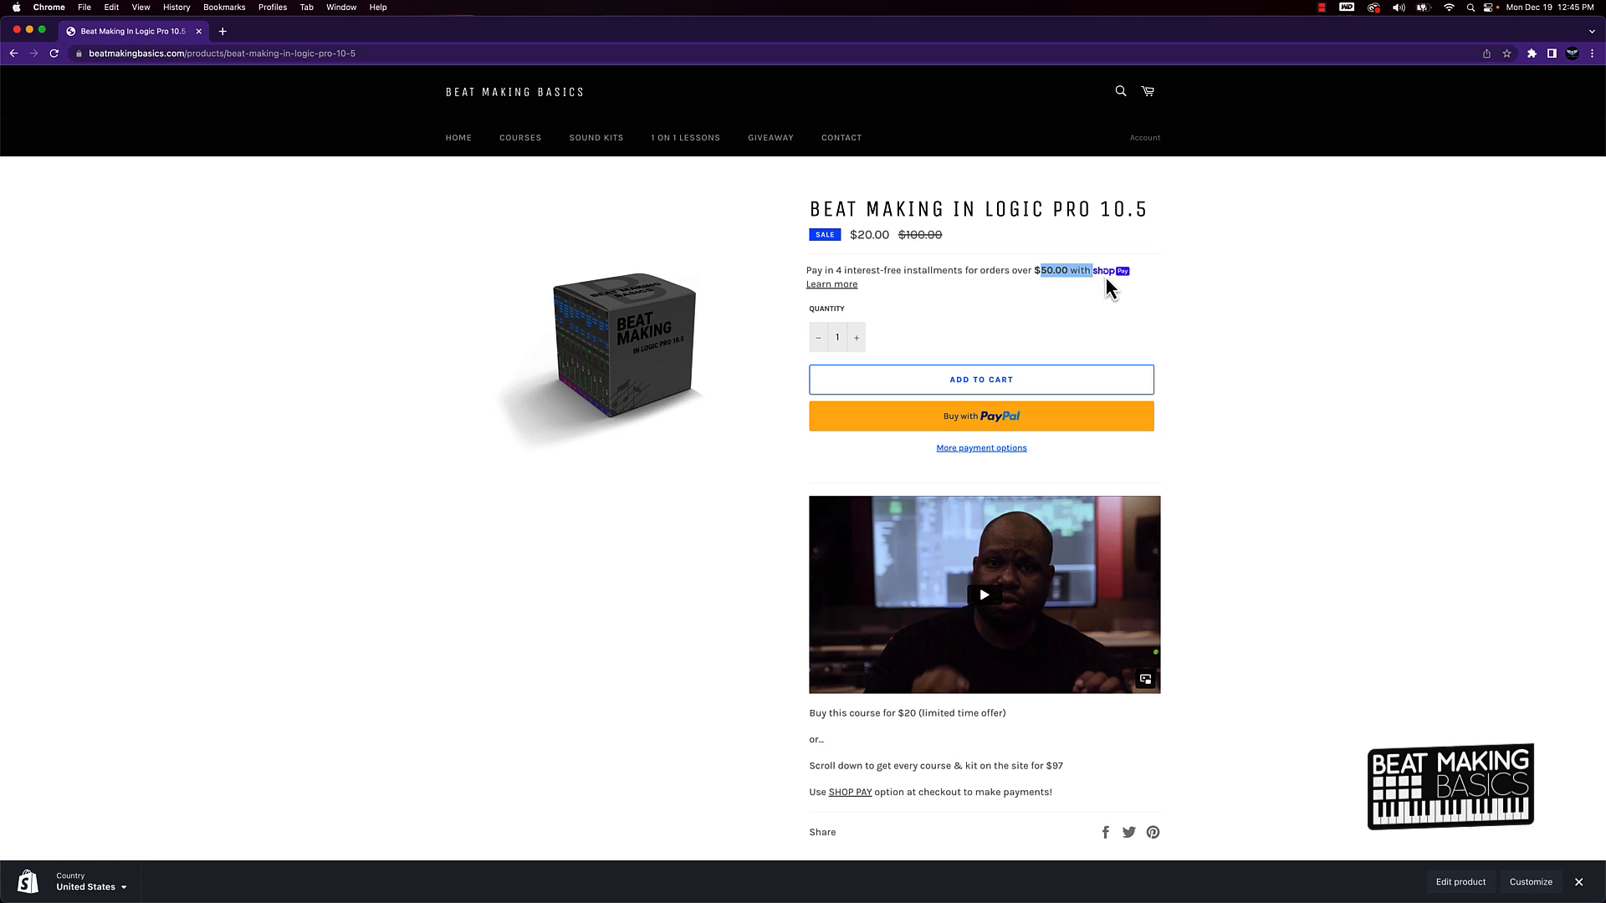
mouse_move(1069, 293)
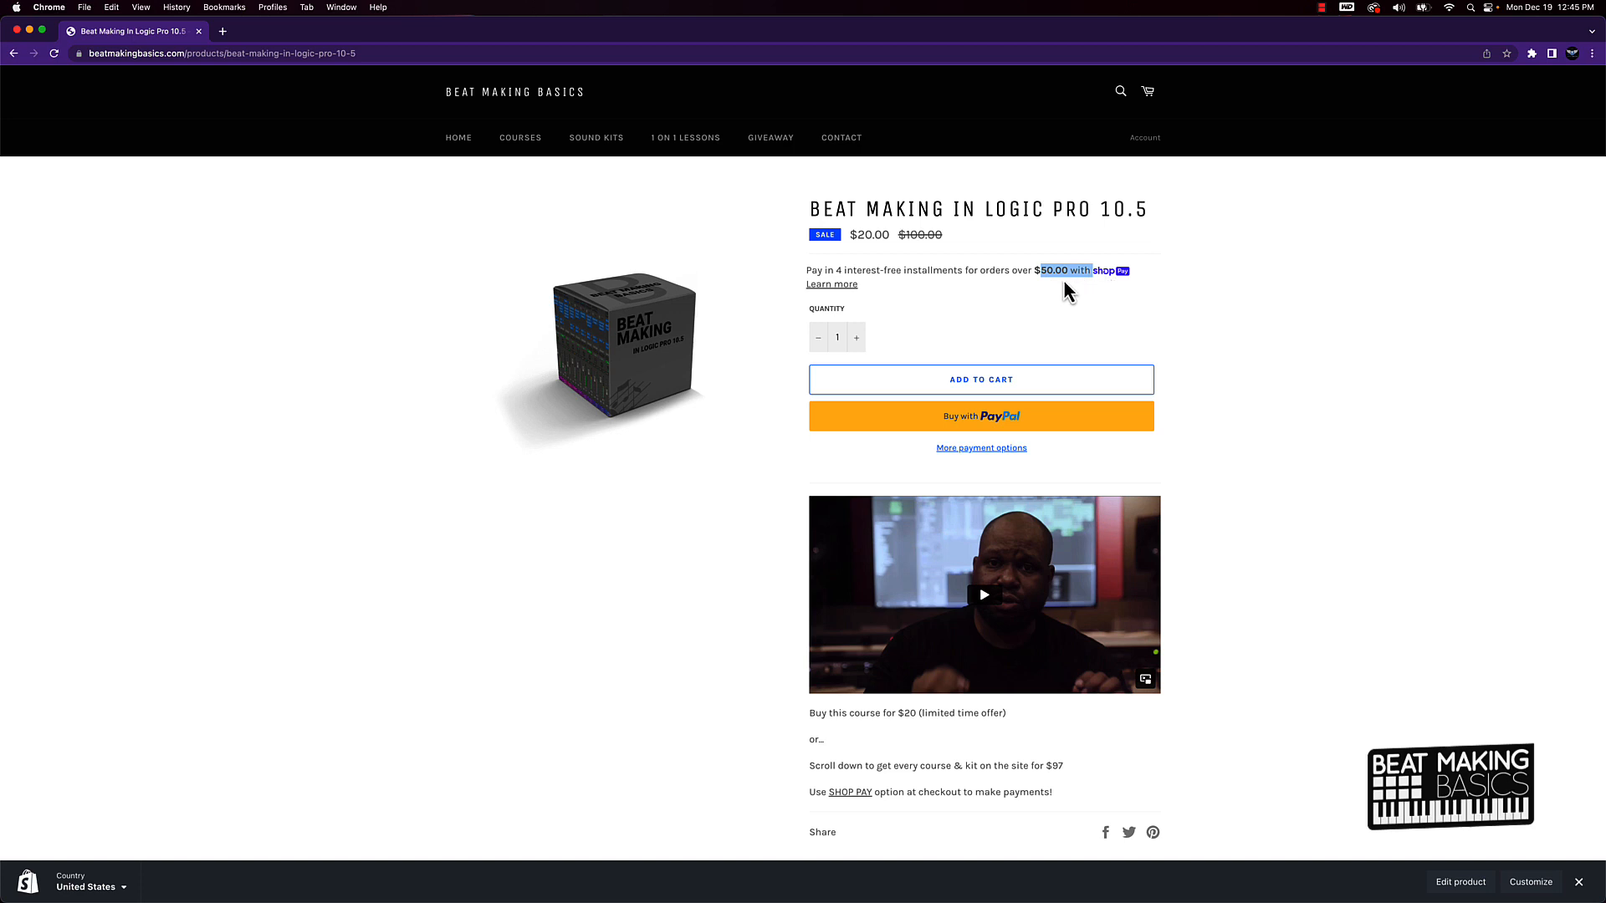
mouse_move(911, 274)
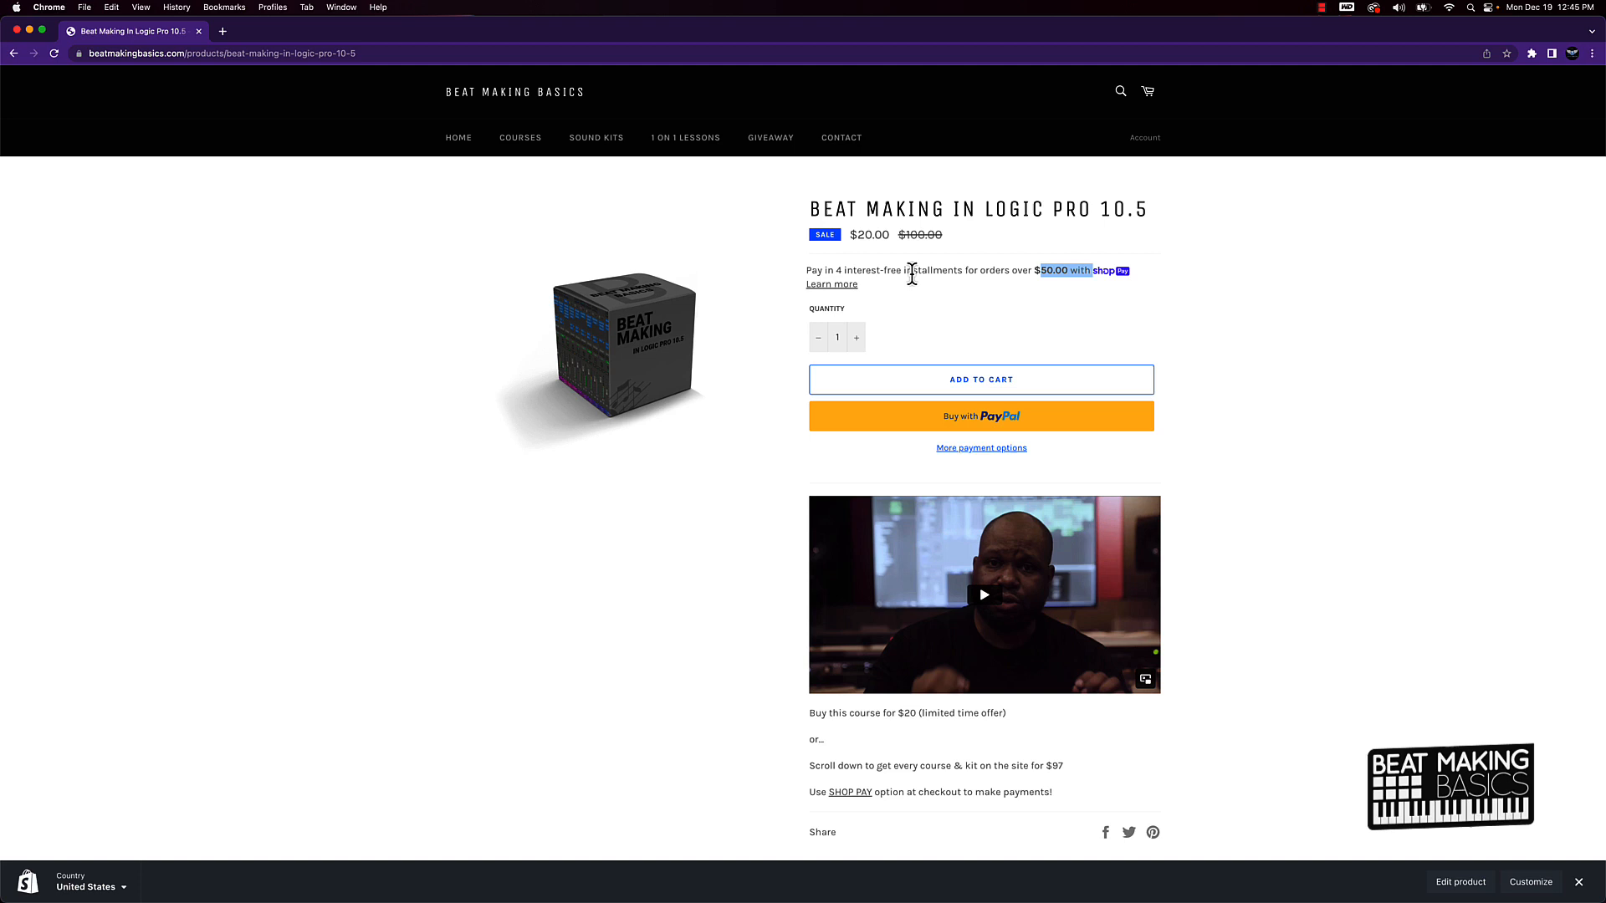
mouse_move(976, 278)
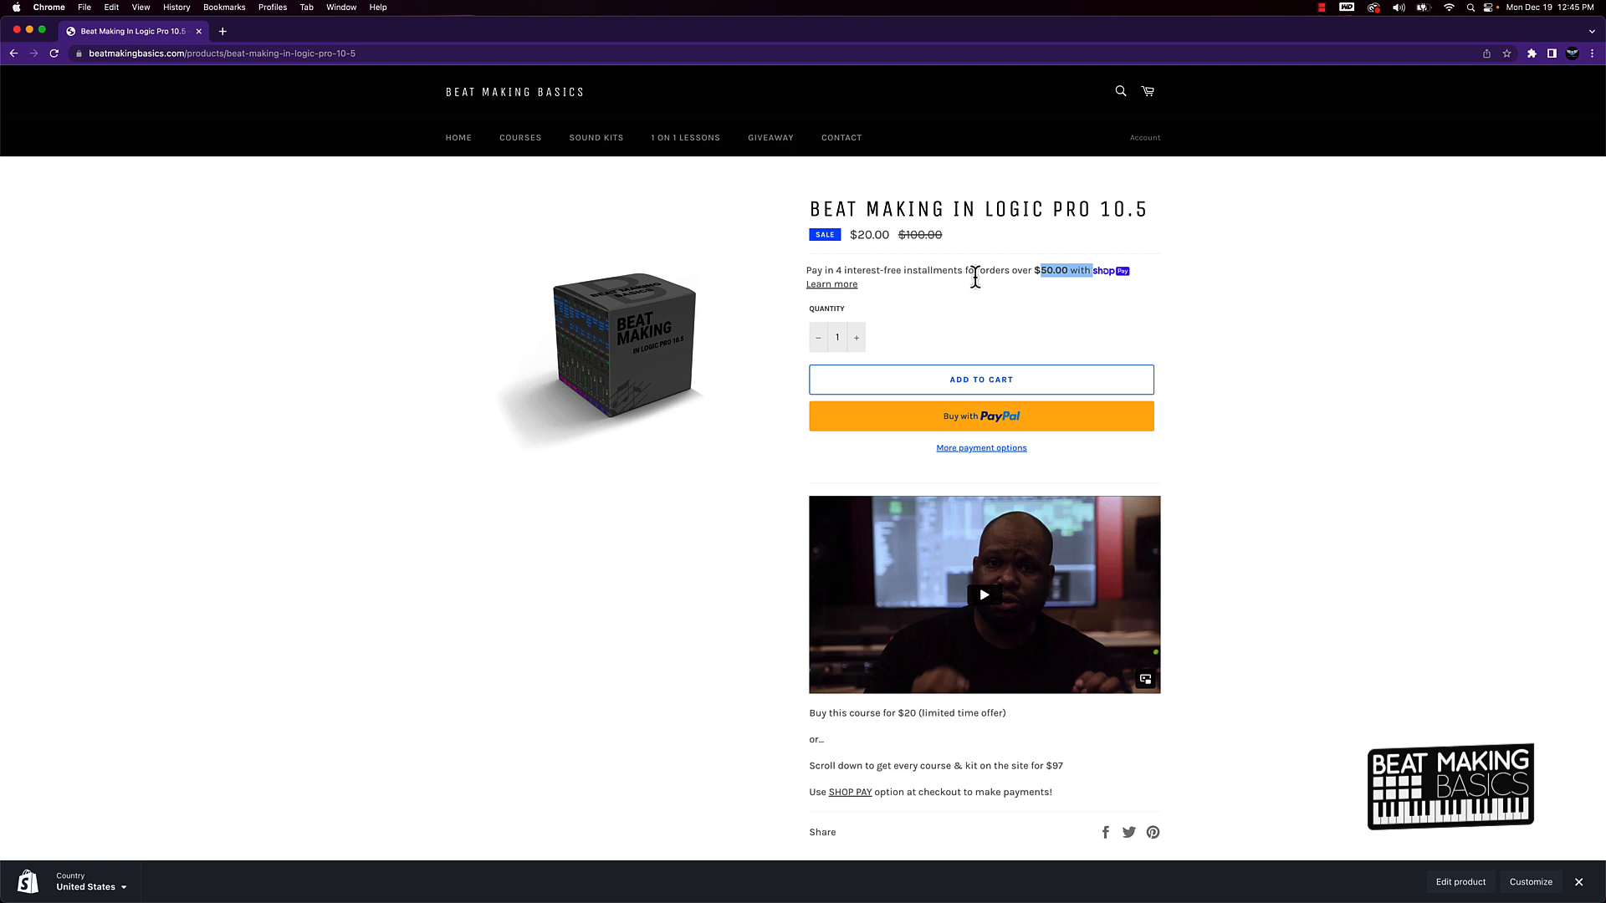
mouse_move(911, 288)
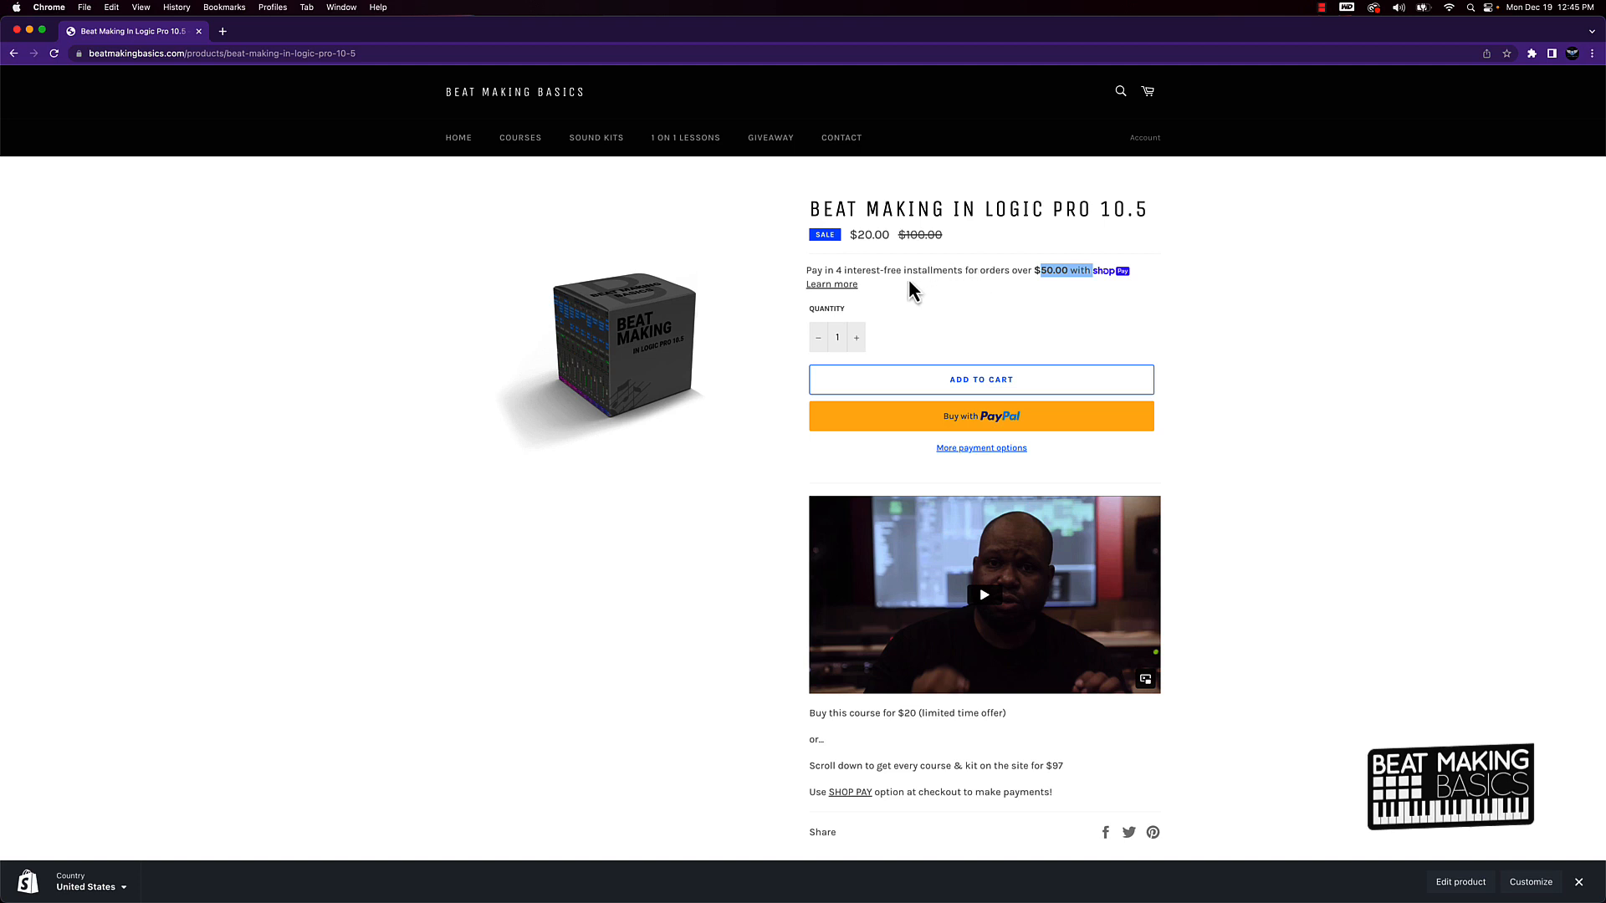
scroll(down, 3)
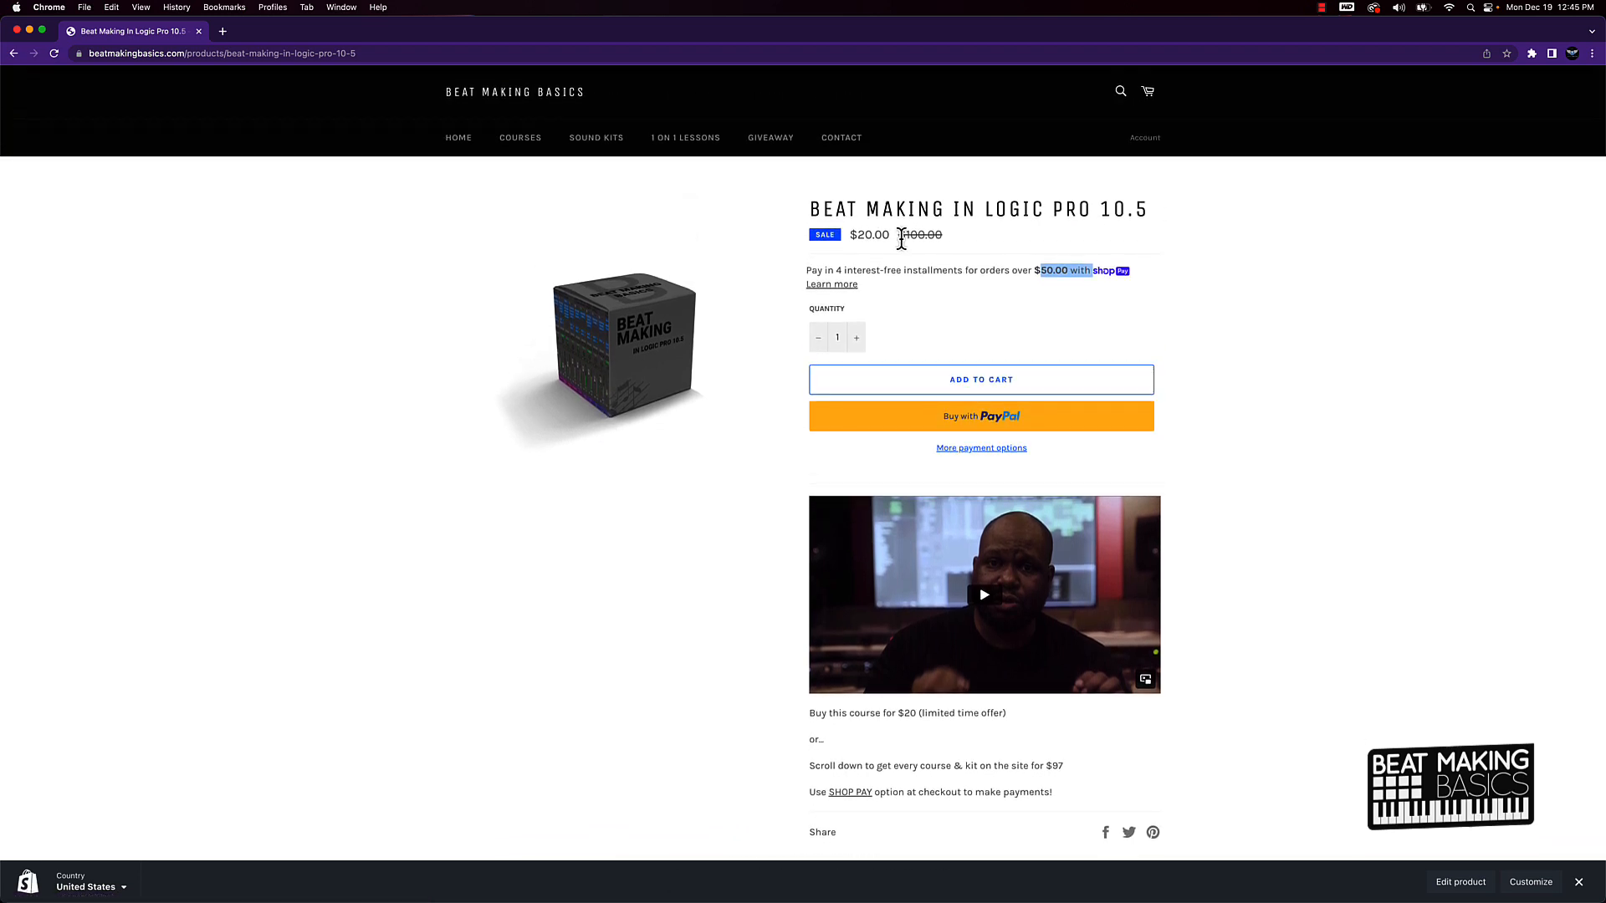
mouse_move(911, 254)
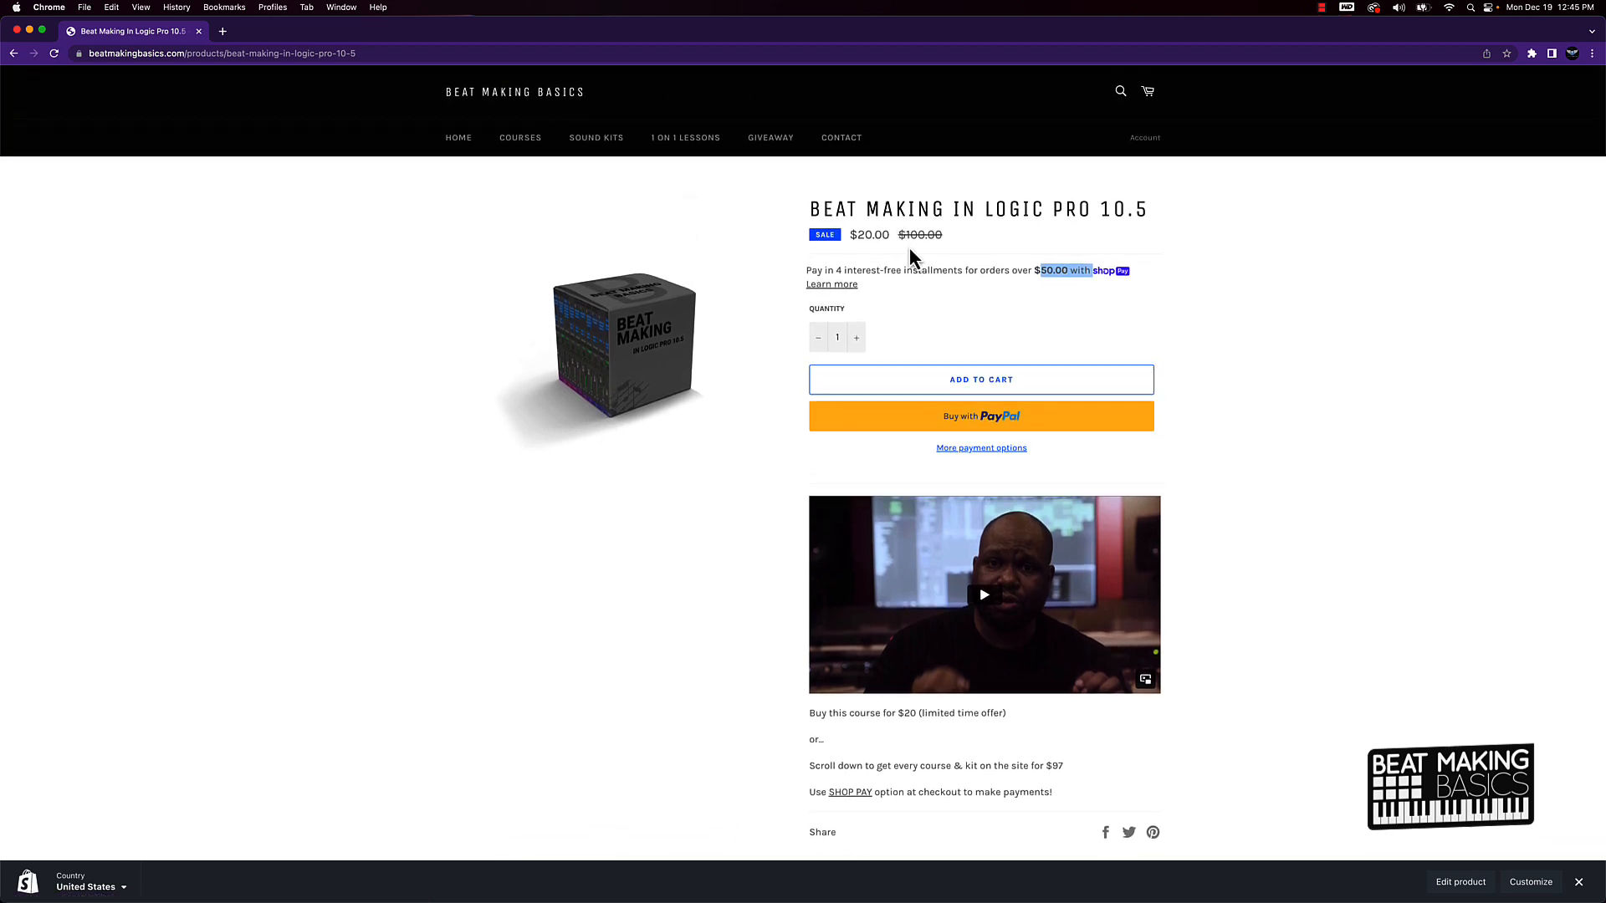
scroll(down, 3)
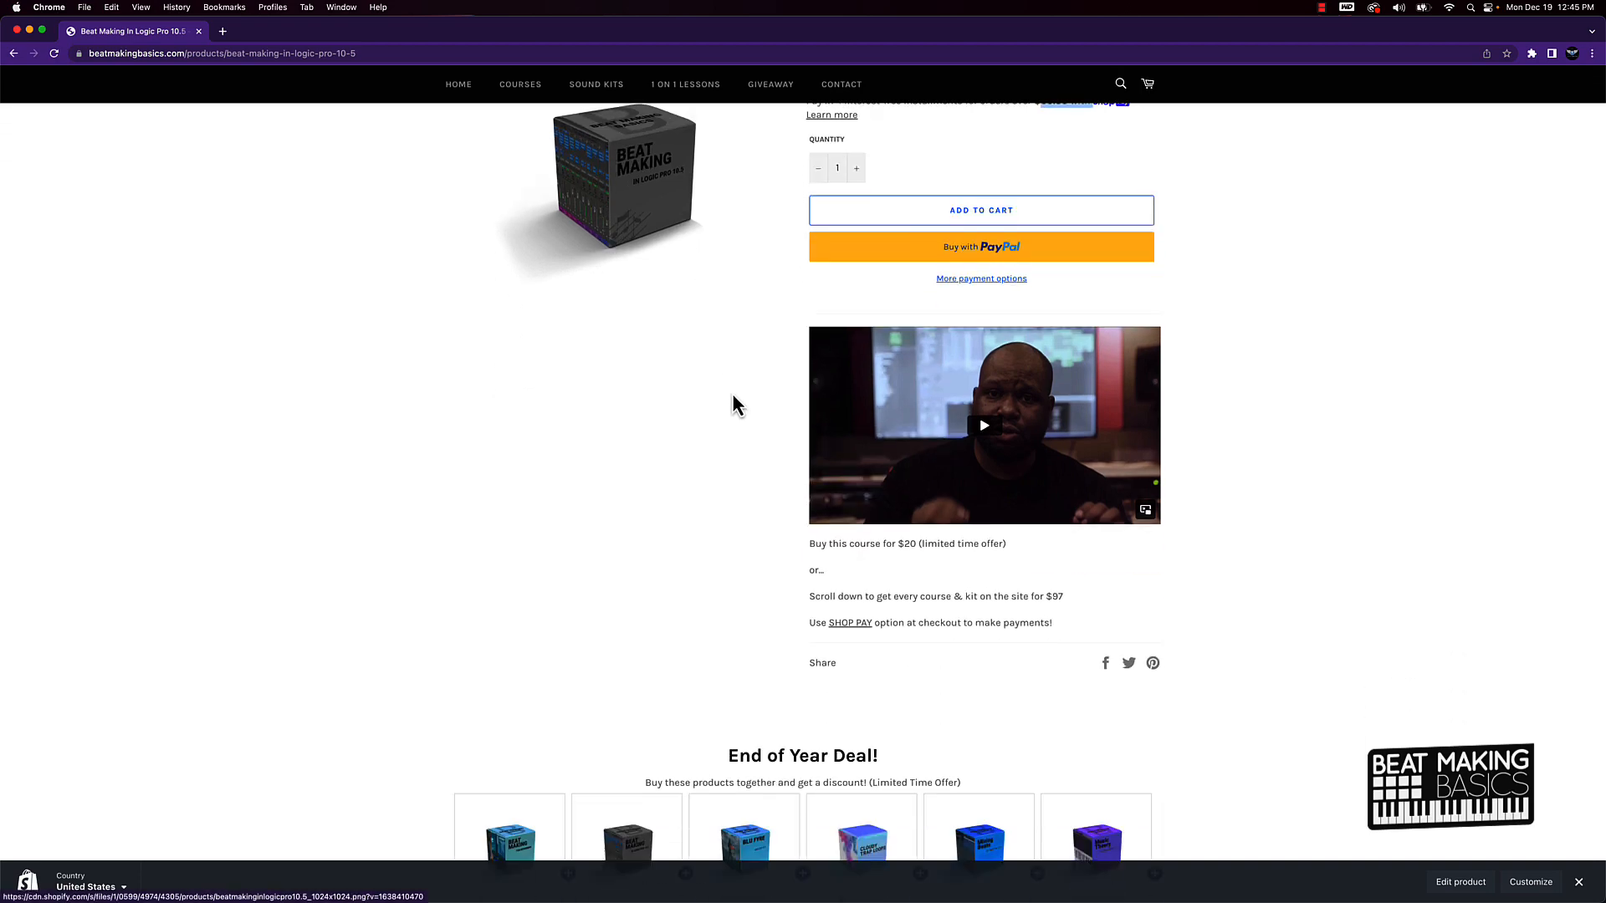
scroll(down, 3)
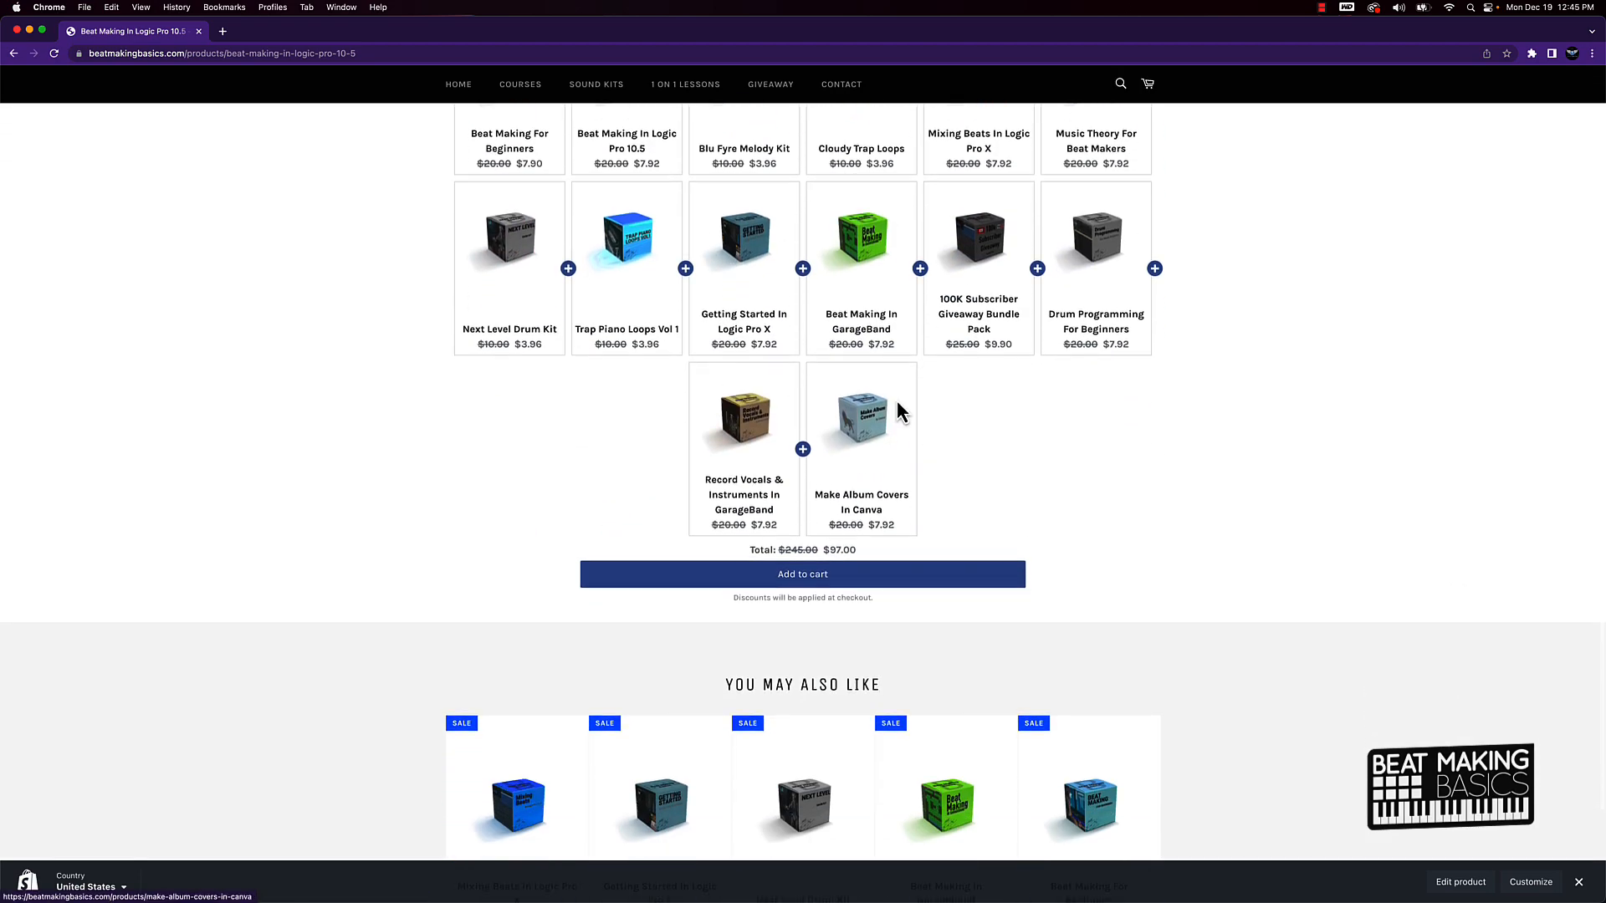
mouse_move(1126, 423)
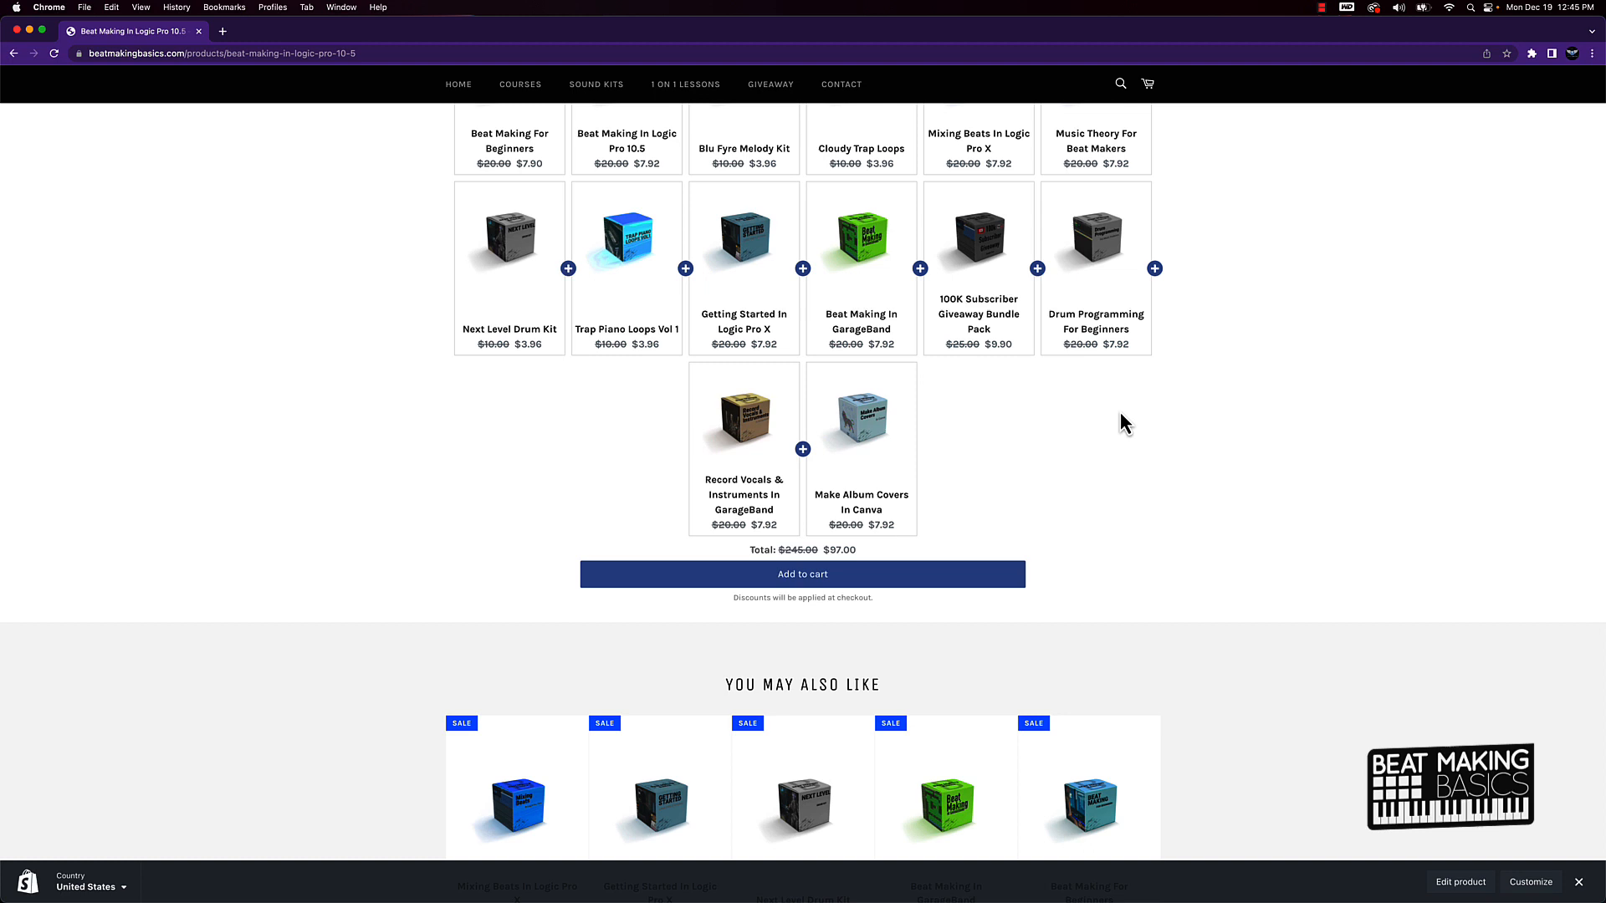
click(803, 573)
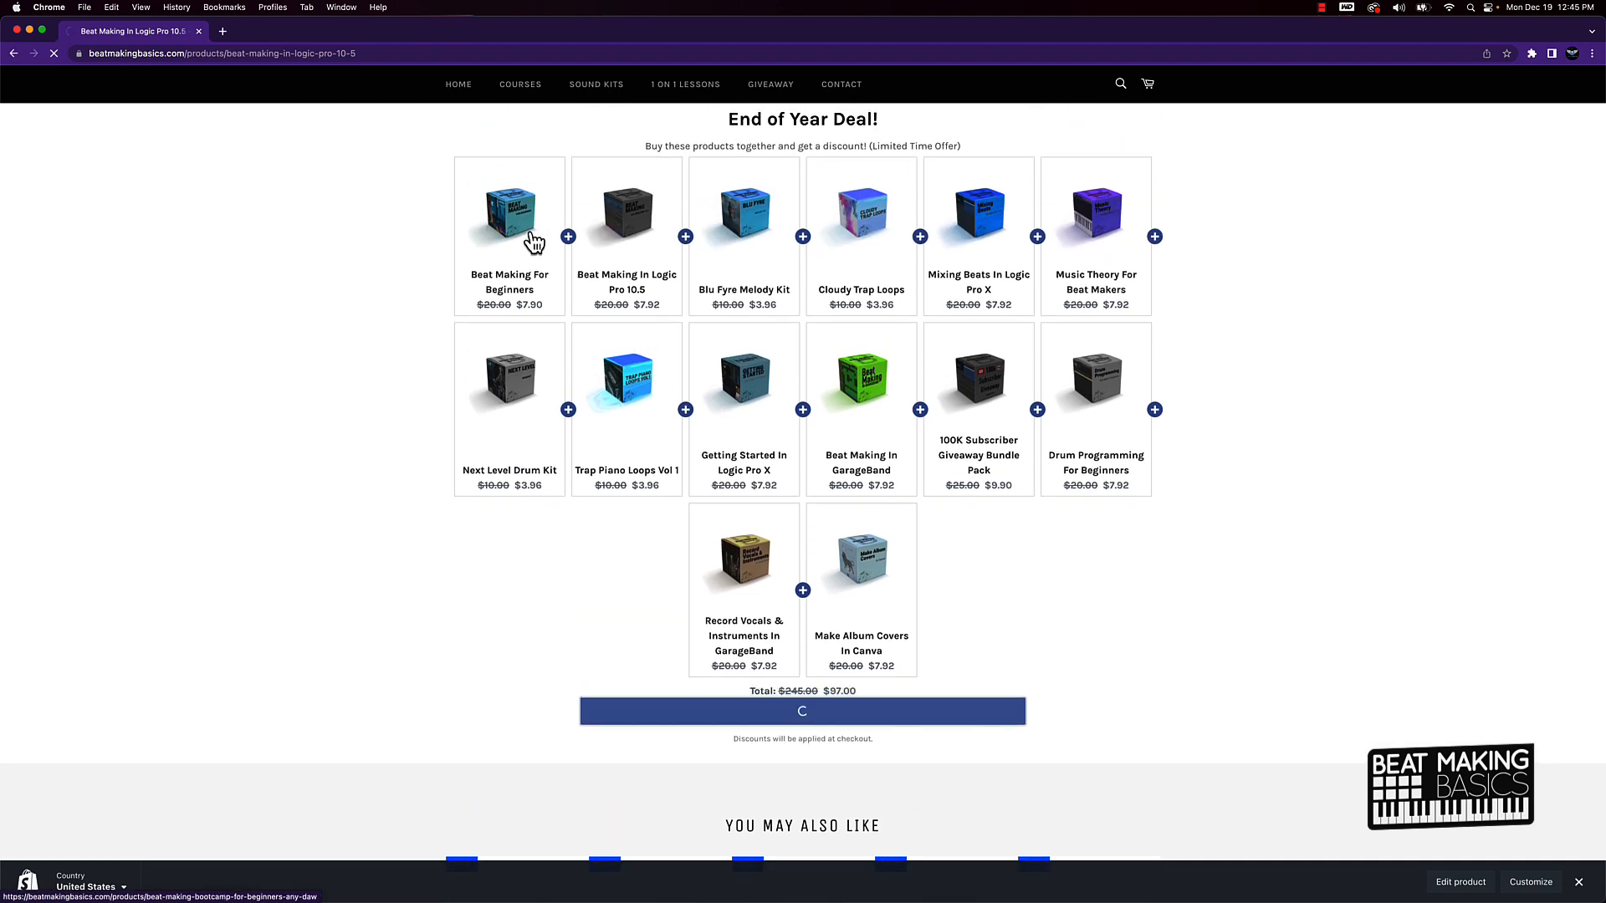
- Add the fourteen-item $97.00 bundle to the cart and start Shop Pay express checkout
click(803, 711)
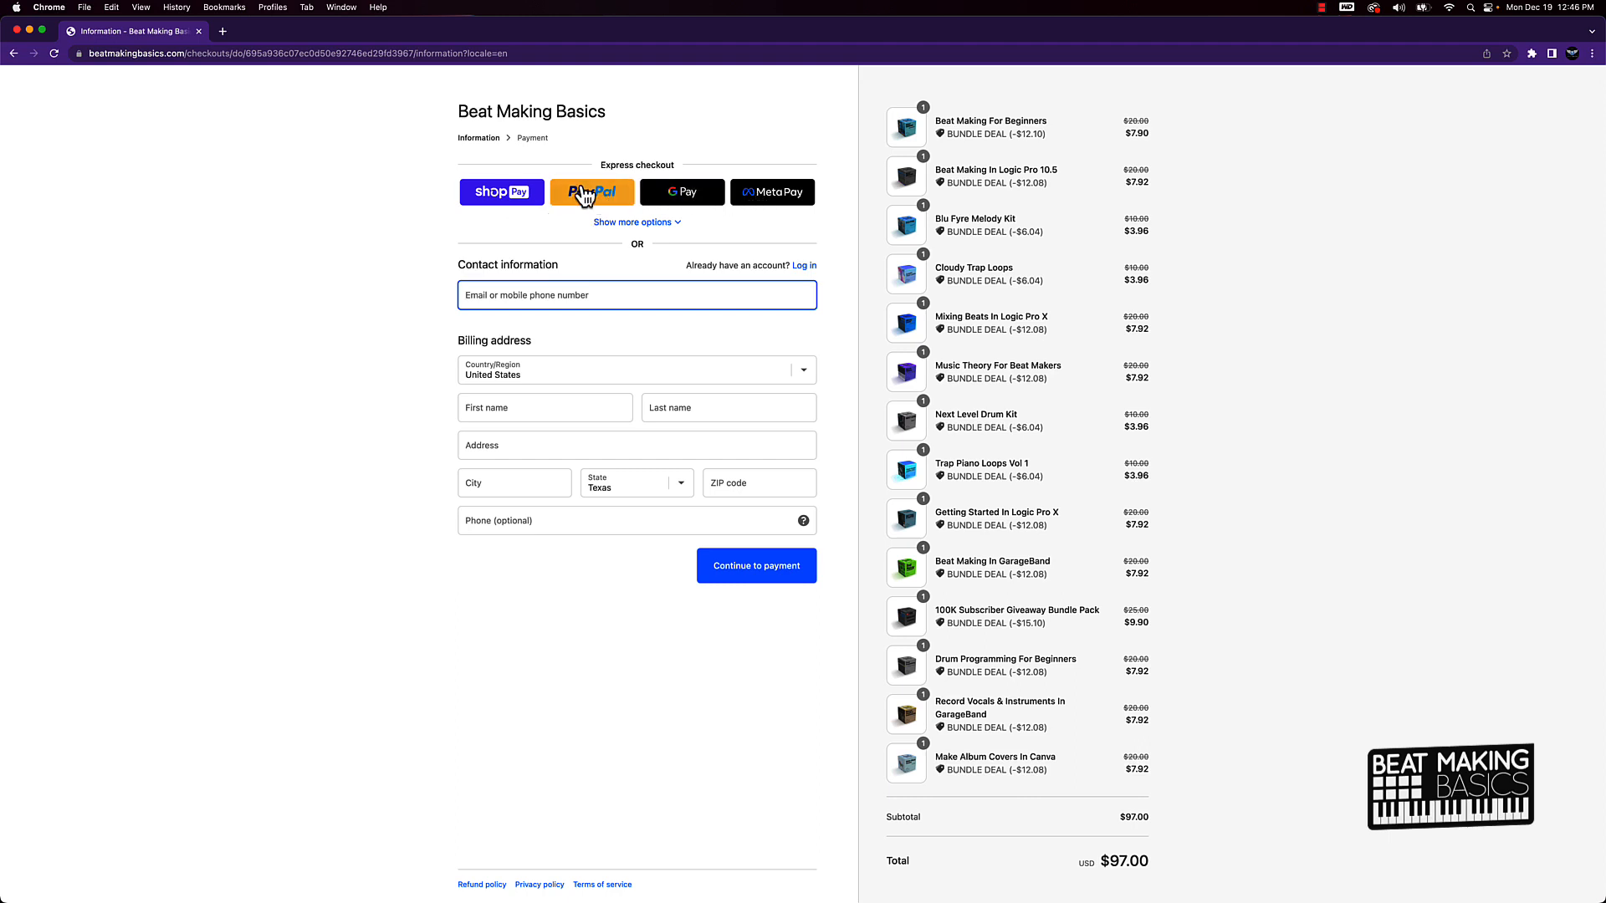
click(517, 199)
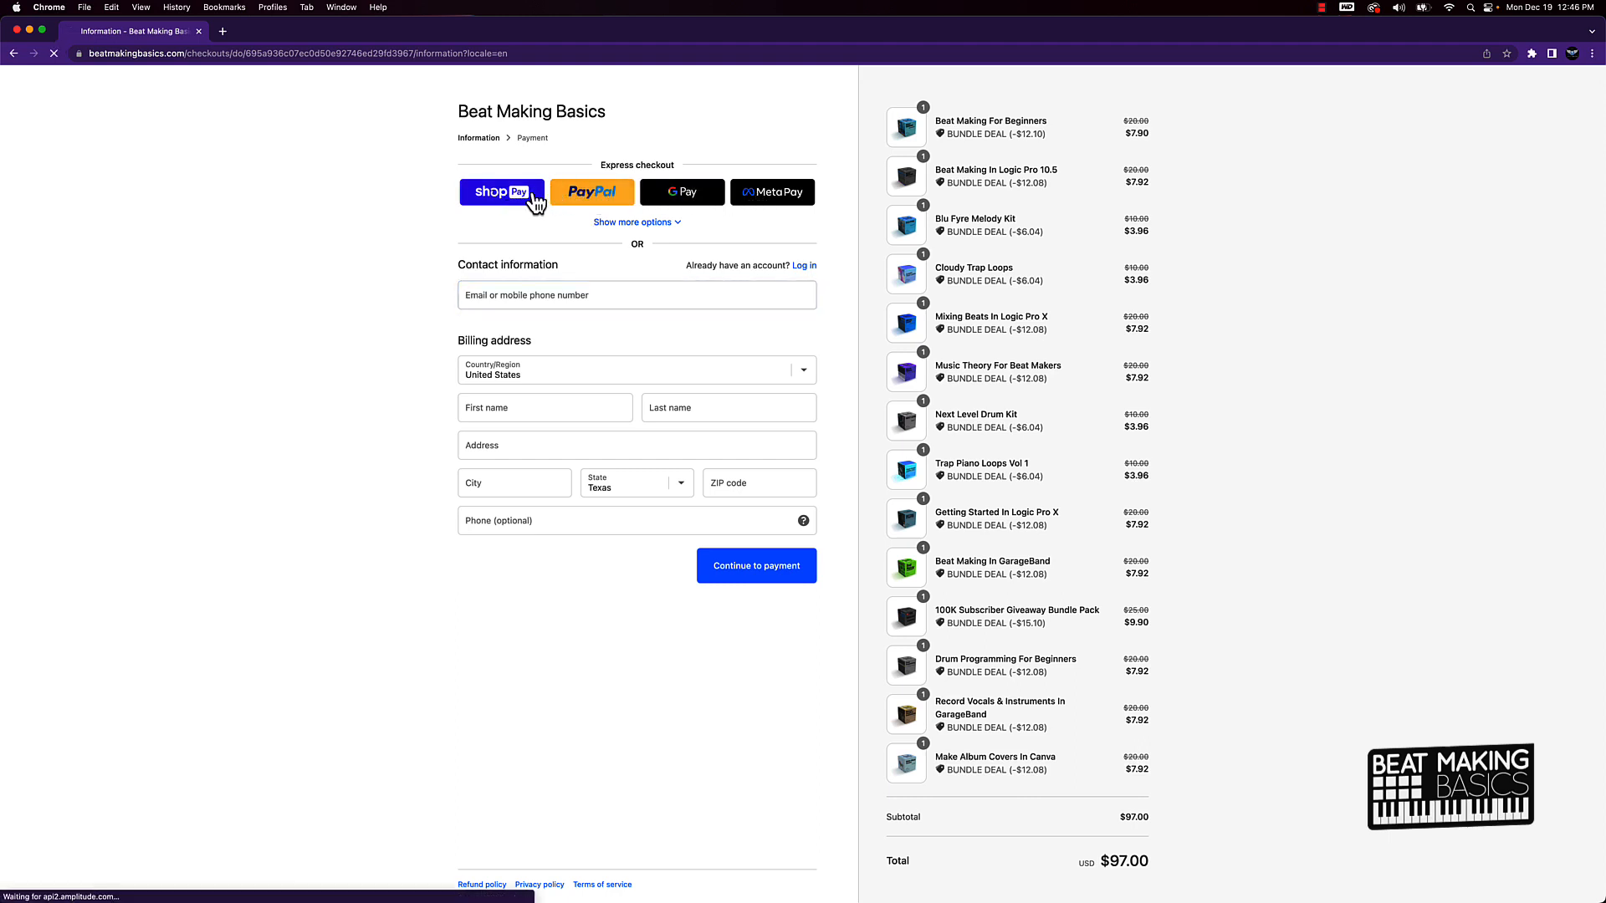
- Review the Shop Pay log-in page and its fourteen-item $97.00 order summary
click(502, 191)
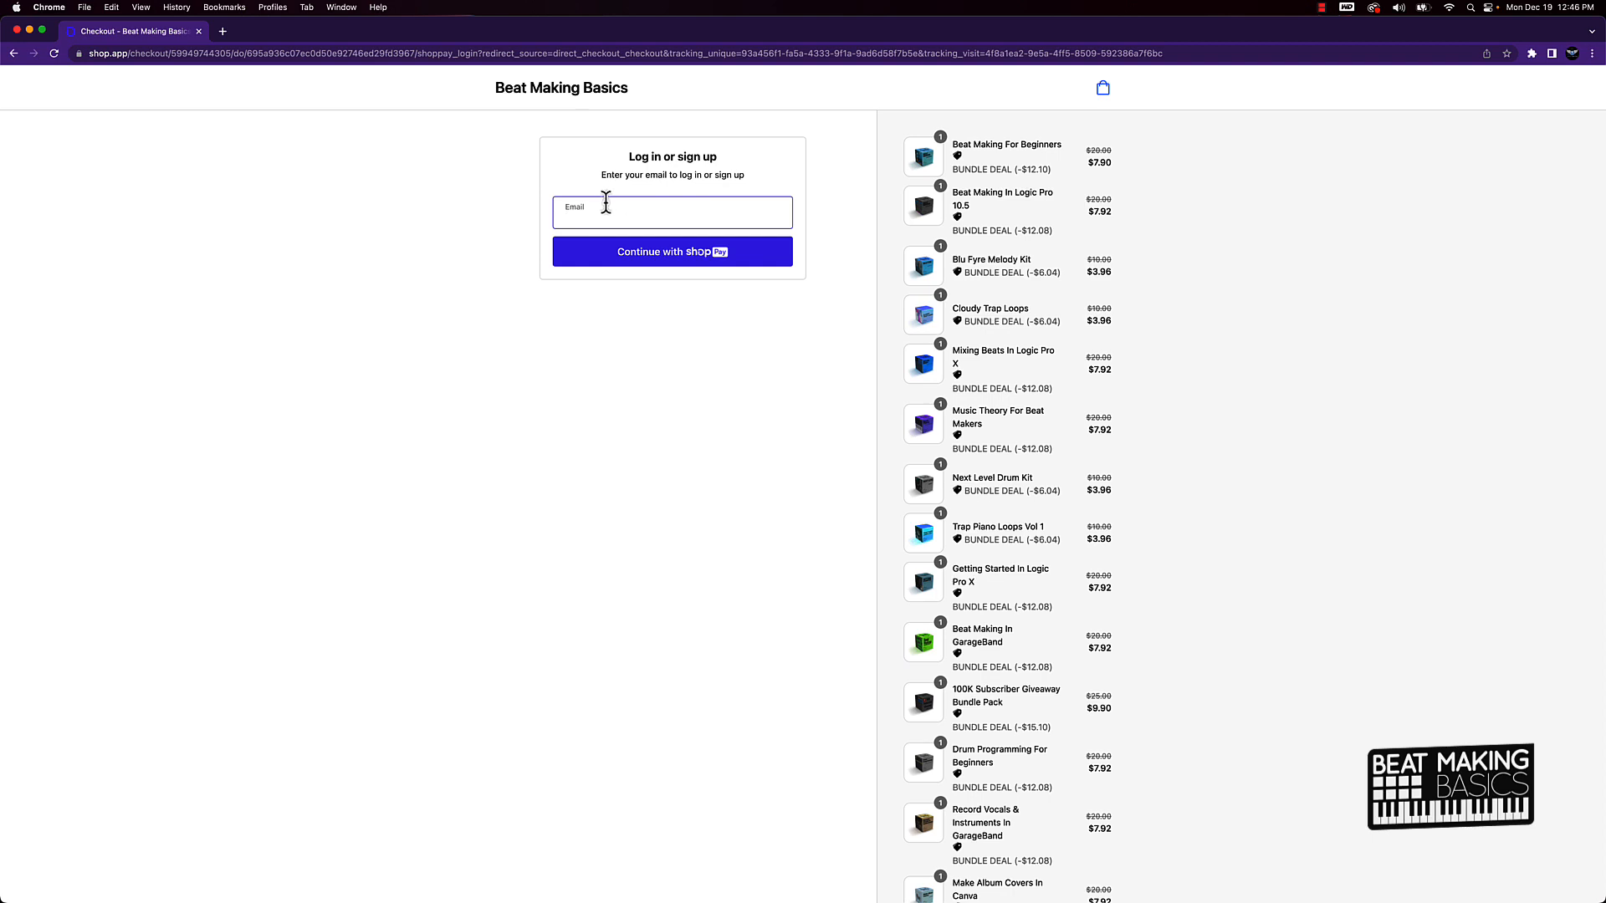
mouse_move(743, 266)
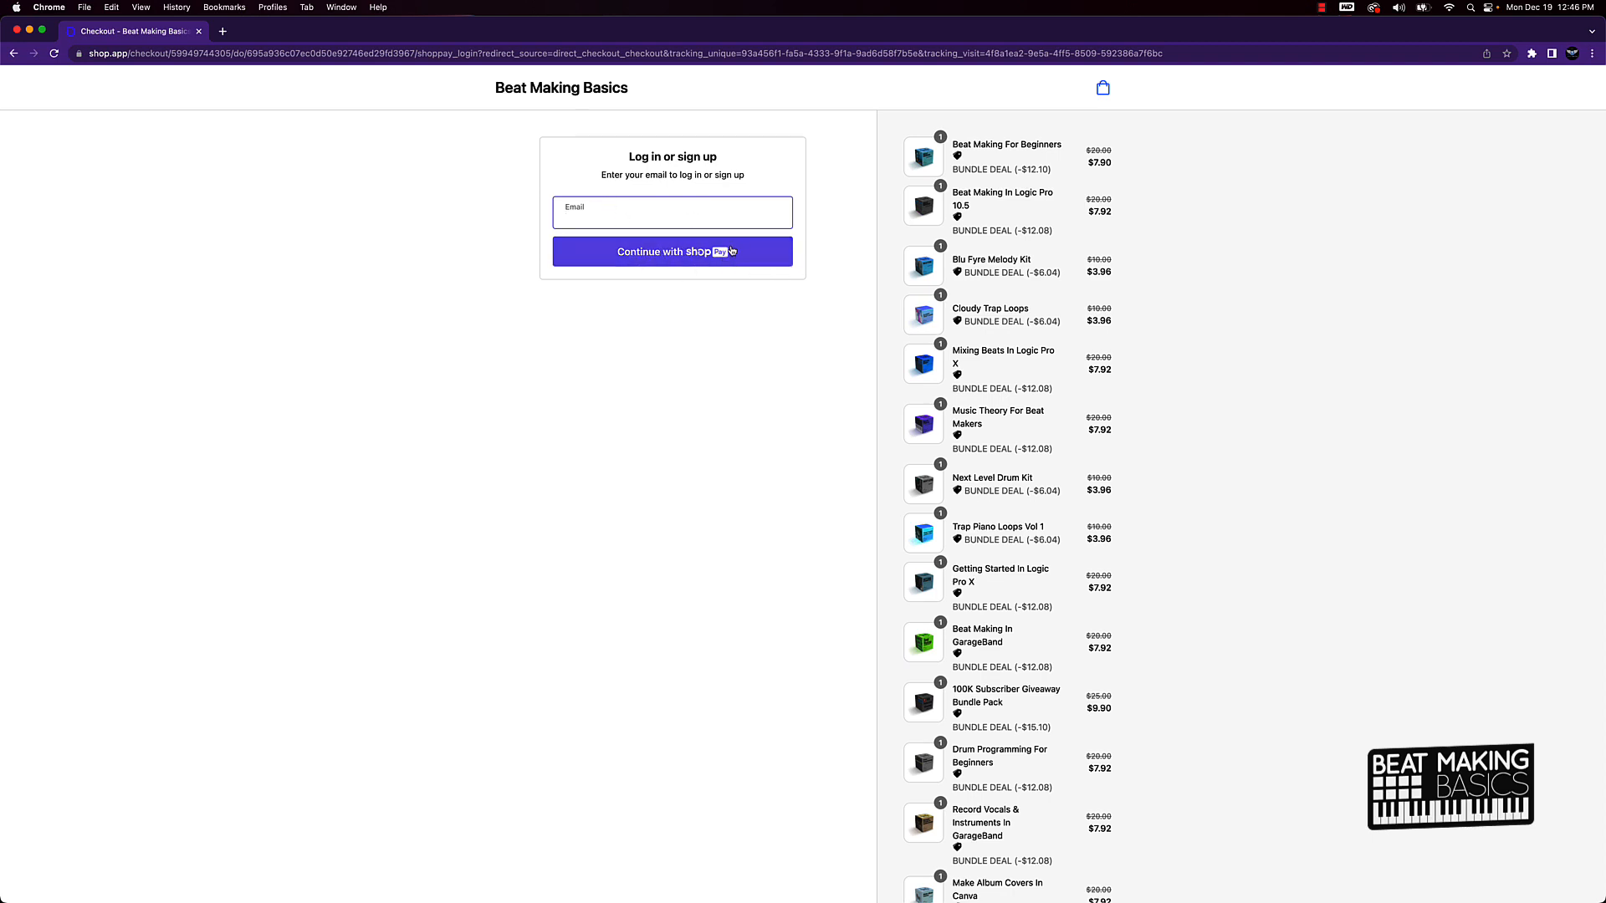
scroll(down, 3)
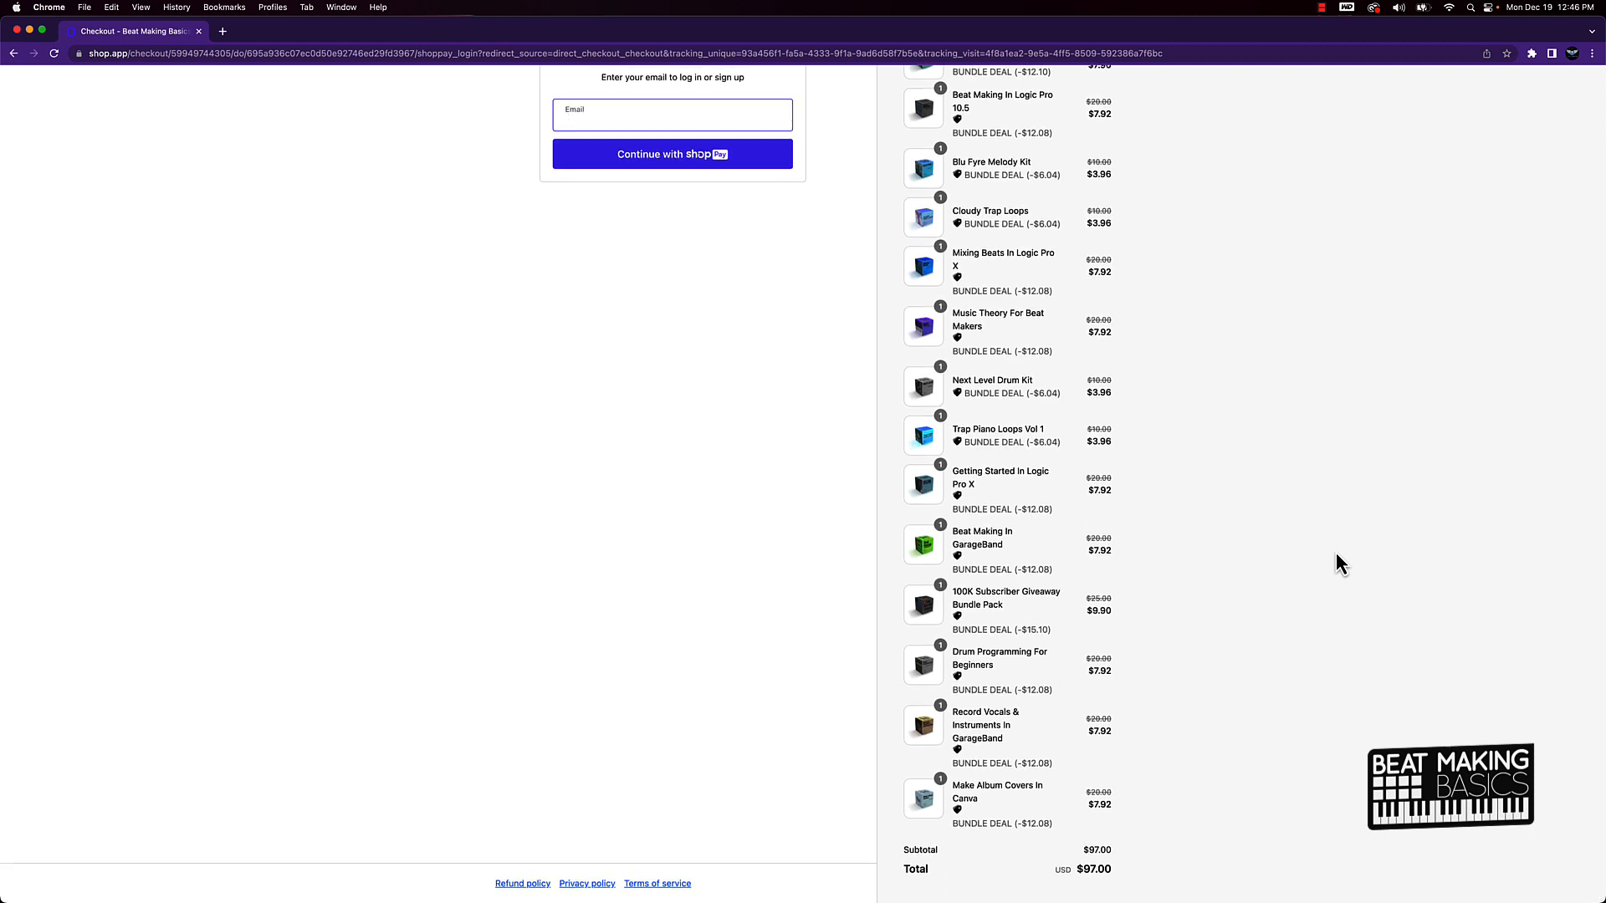
mouse_move(1126, 890)
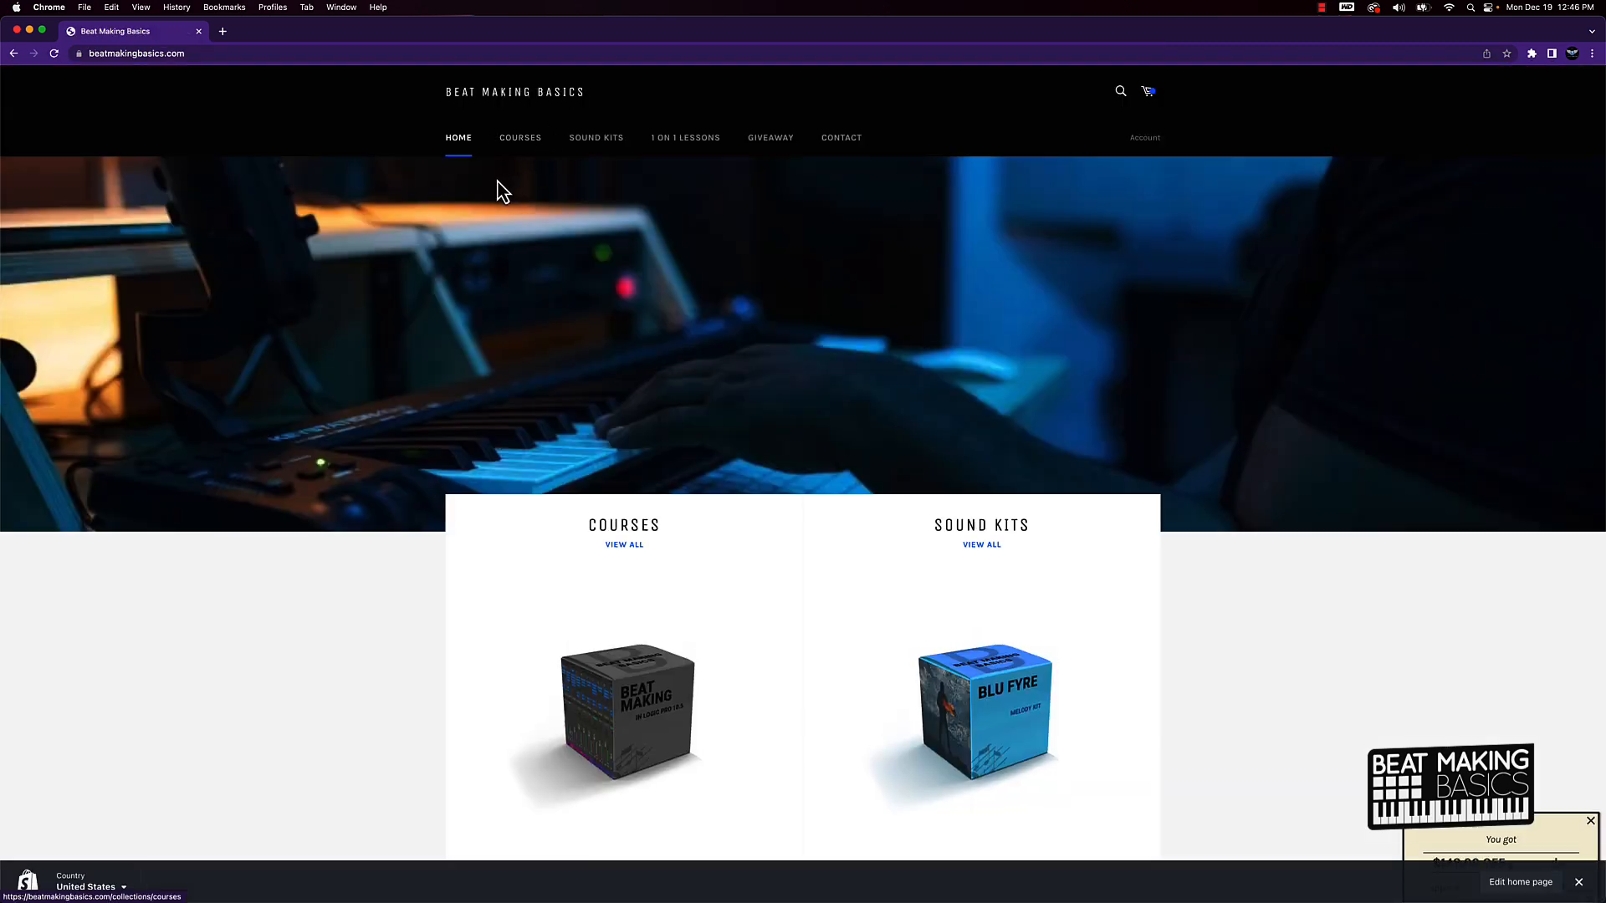
- From the home page's Courses section, view all nine $20 sale courses
scroll(down, 3)
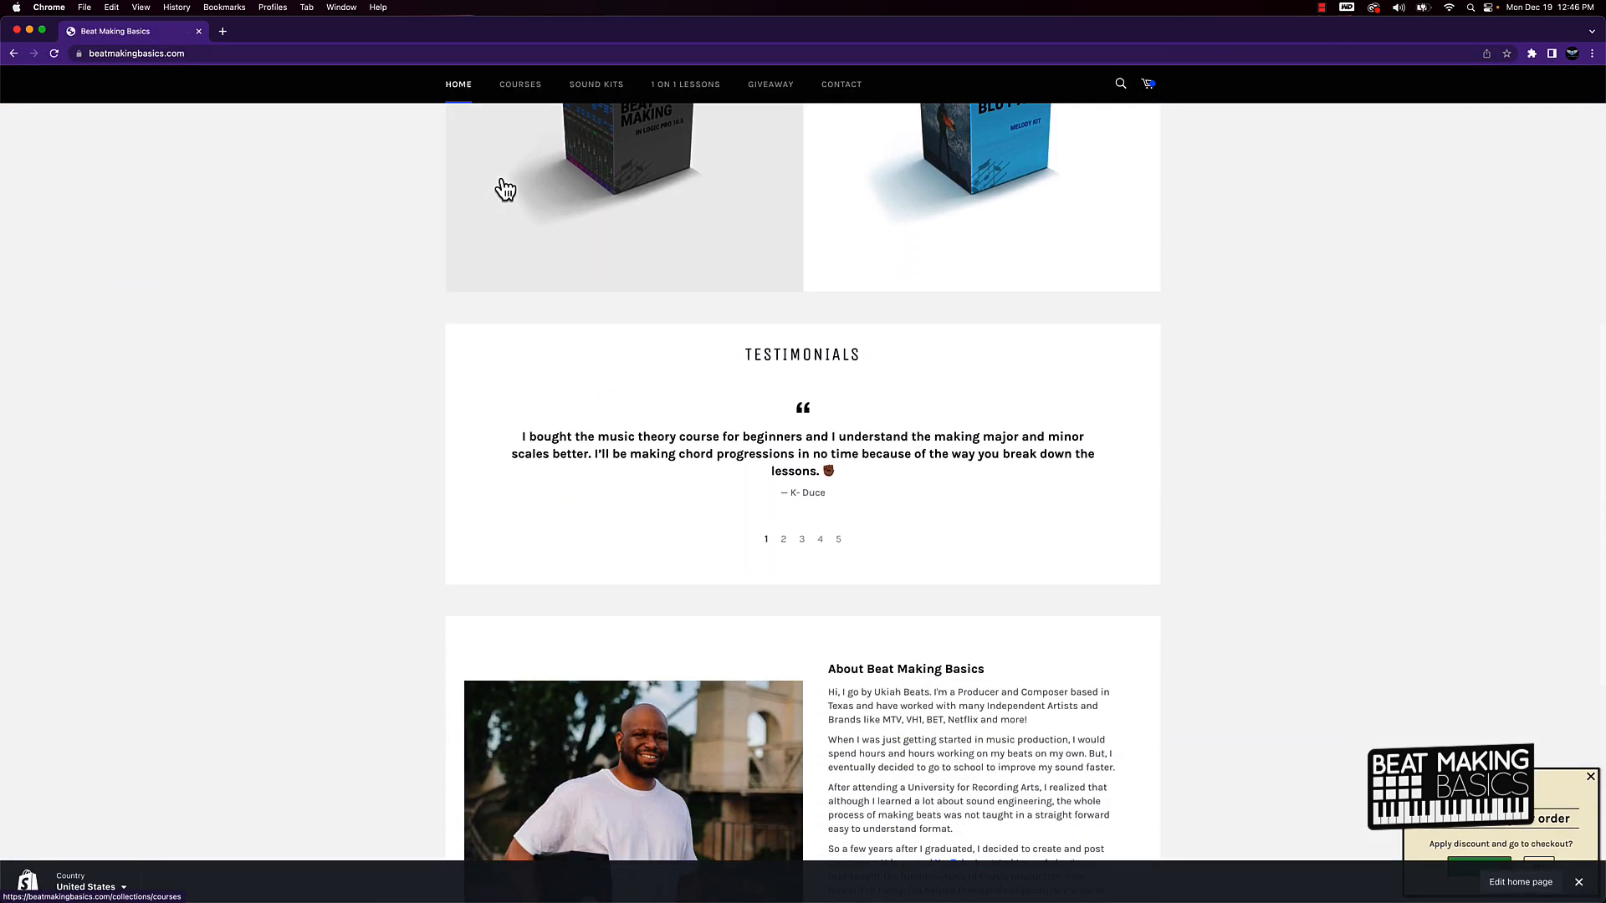
scroll(down, 3)
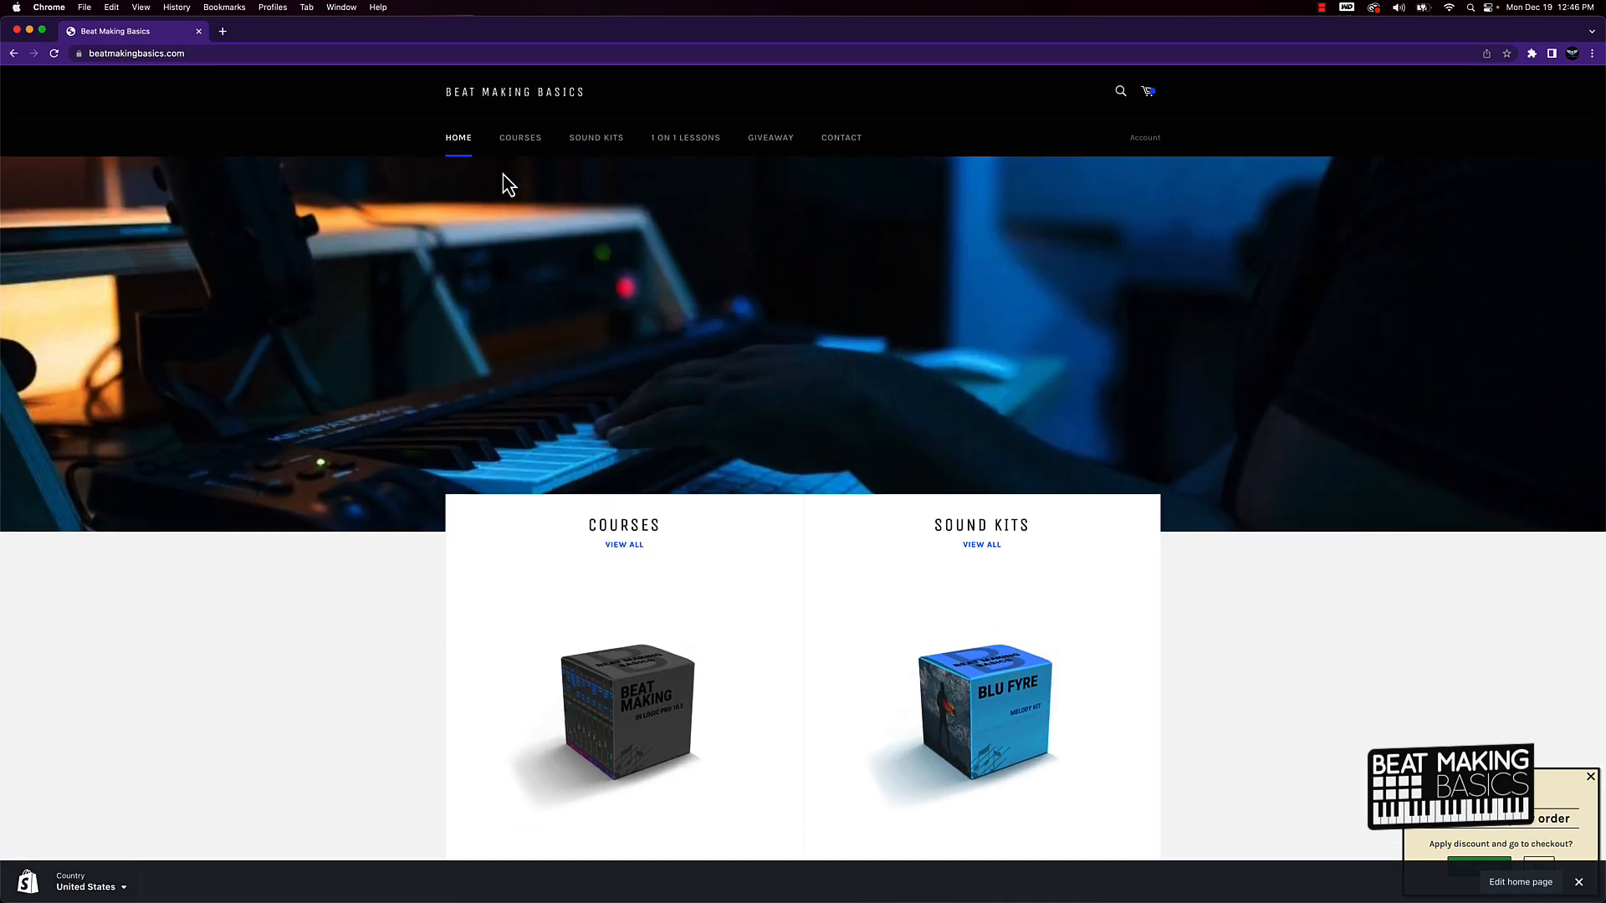
mouse_move(507, 164)
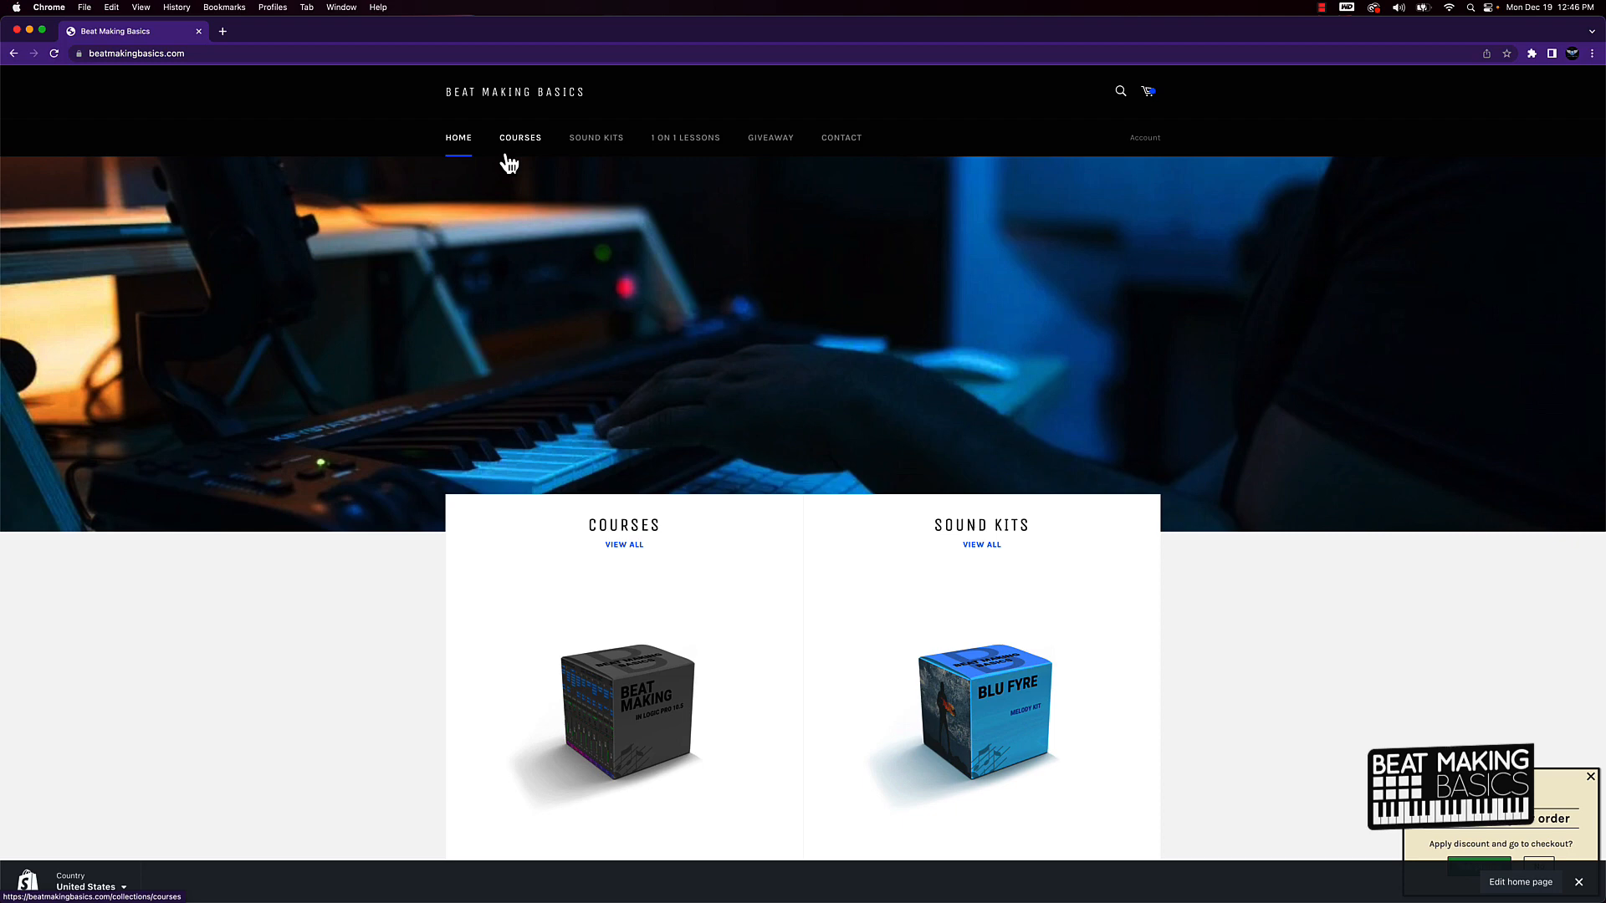
mouse_move(642, 535)
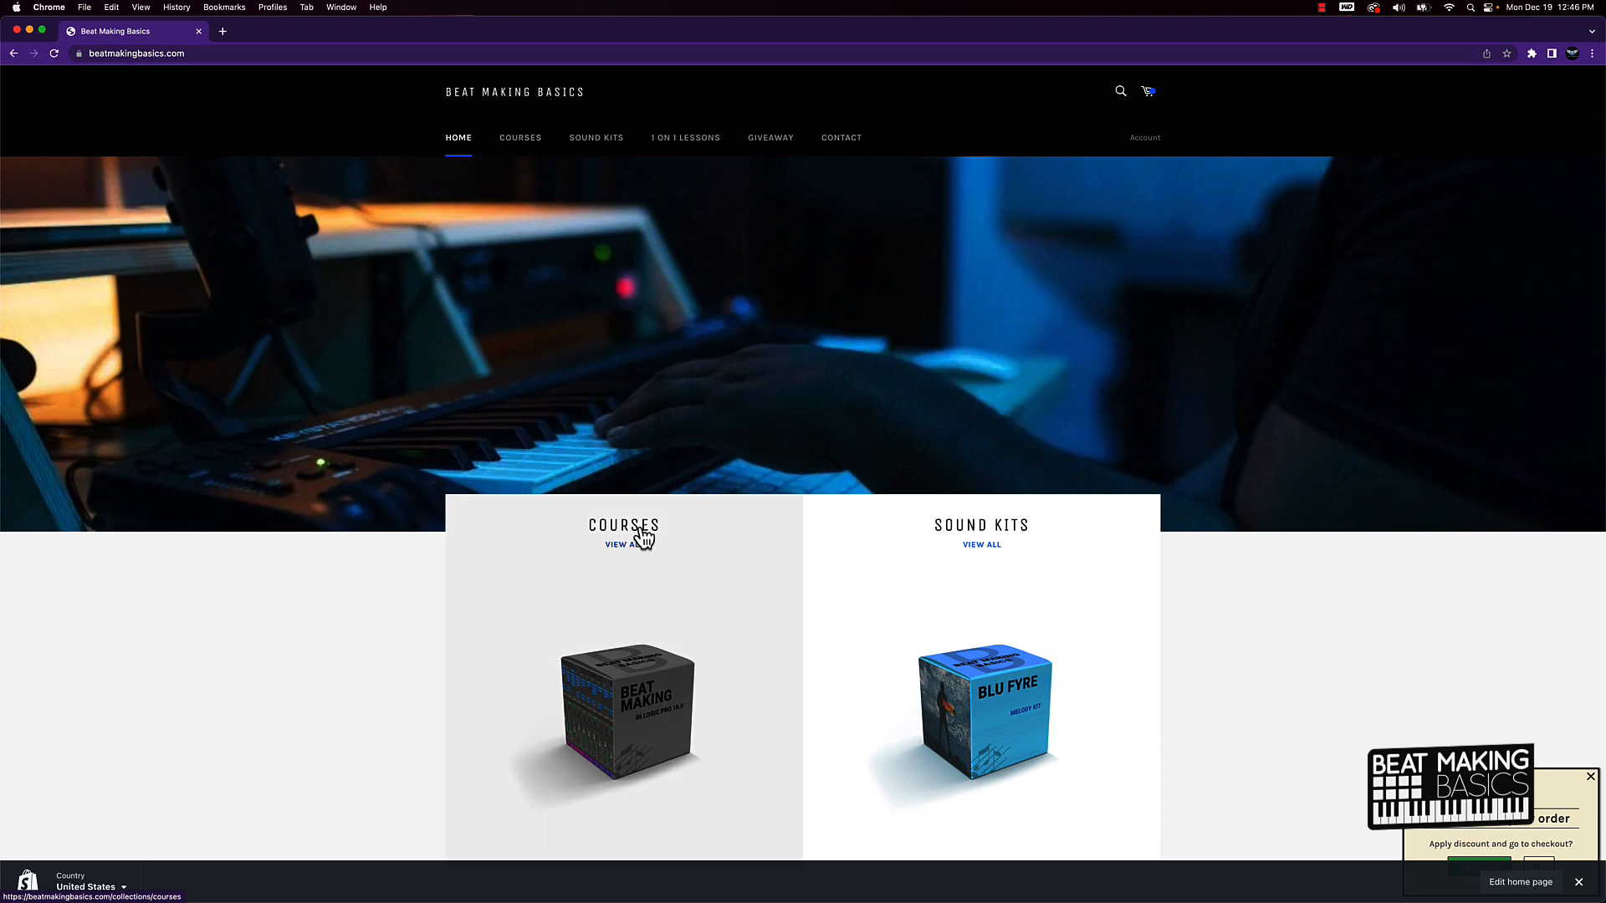
click(623, 545)
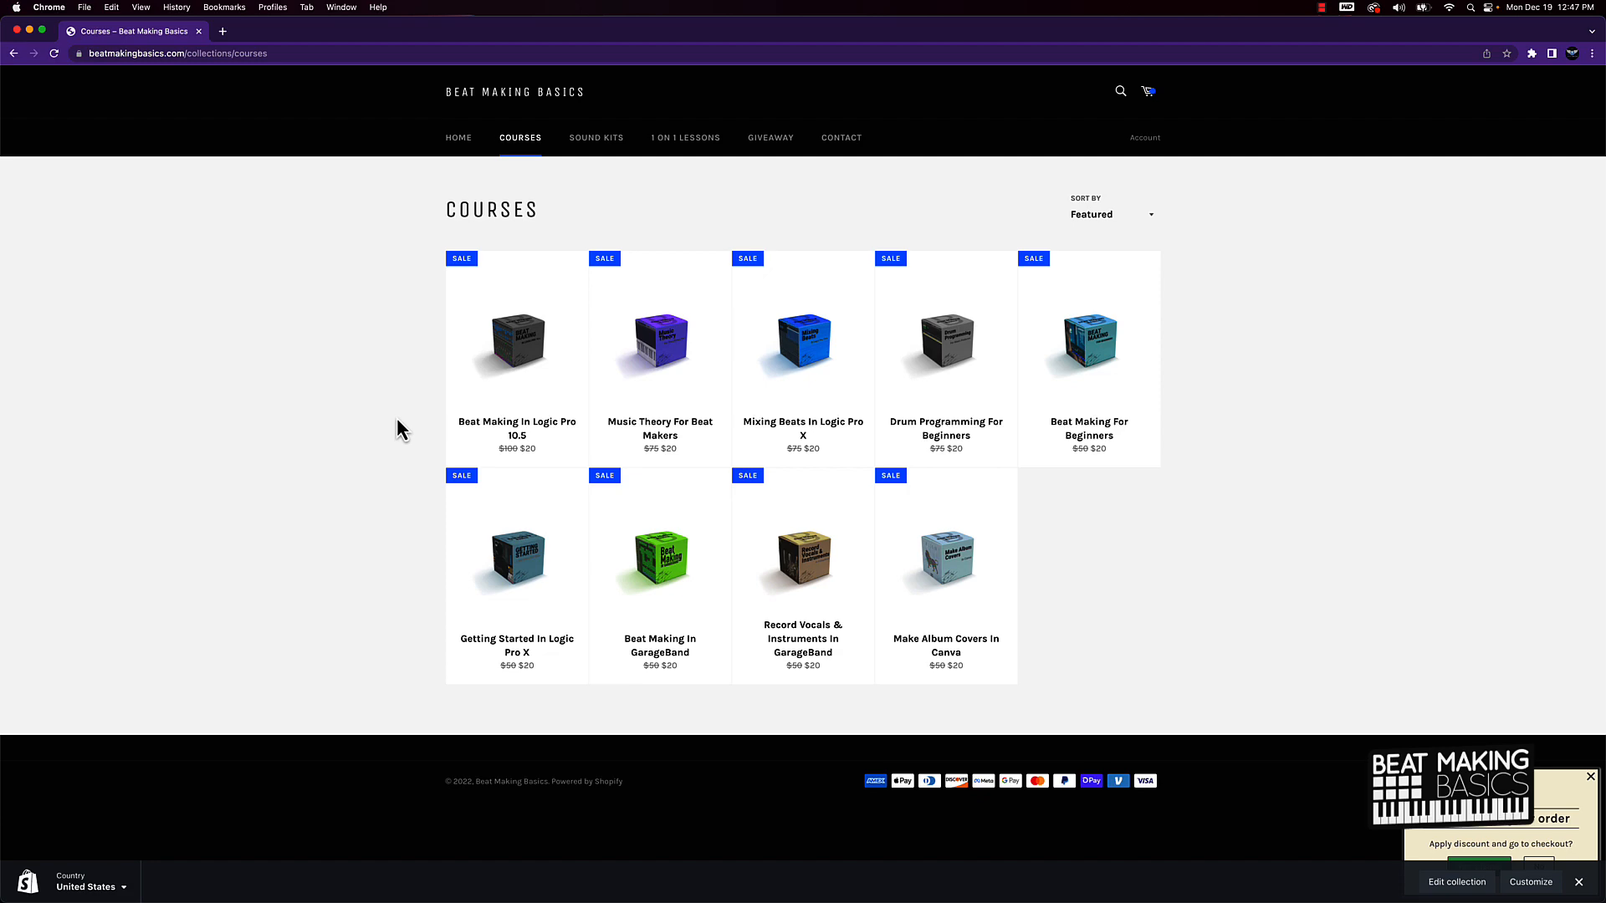
- Revisit the Logic Pro 10.5 course page and highlight the $97.00 End of Year bundle total
click(515, 341)
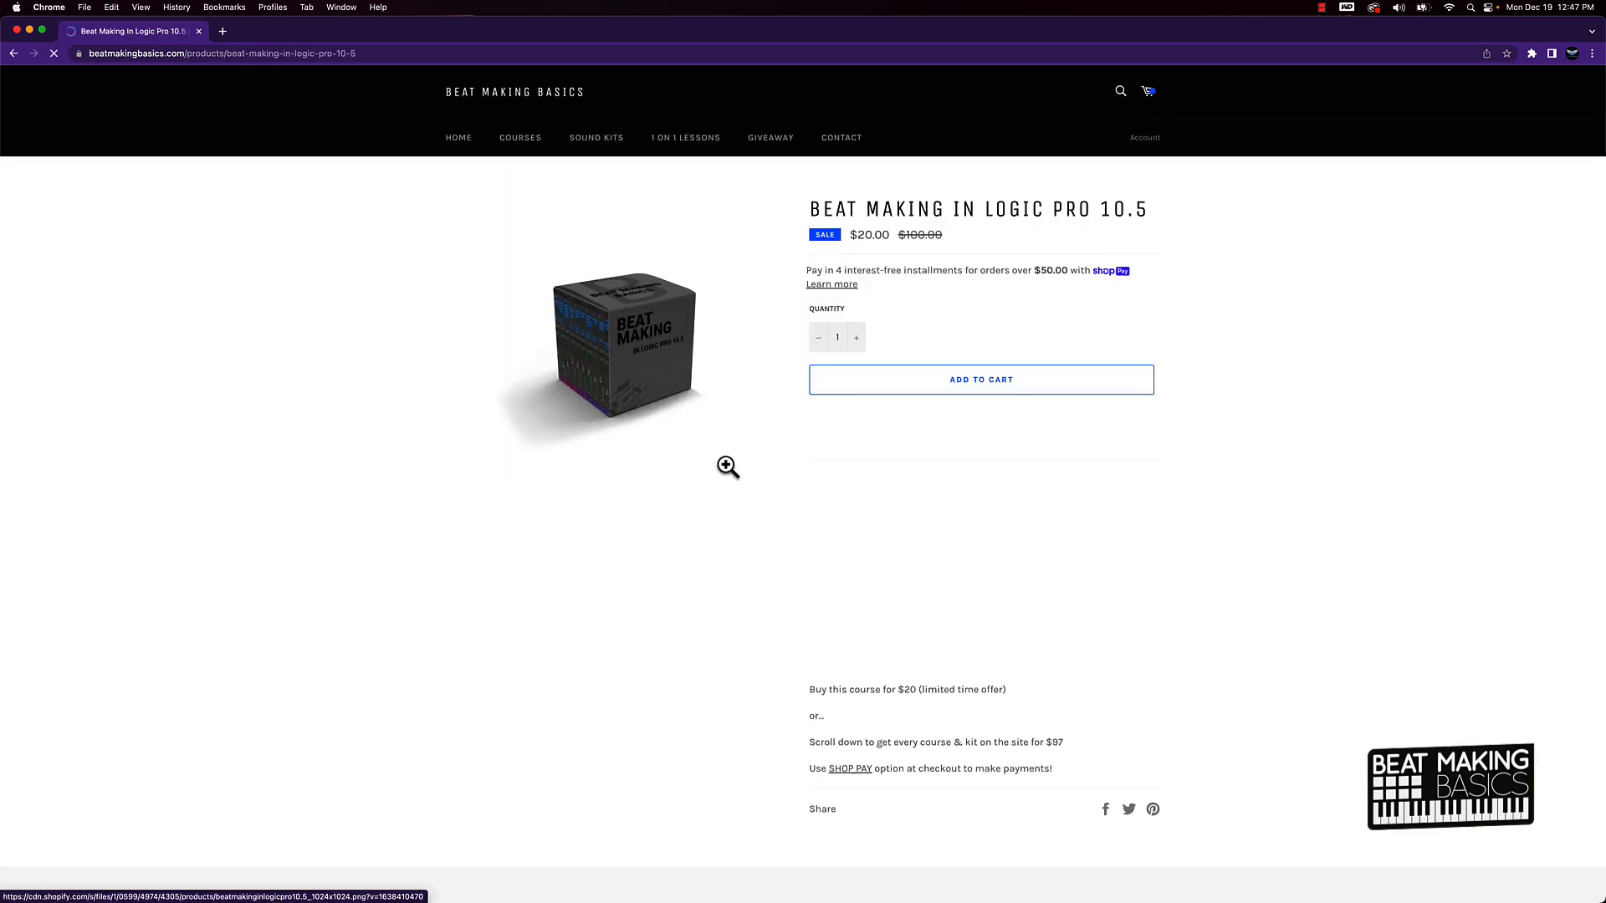
scroll(down, 3)
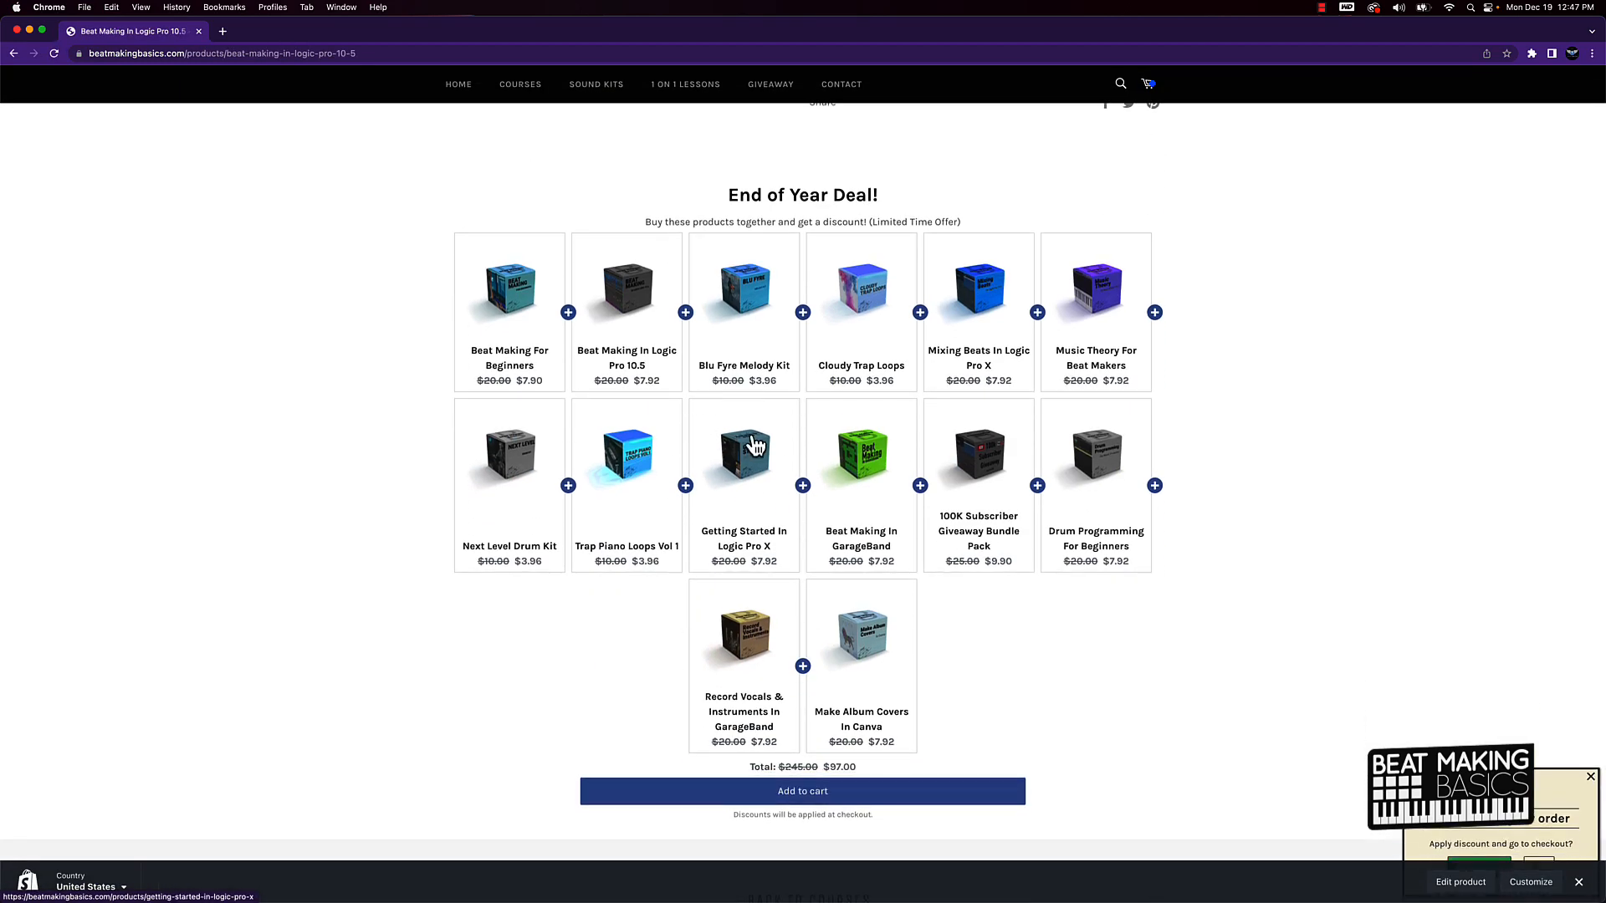
scroll(down, 3)
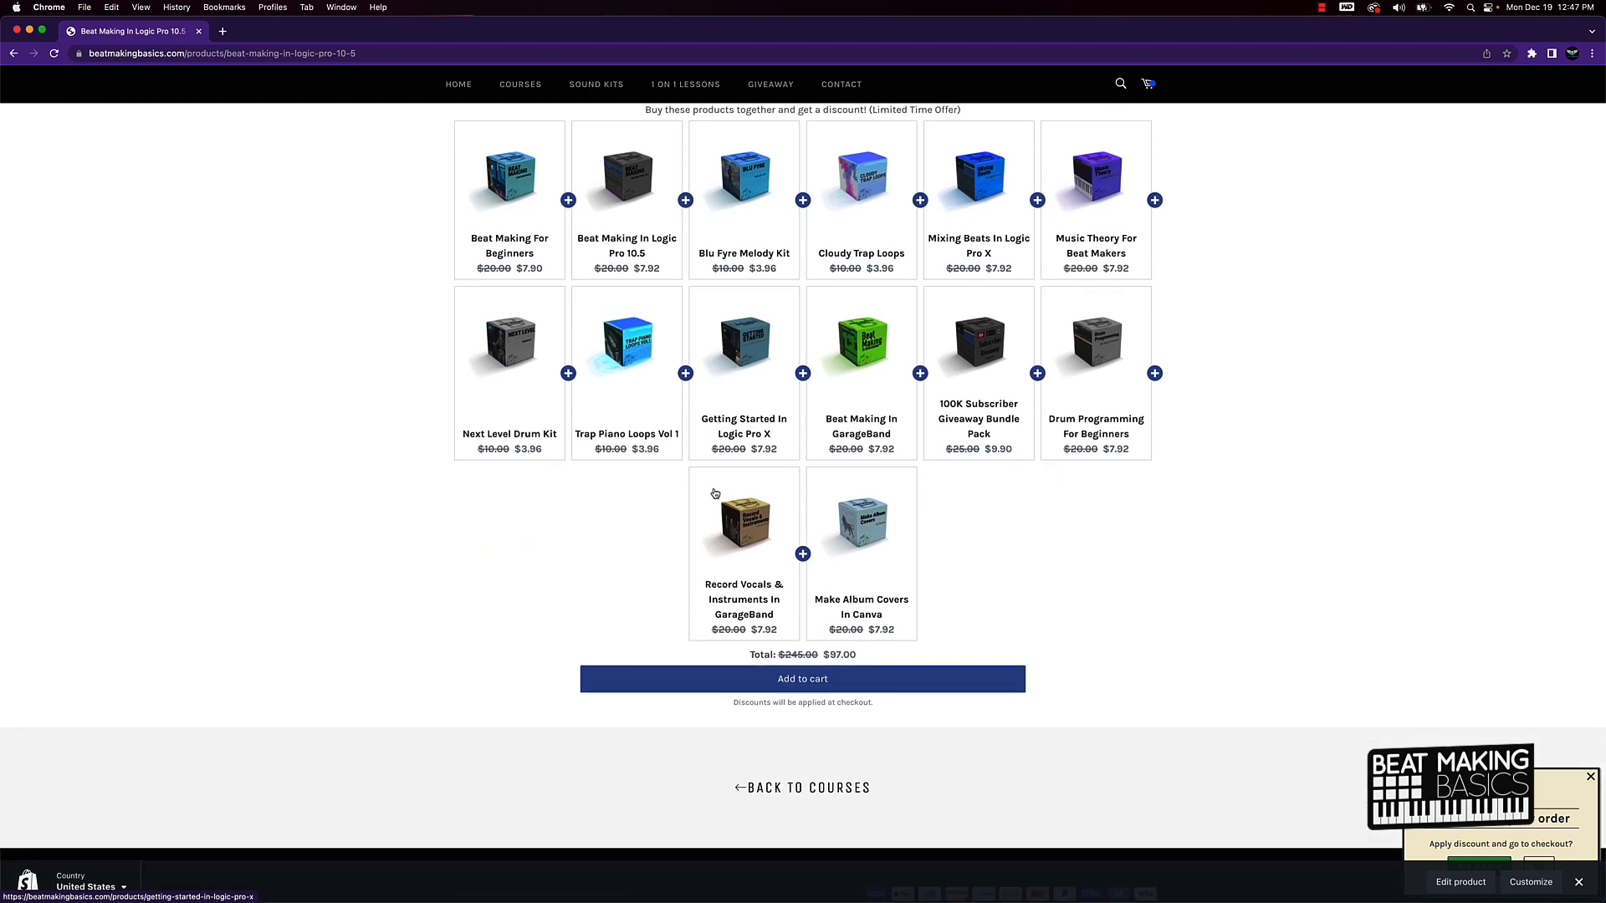
mouse_move(716, 492)
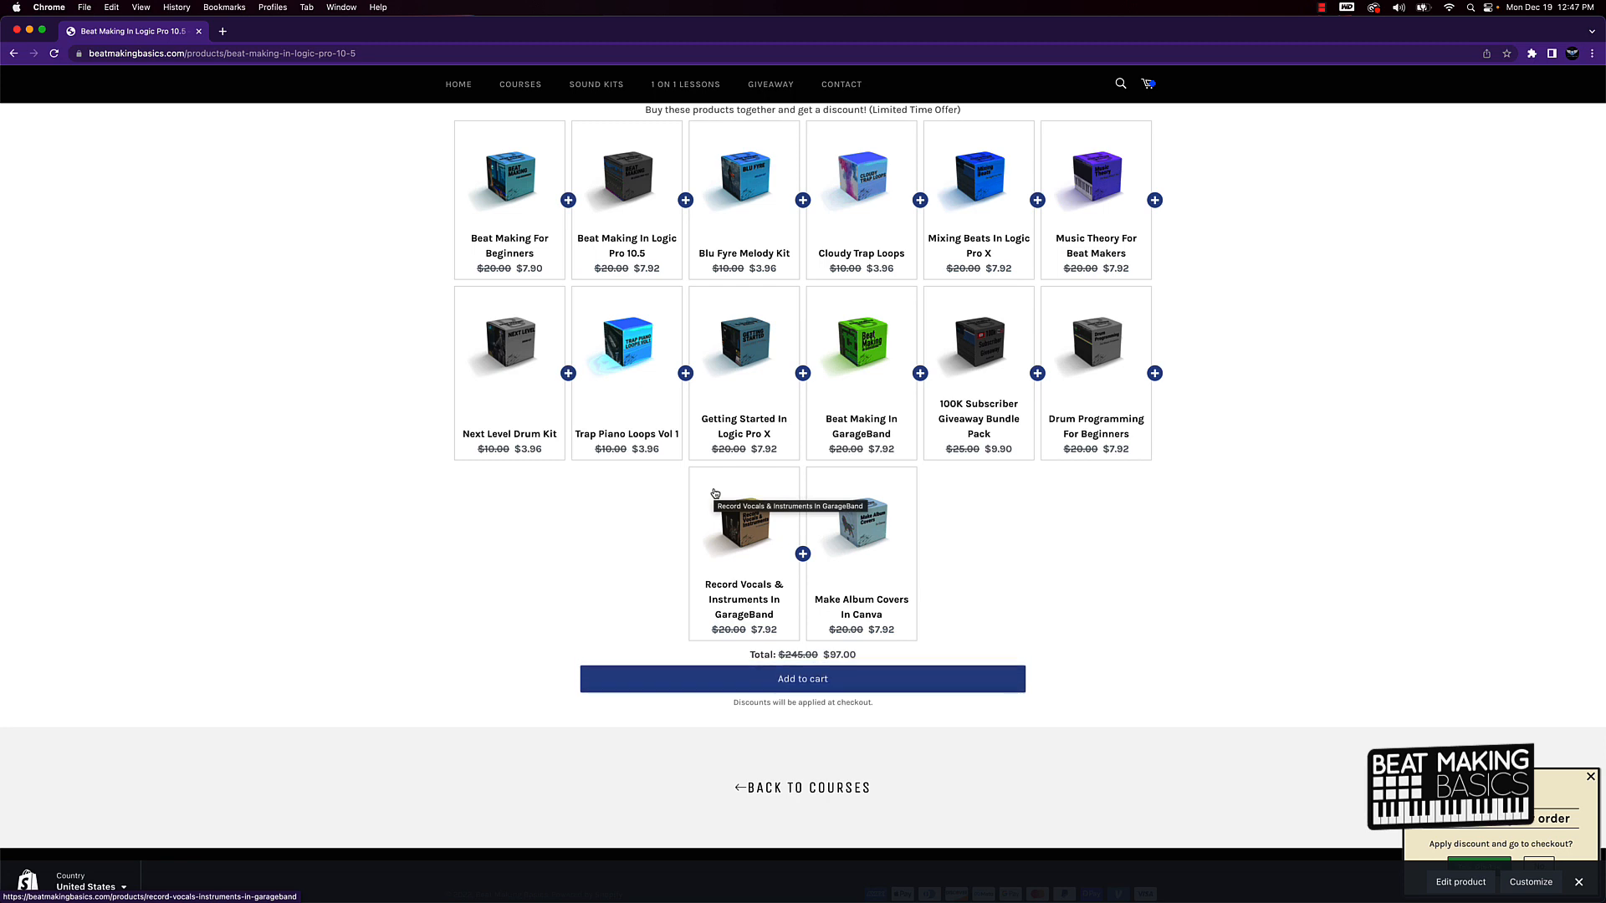
mouse_move(1015, 526)
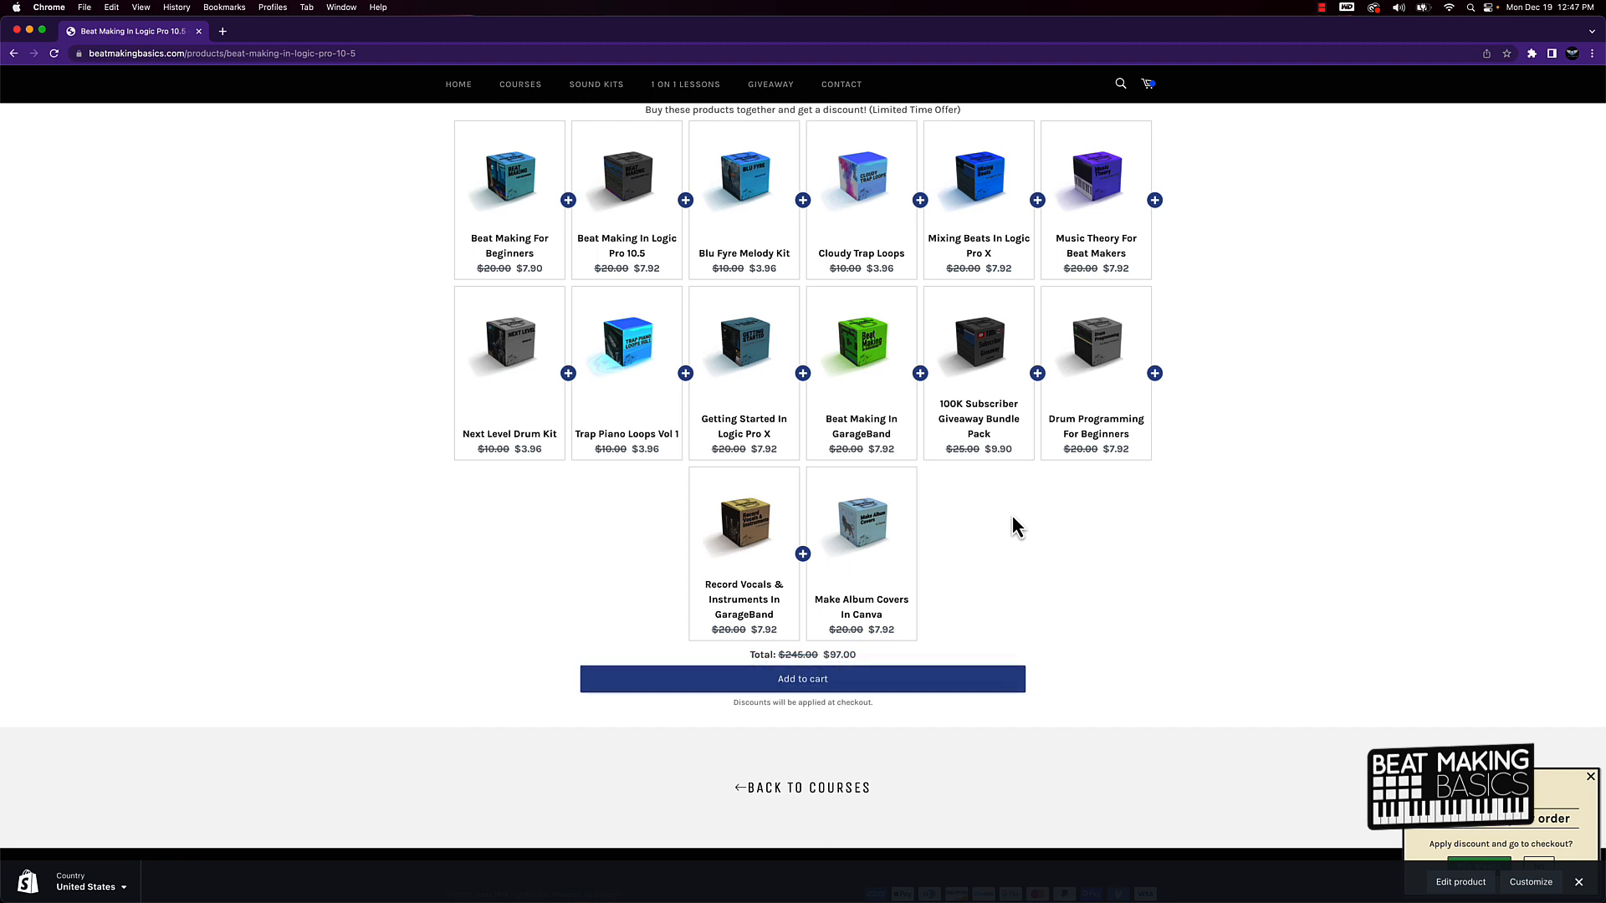
mouse_move(866, 665)
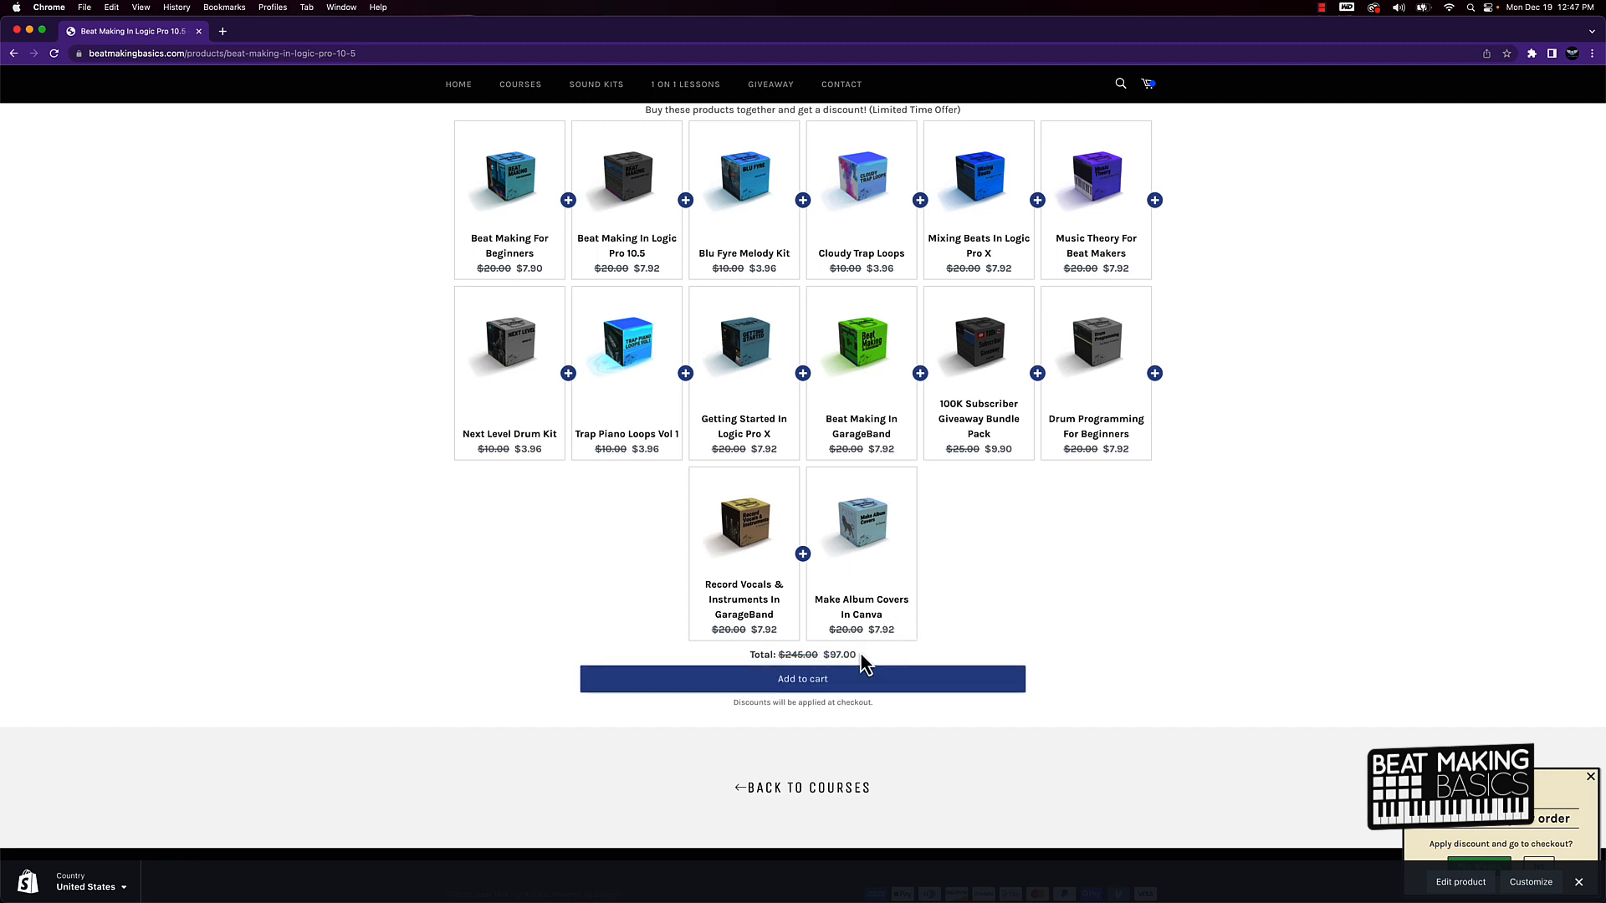
double_click(840, 656)
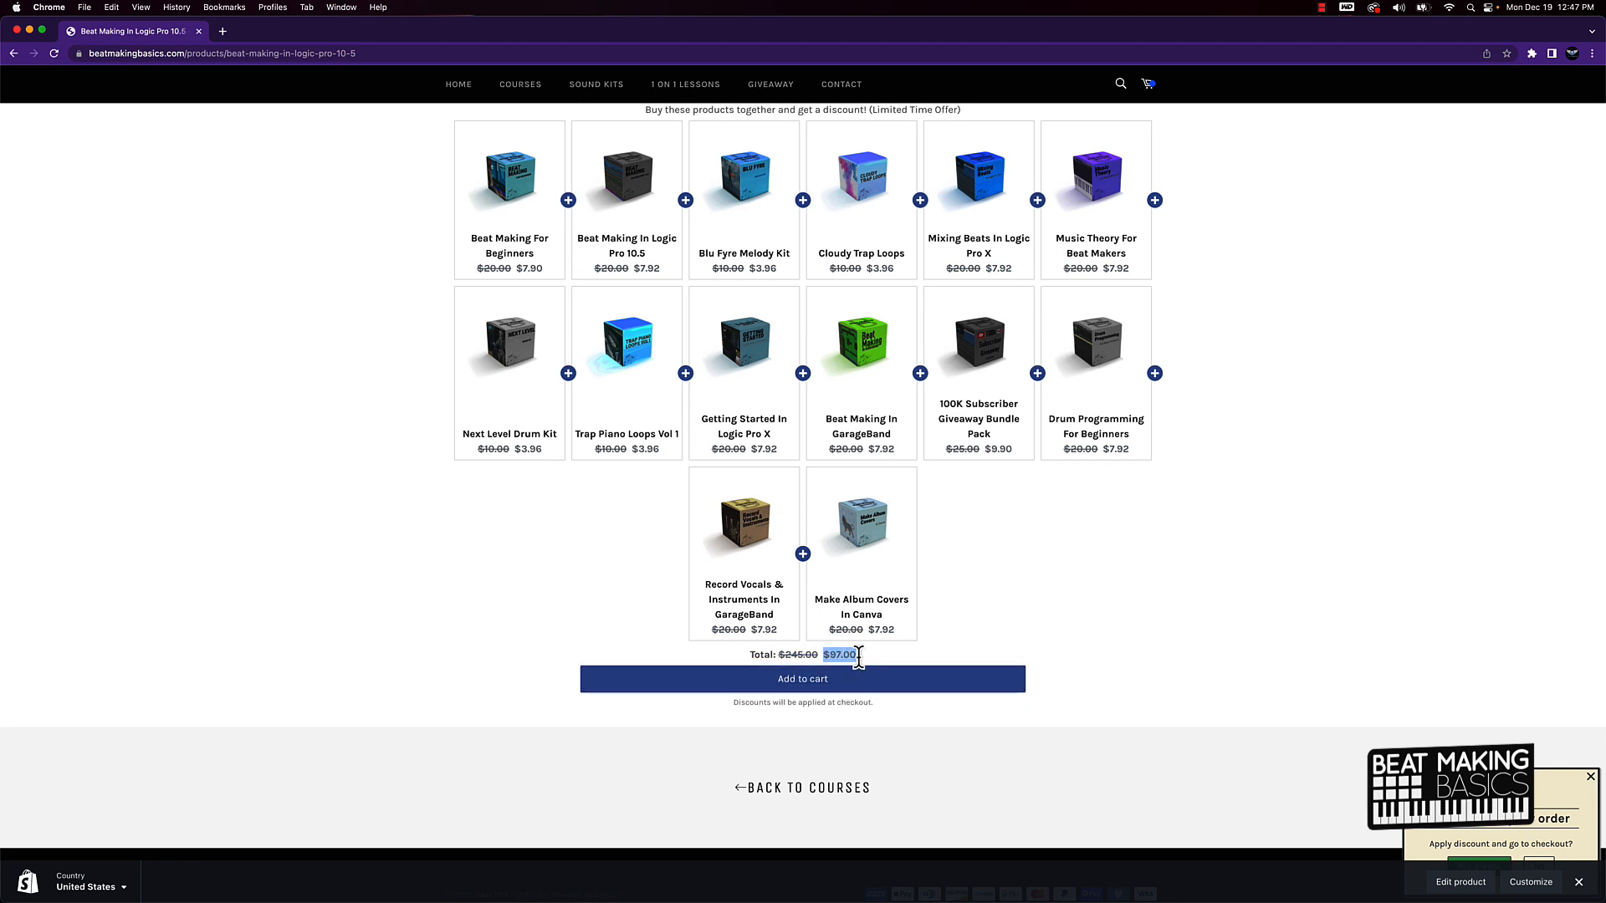
mouse_move(930, 649)
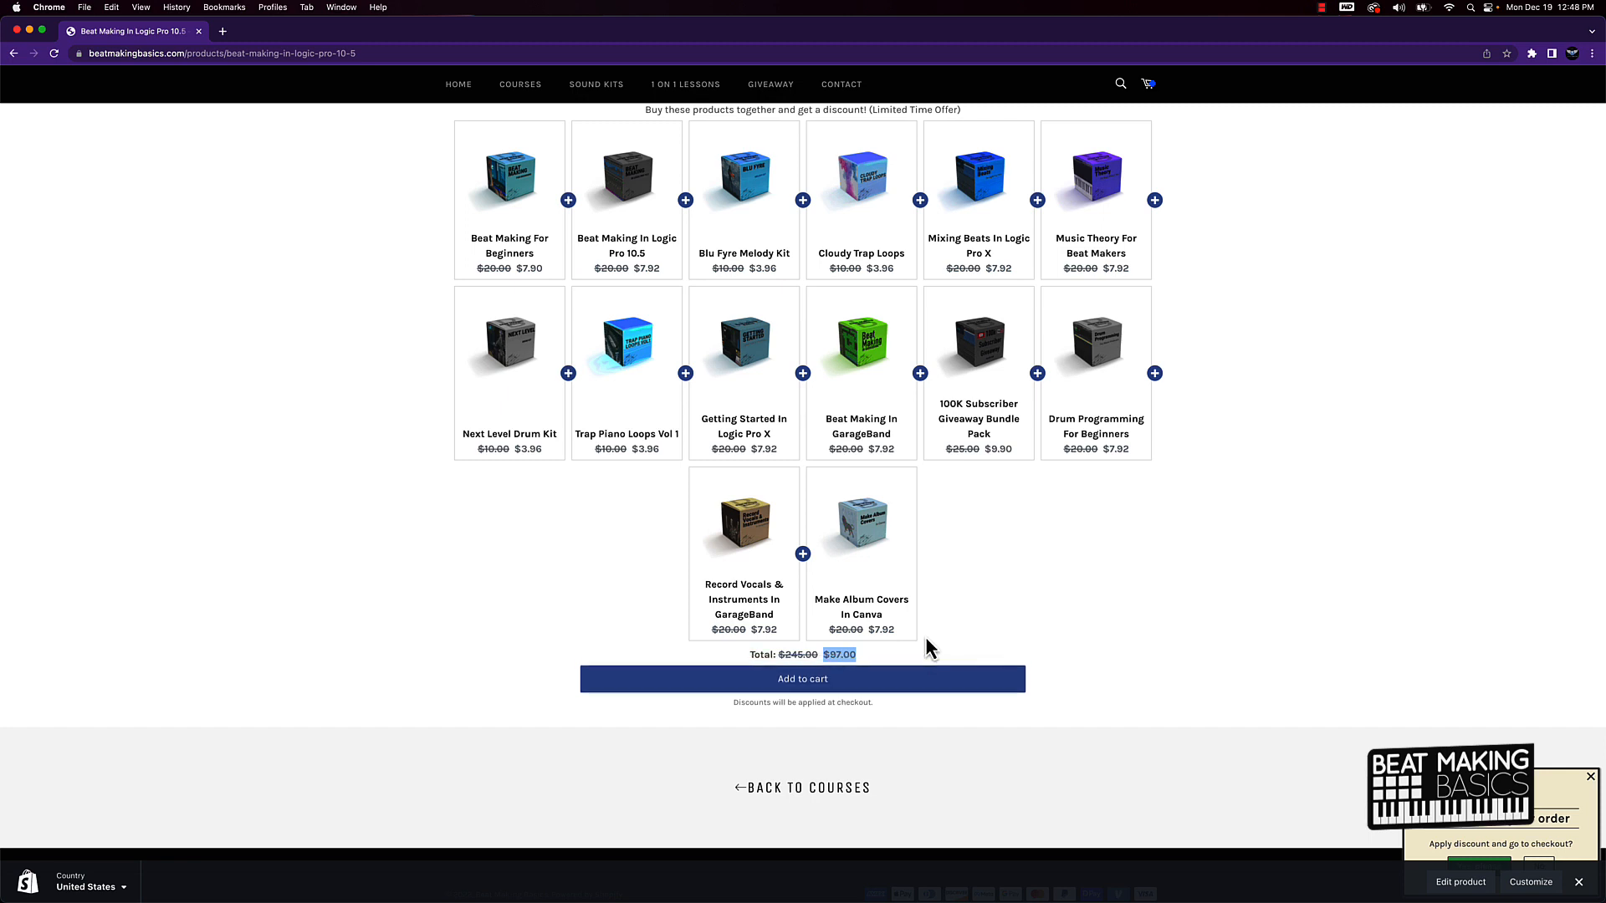
mouse_move(924, 622)
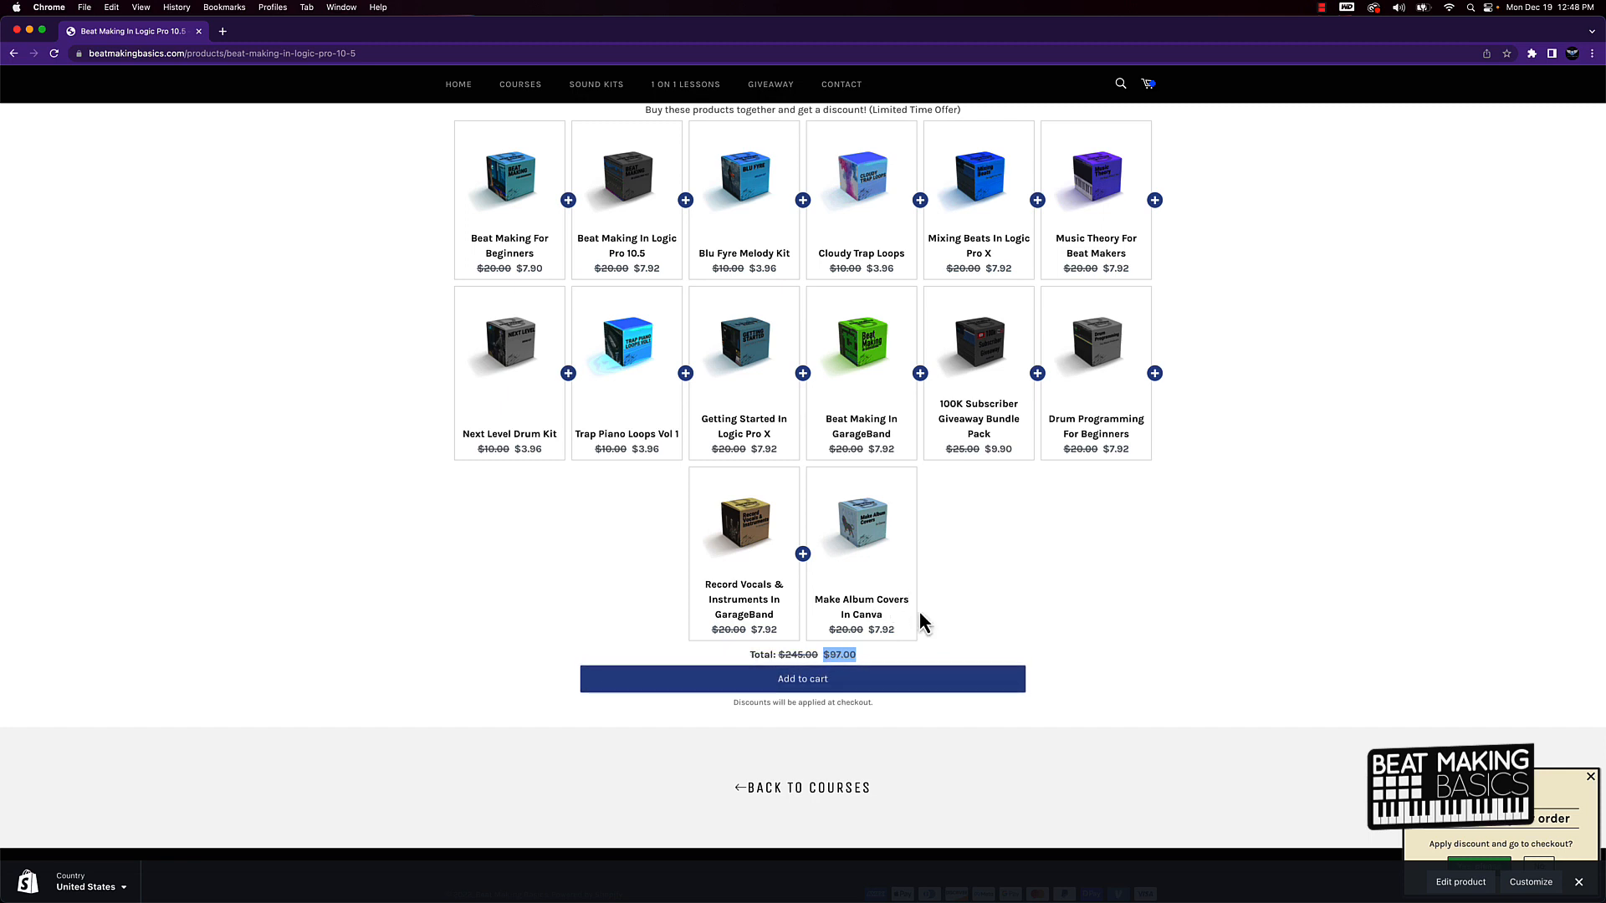
mouse_move(1114, 624)
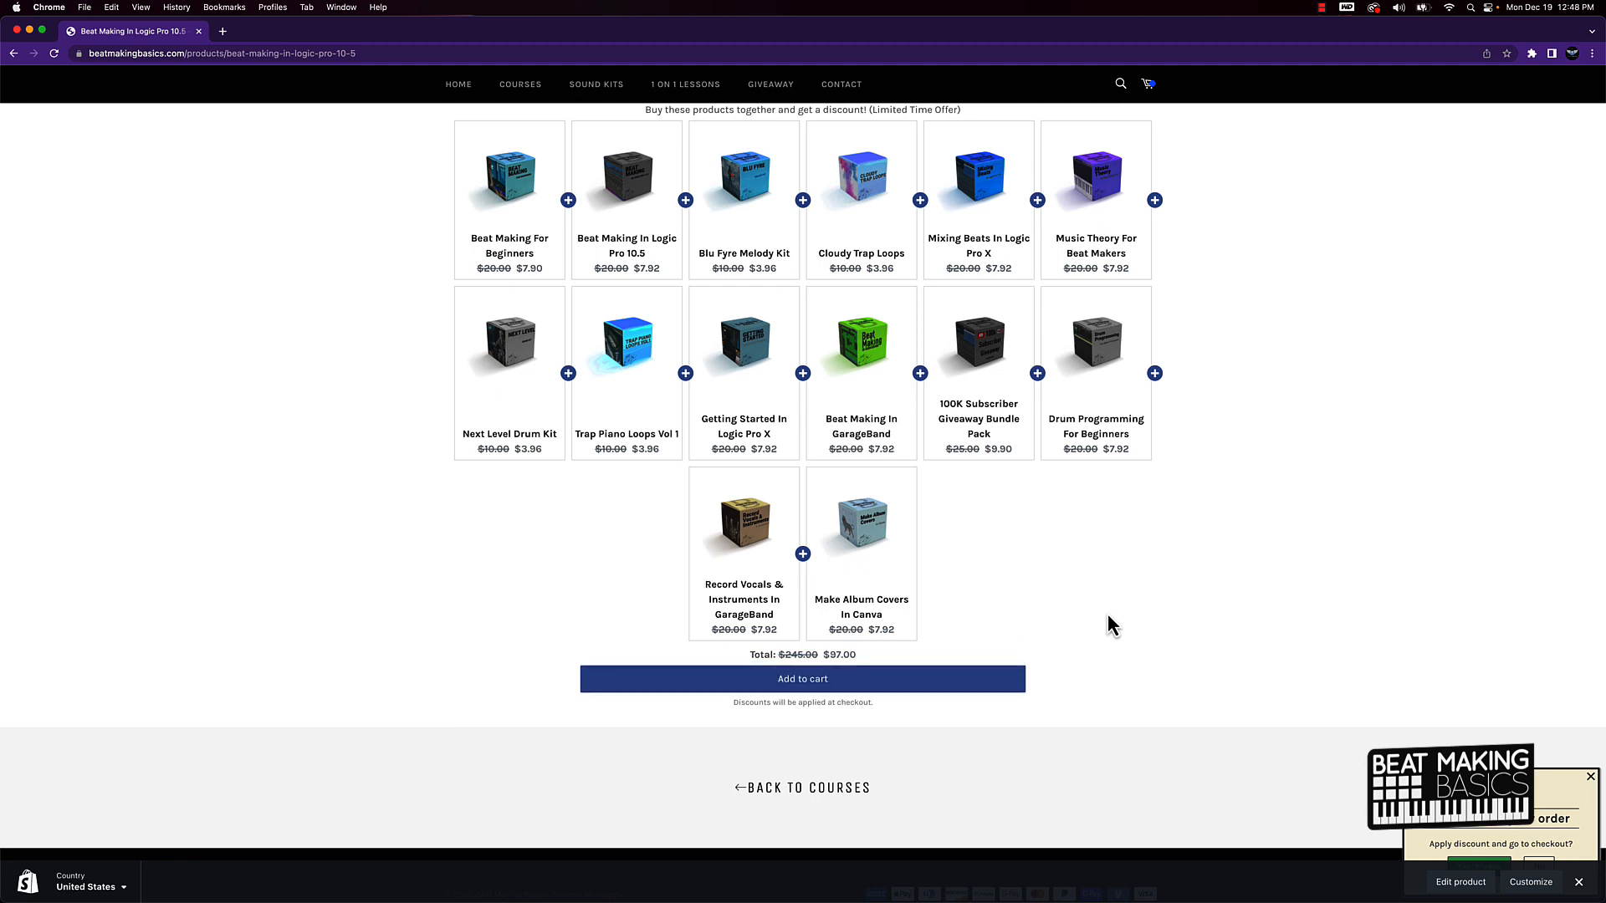
scroll(up, 3)
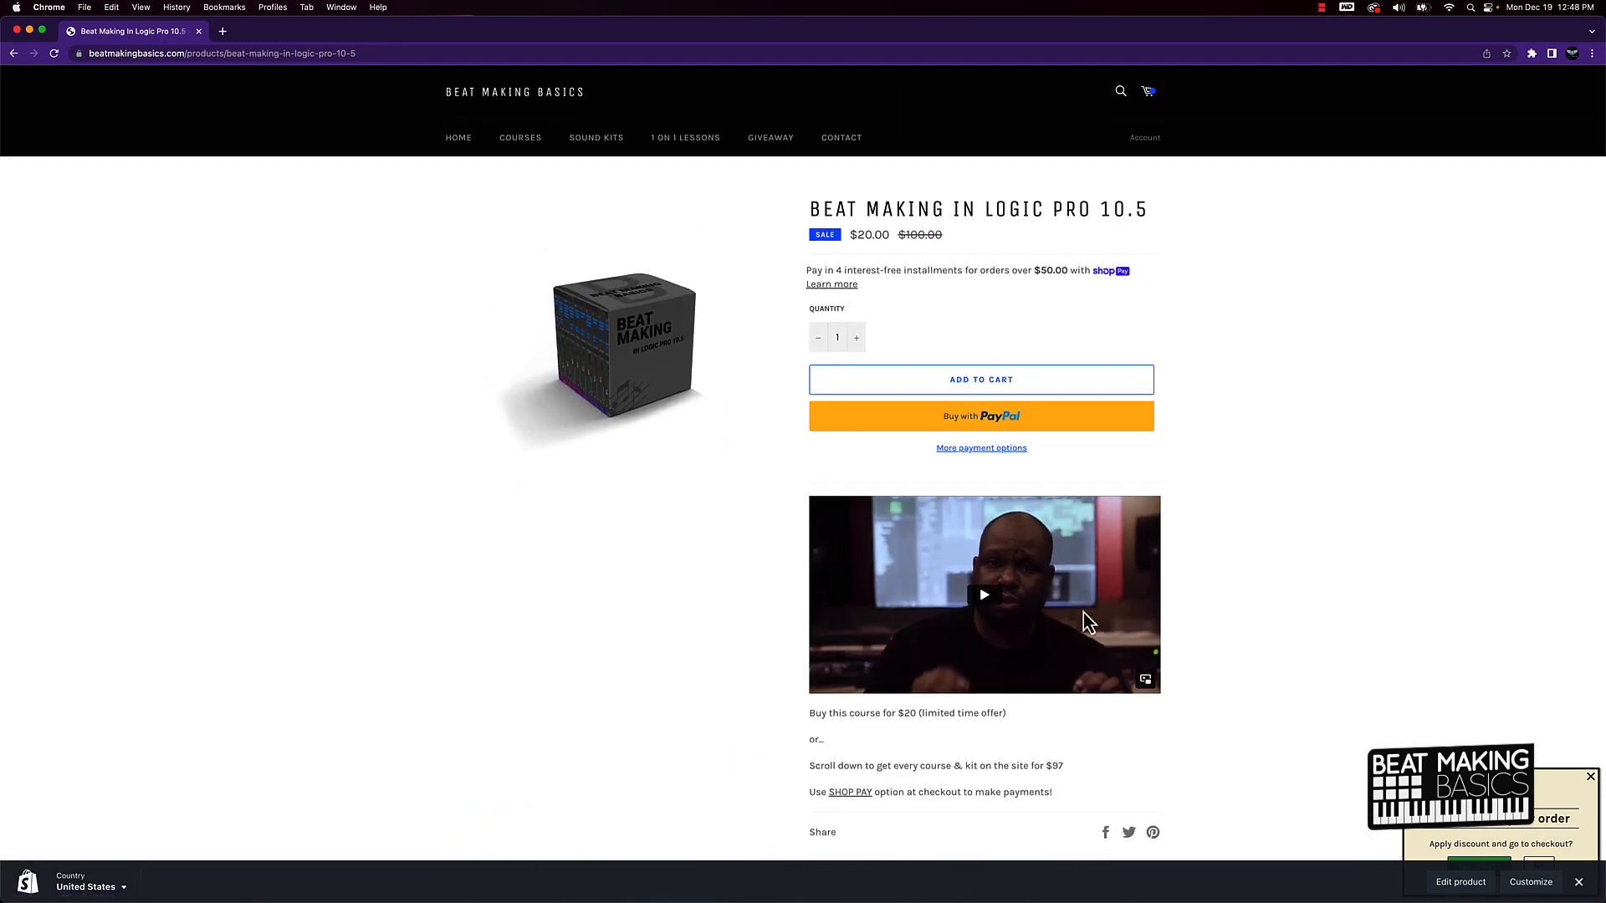
mouse_move(1039, 616)
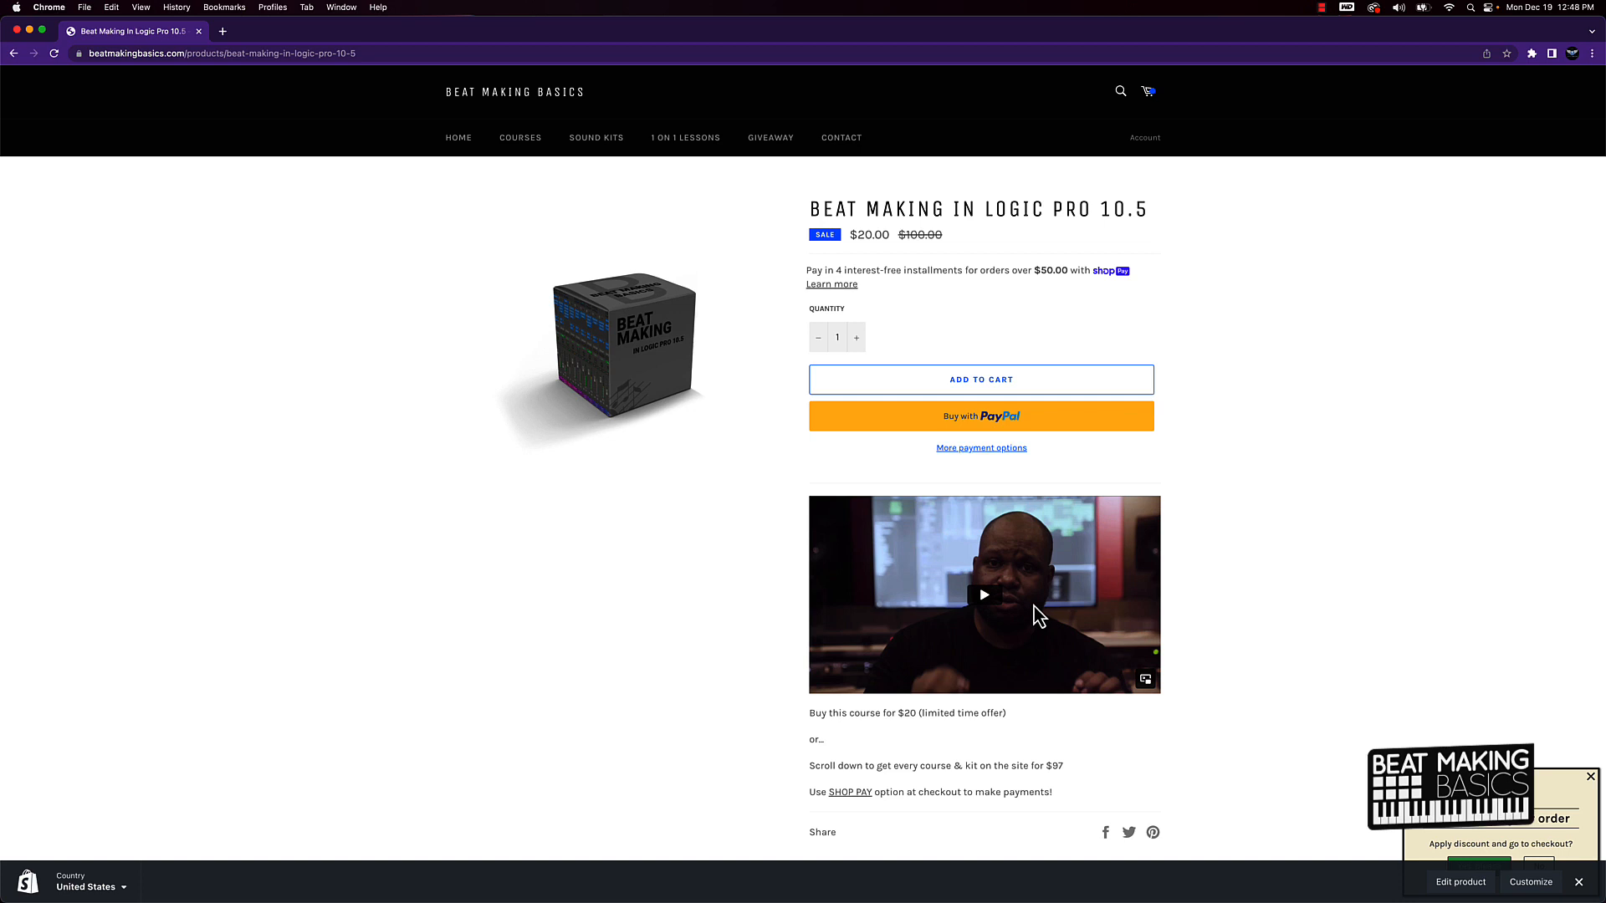
mouse_move(1014, 627)
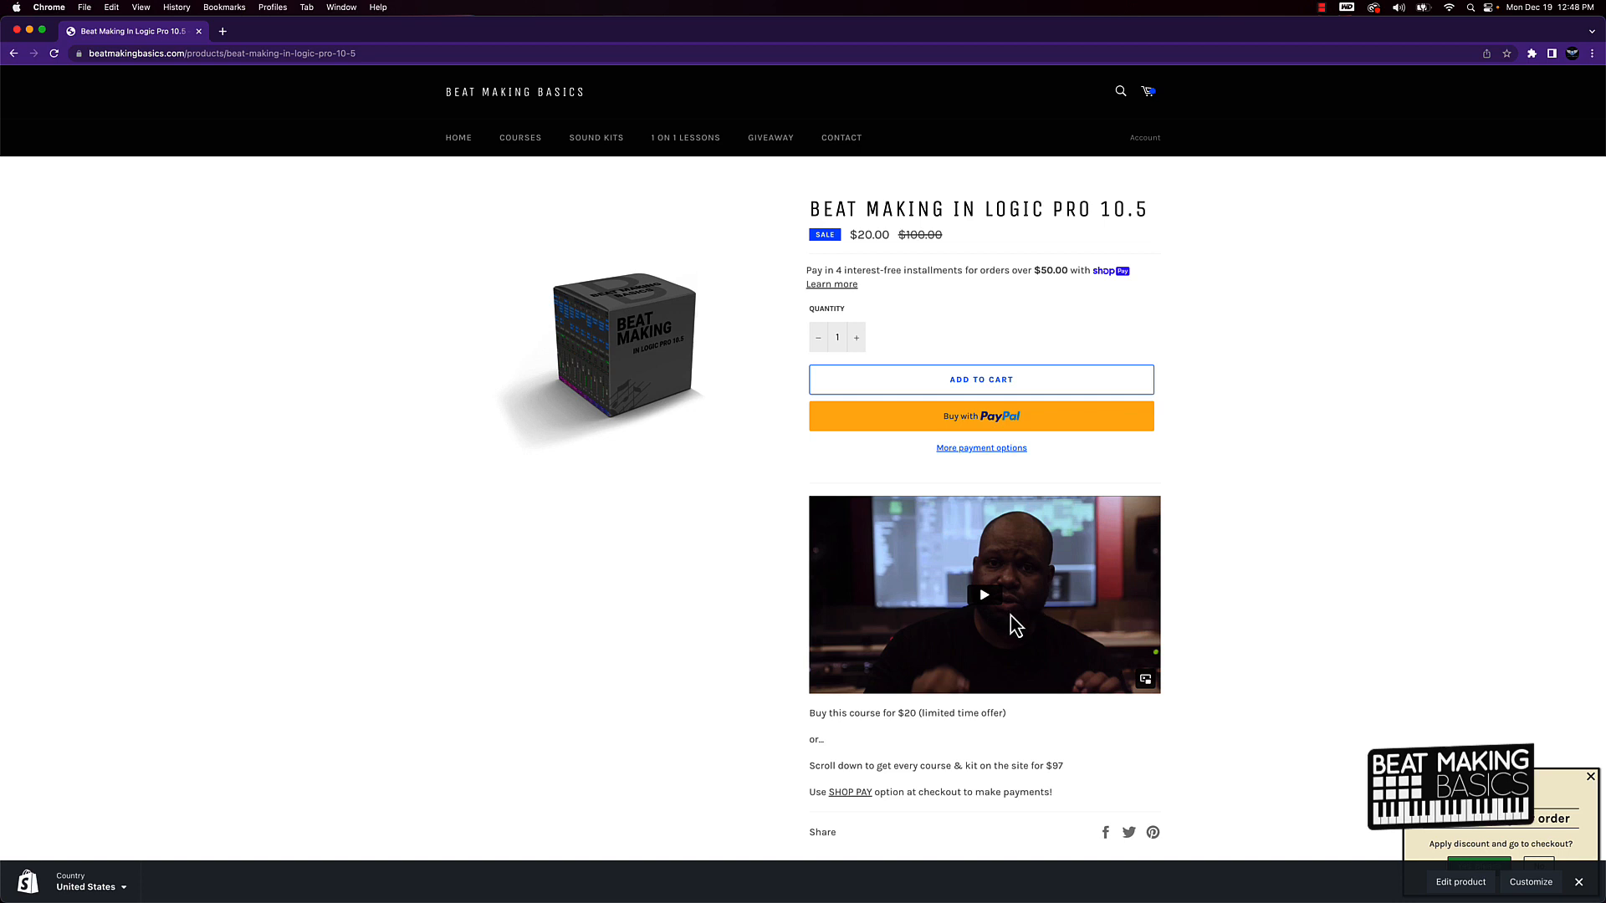